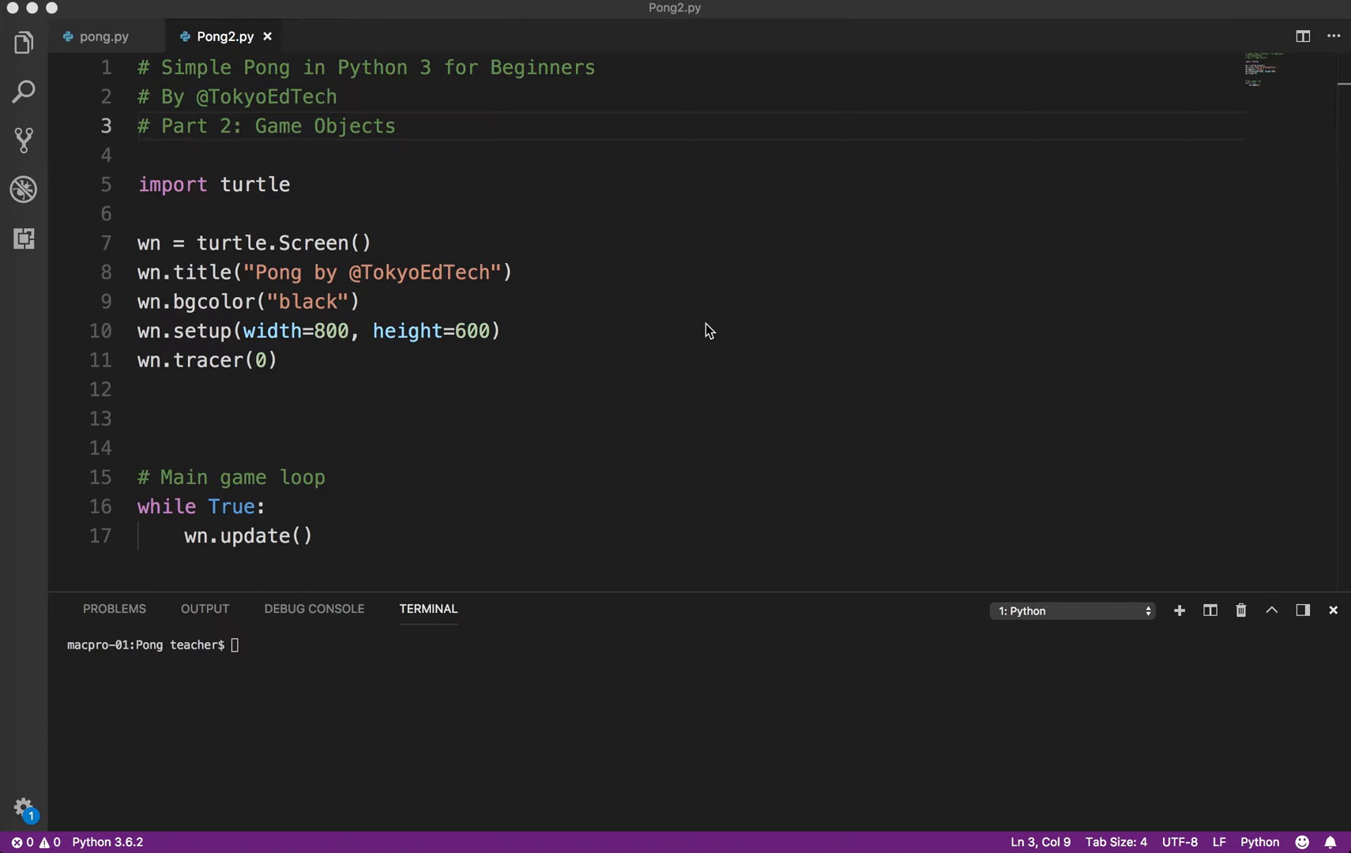
mouse_move(198, 417)
type("#")
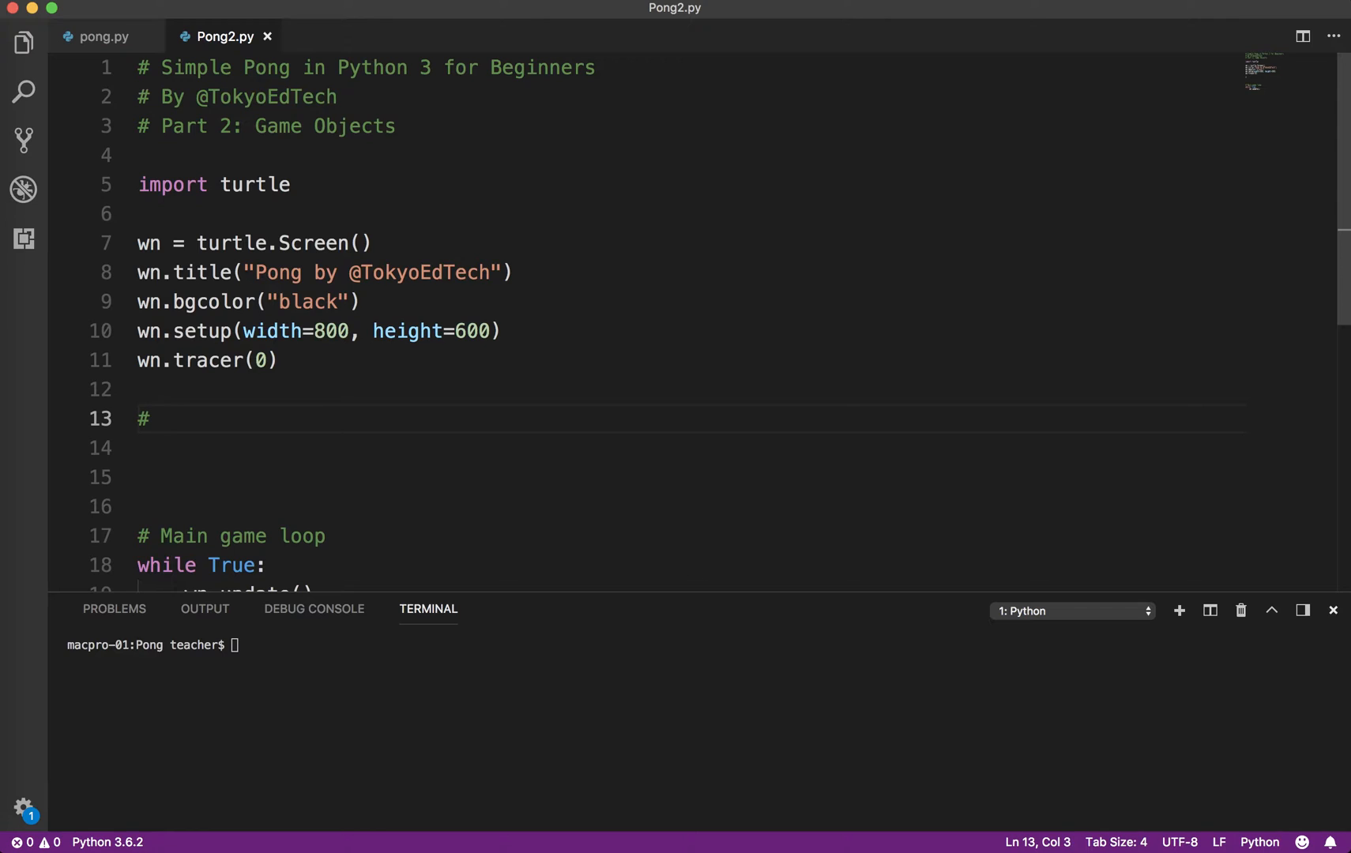
- Add section comments # Paddle A, # Paddle B and # Ball below wn.tracer(0)
type("Paddle A")
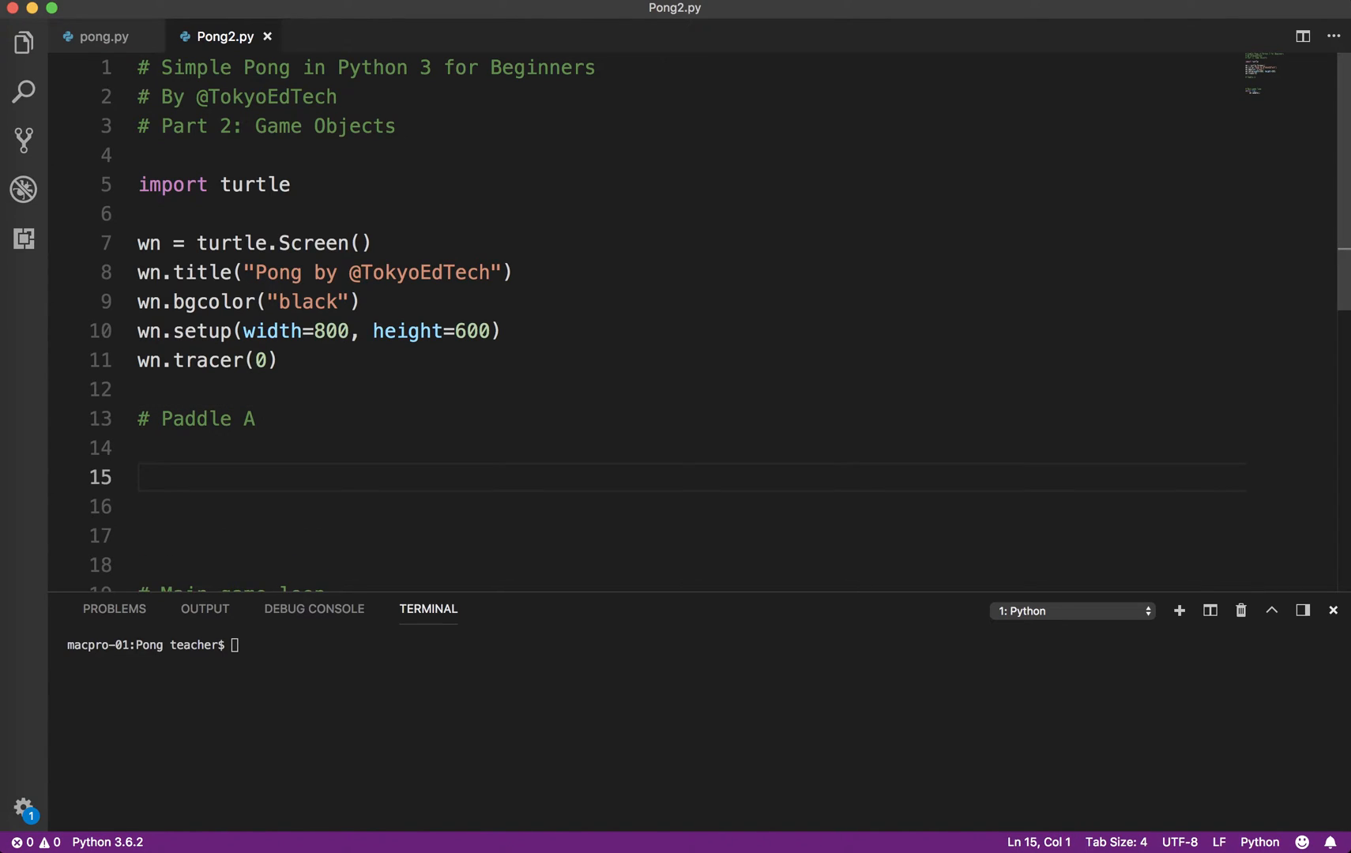
type("# Paddle B")
left_click(686, 536)
type("#Ba")
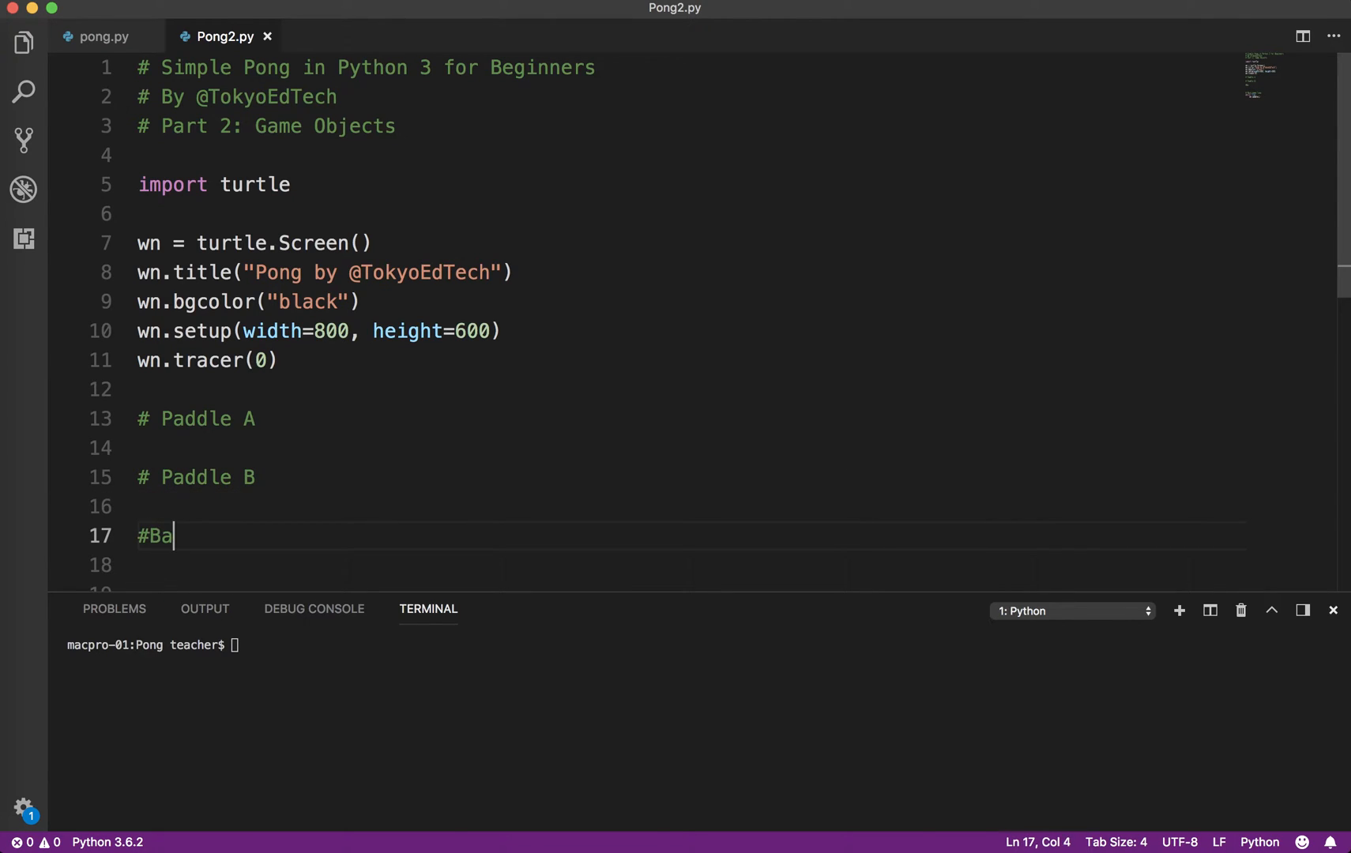
type("ll")
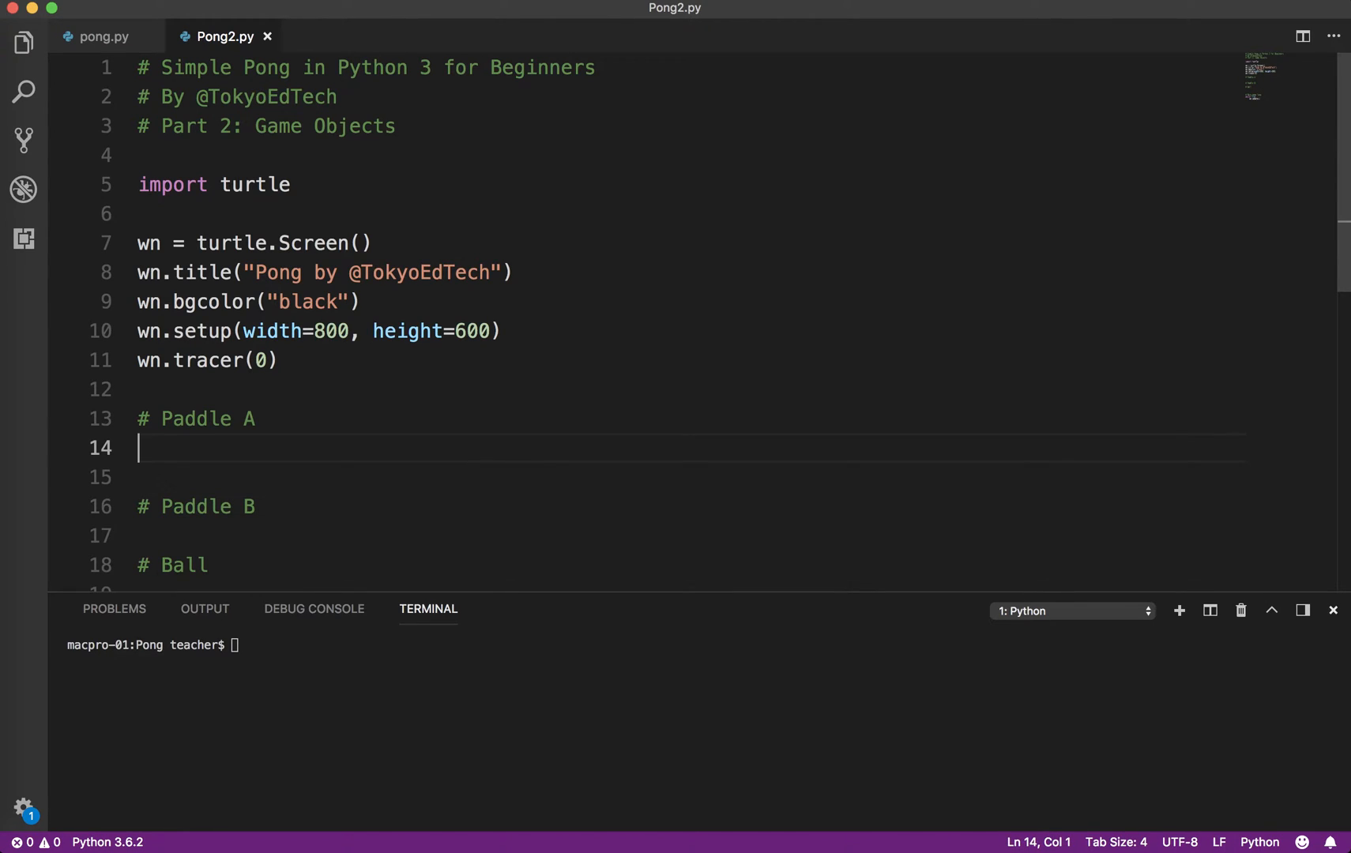
mouse_move(255, 185)
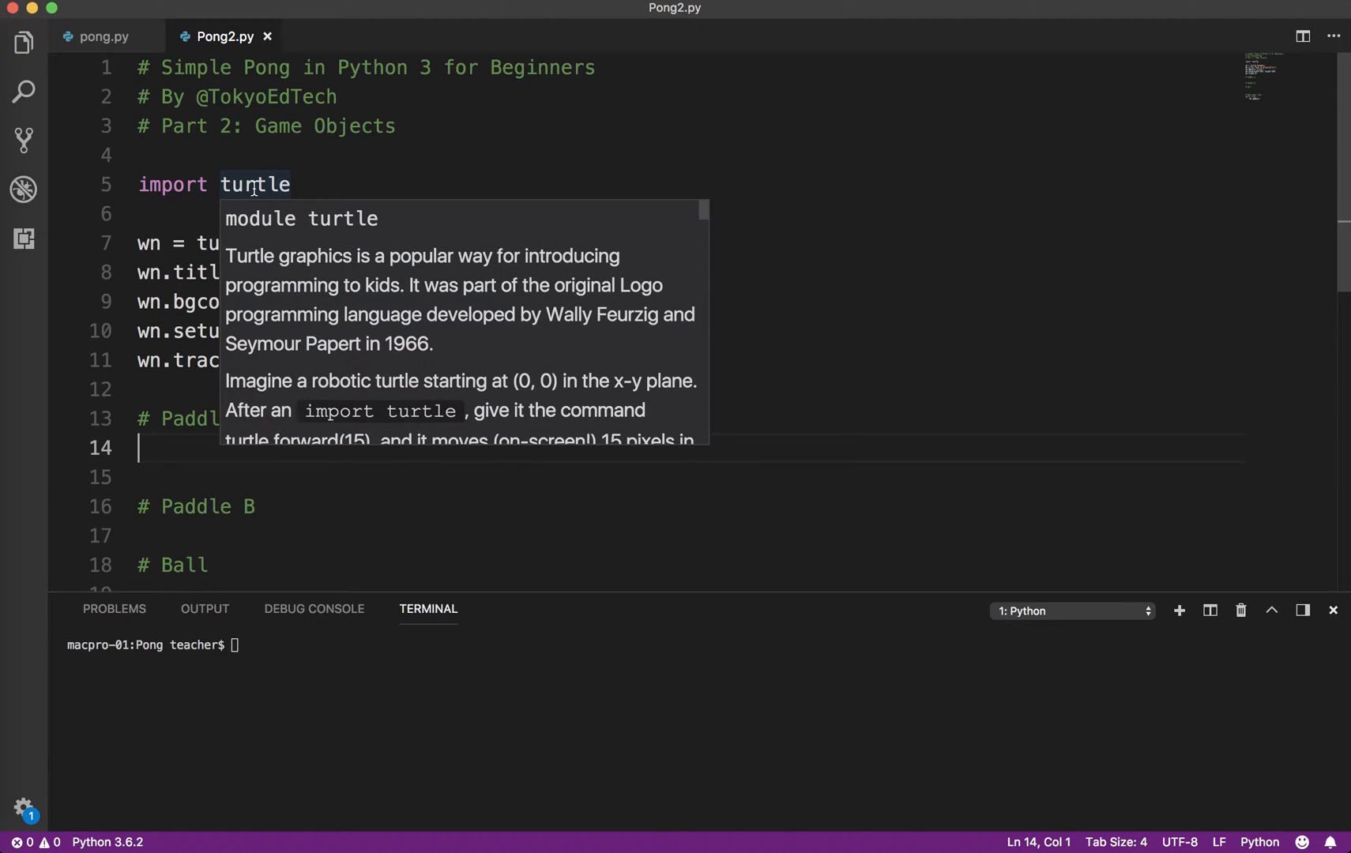
mouse_move(493, 196)
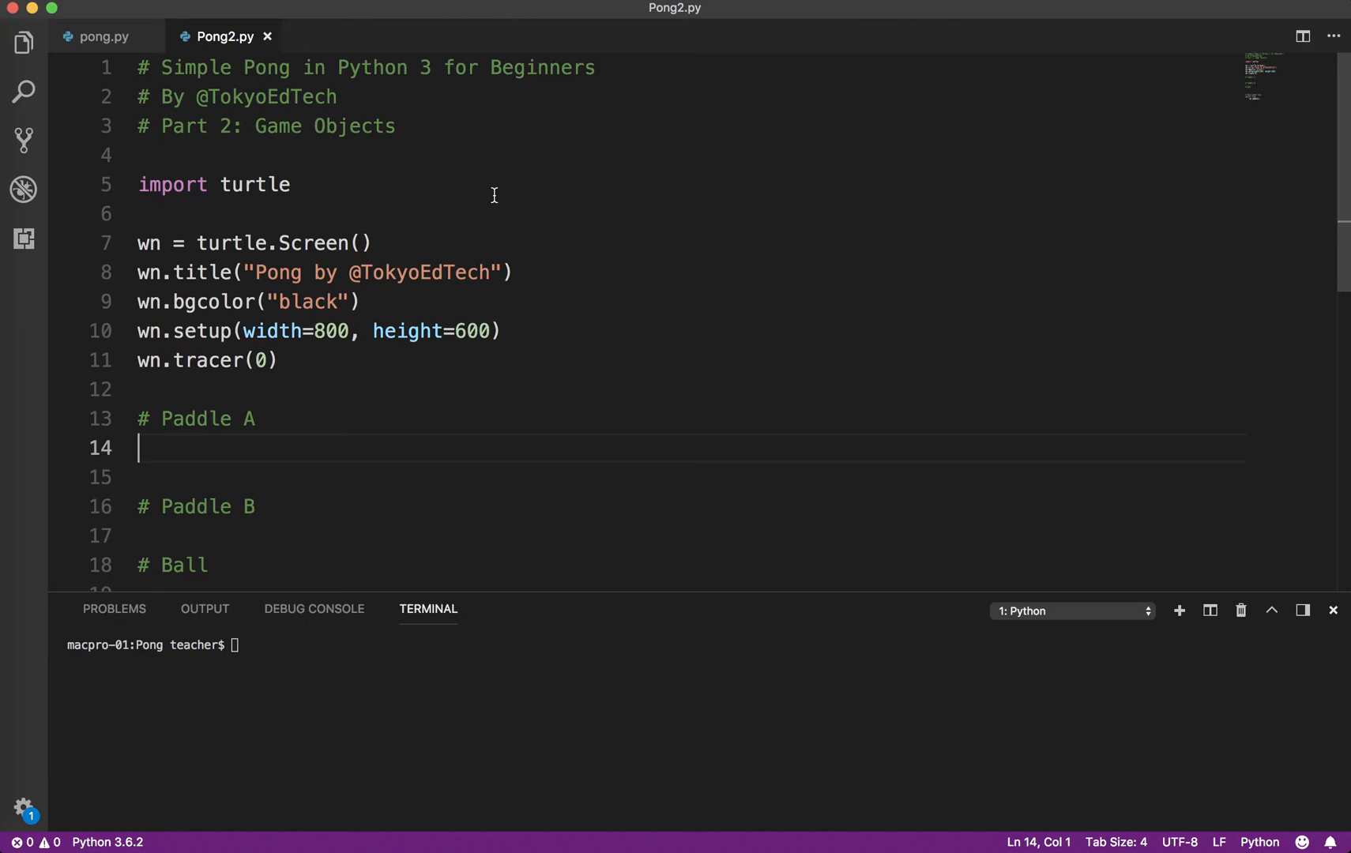
- Define paddle_a = turtle.Turtle() and set paddle_a.speed(0)
type("paddle_a =")
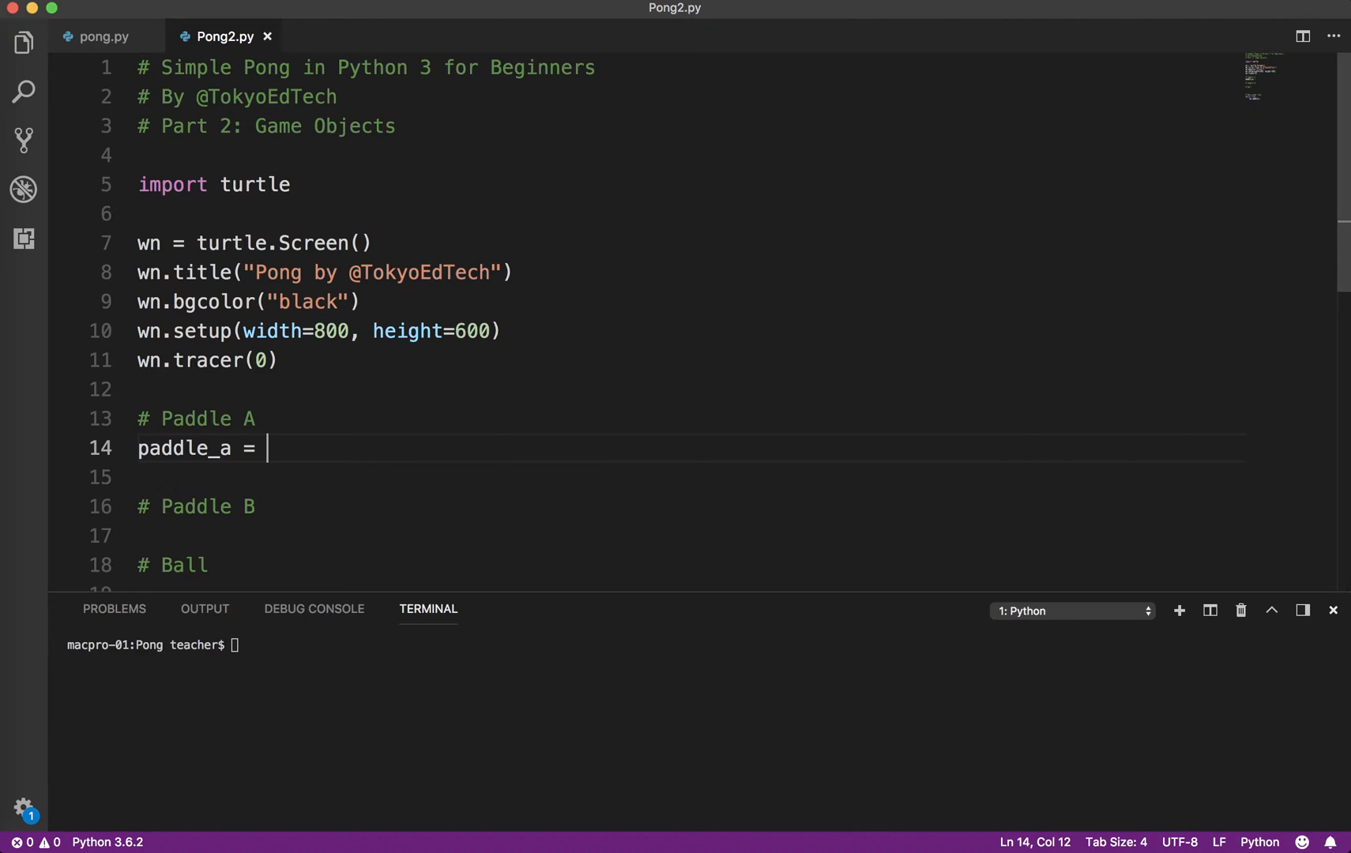
type("turtle.")
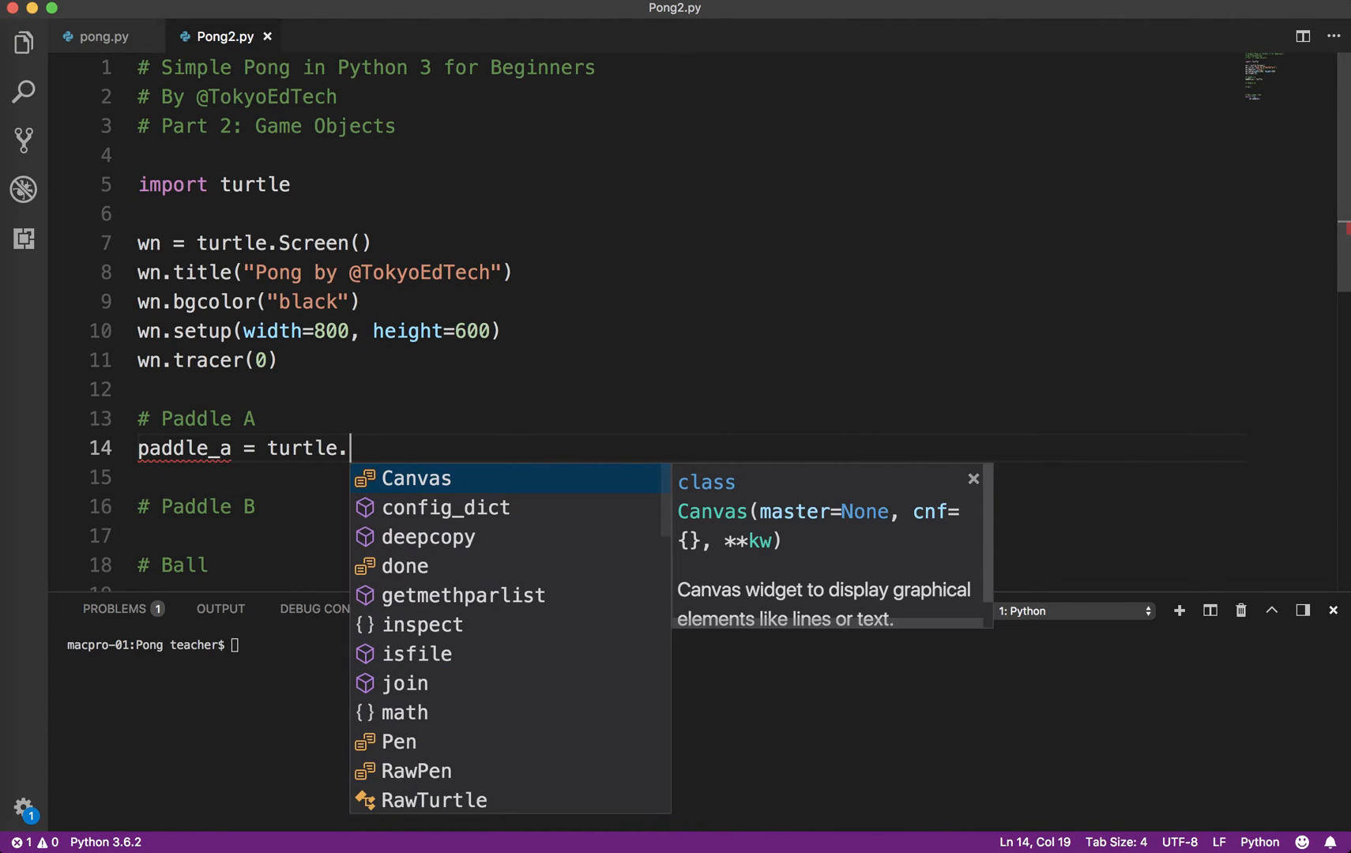
type("Turtle(")
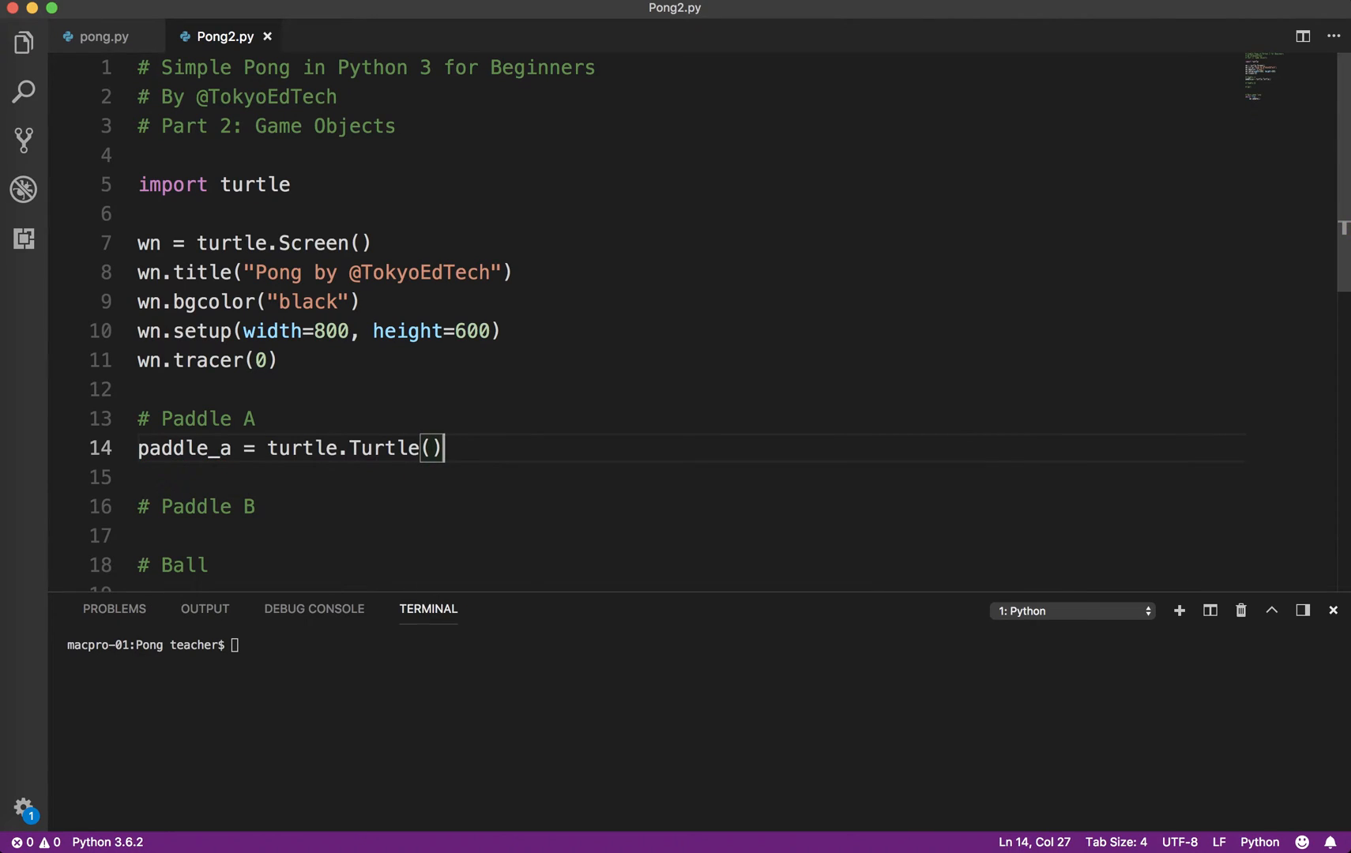
key("Enter")
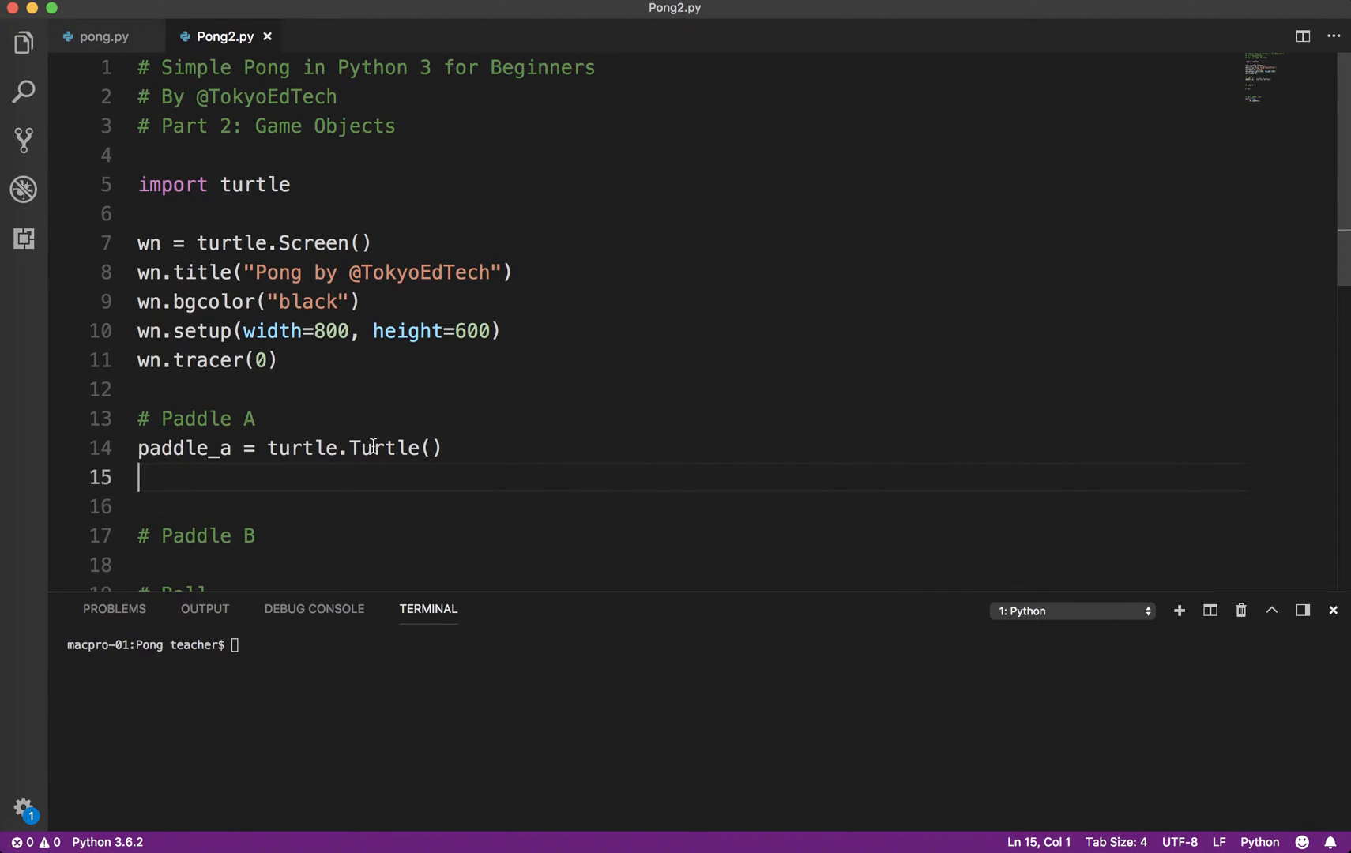
mouse_move(661, 305)
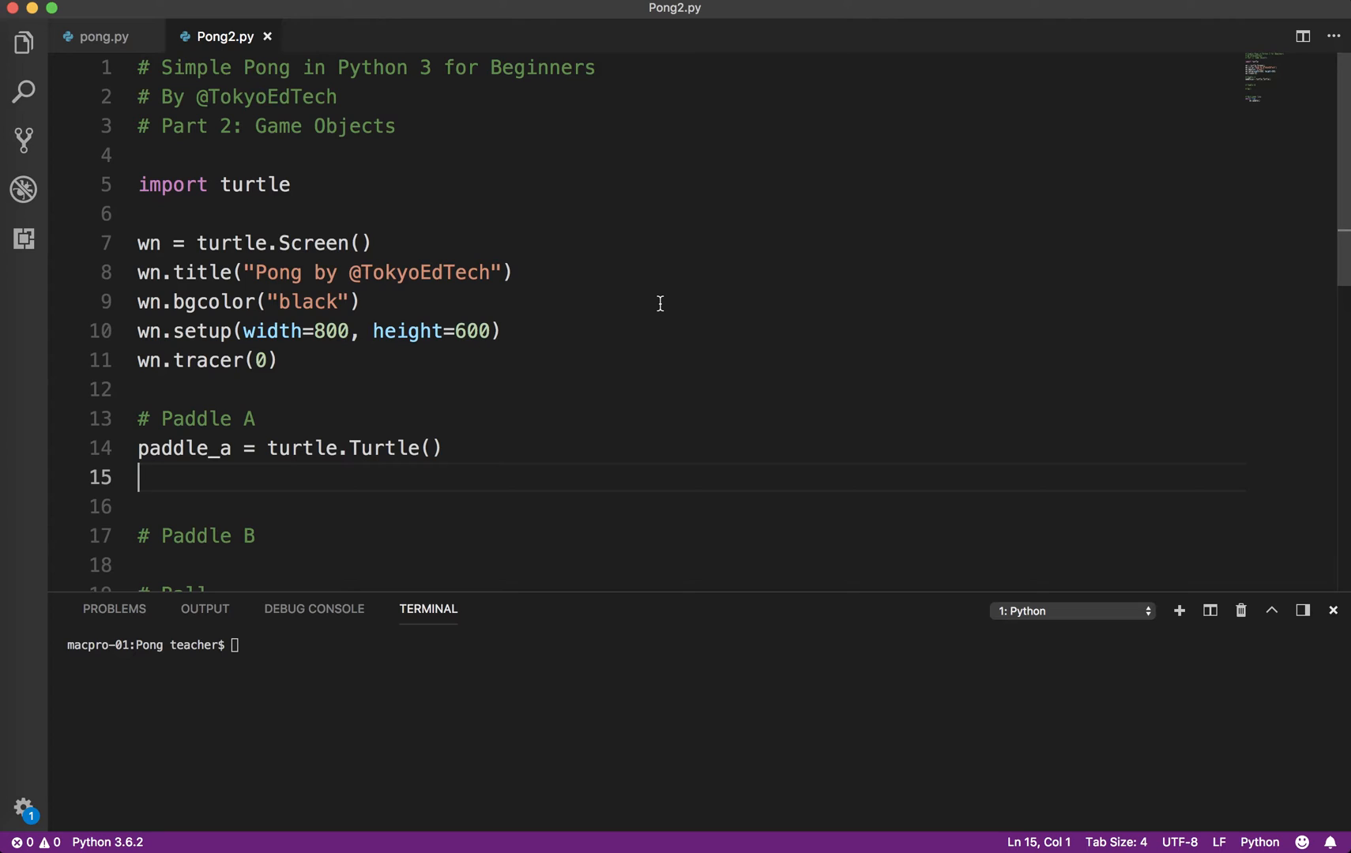
type("paddle_a_s")
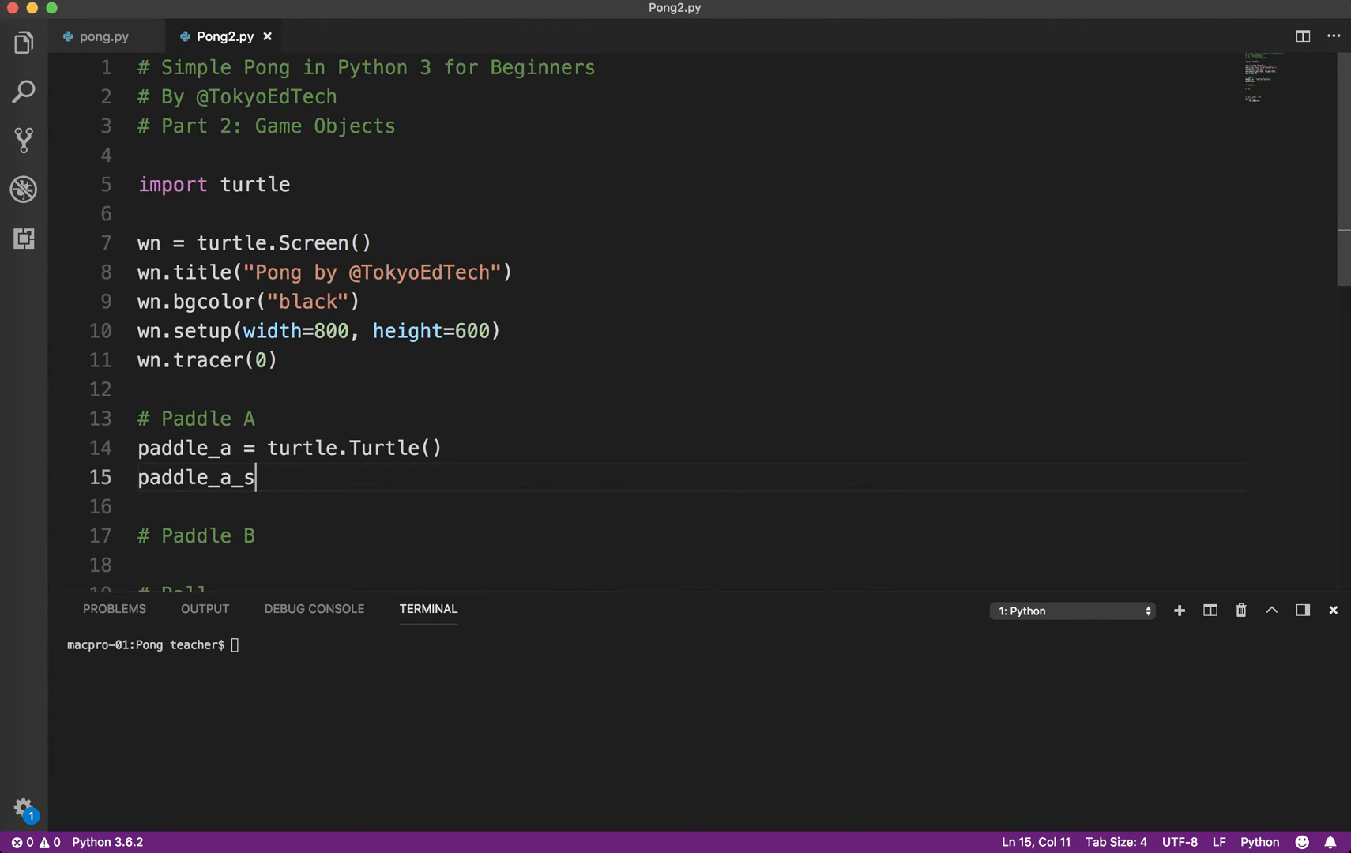
type(".pee")
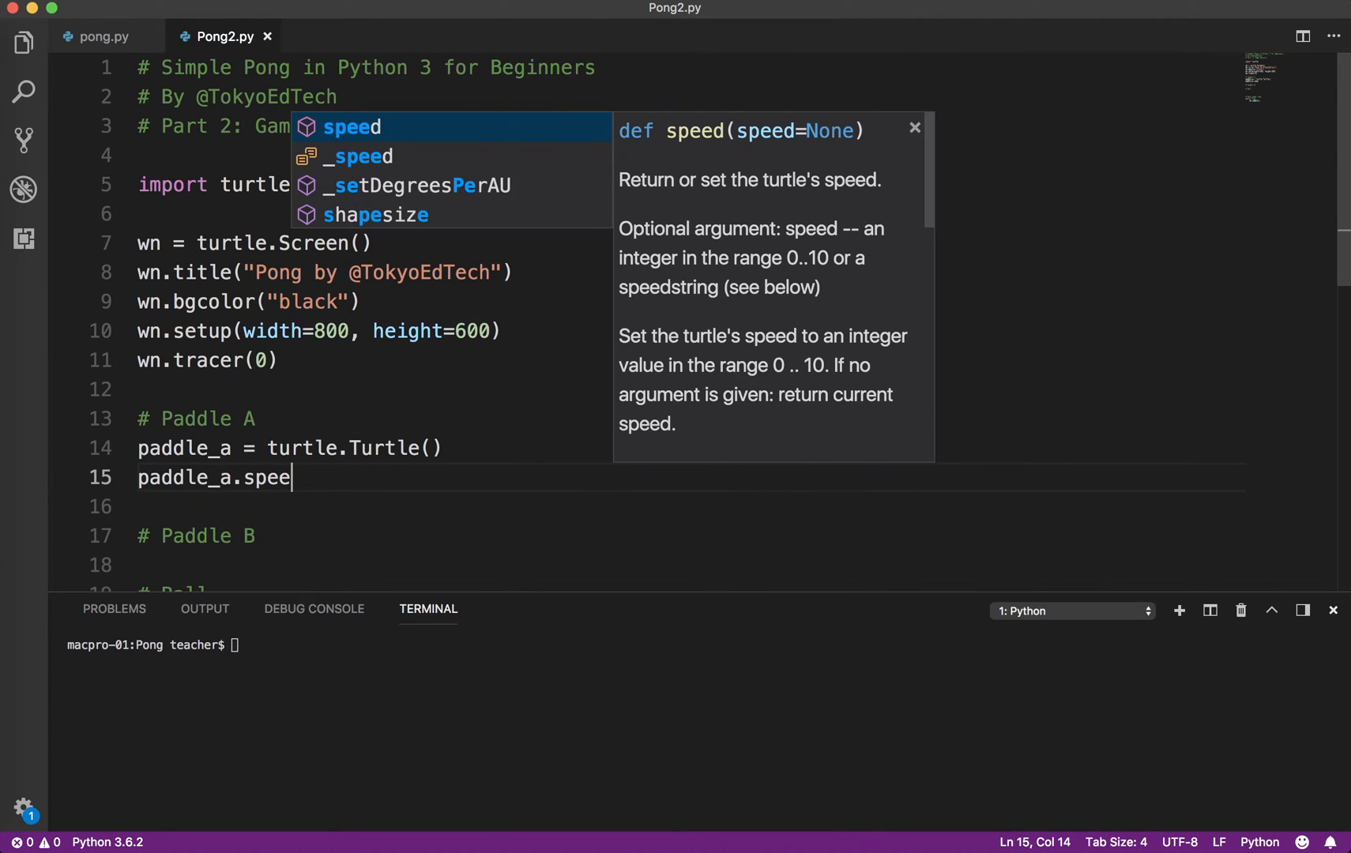
type("d(0)")
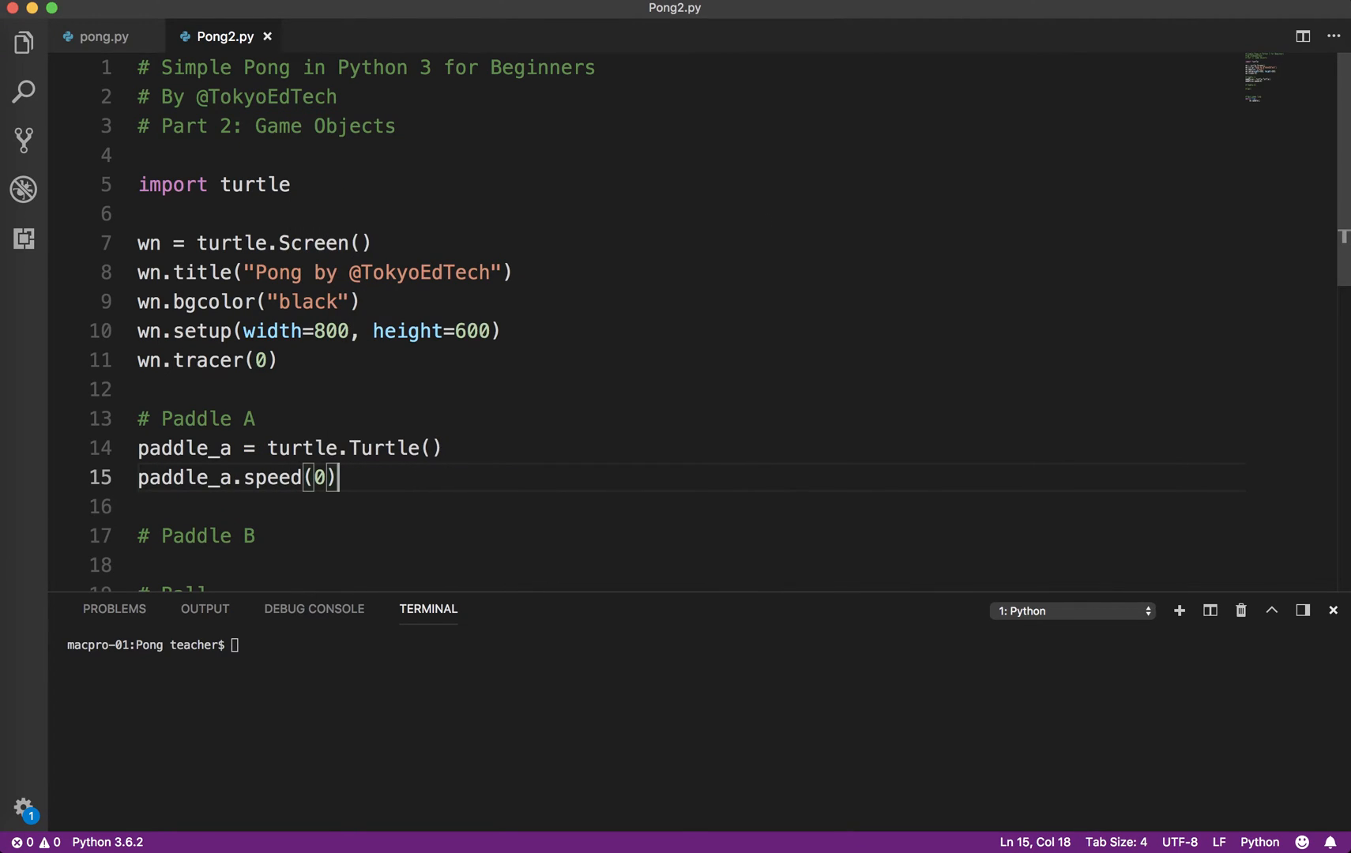
key("Enter")
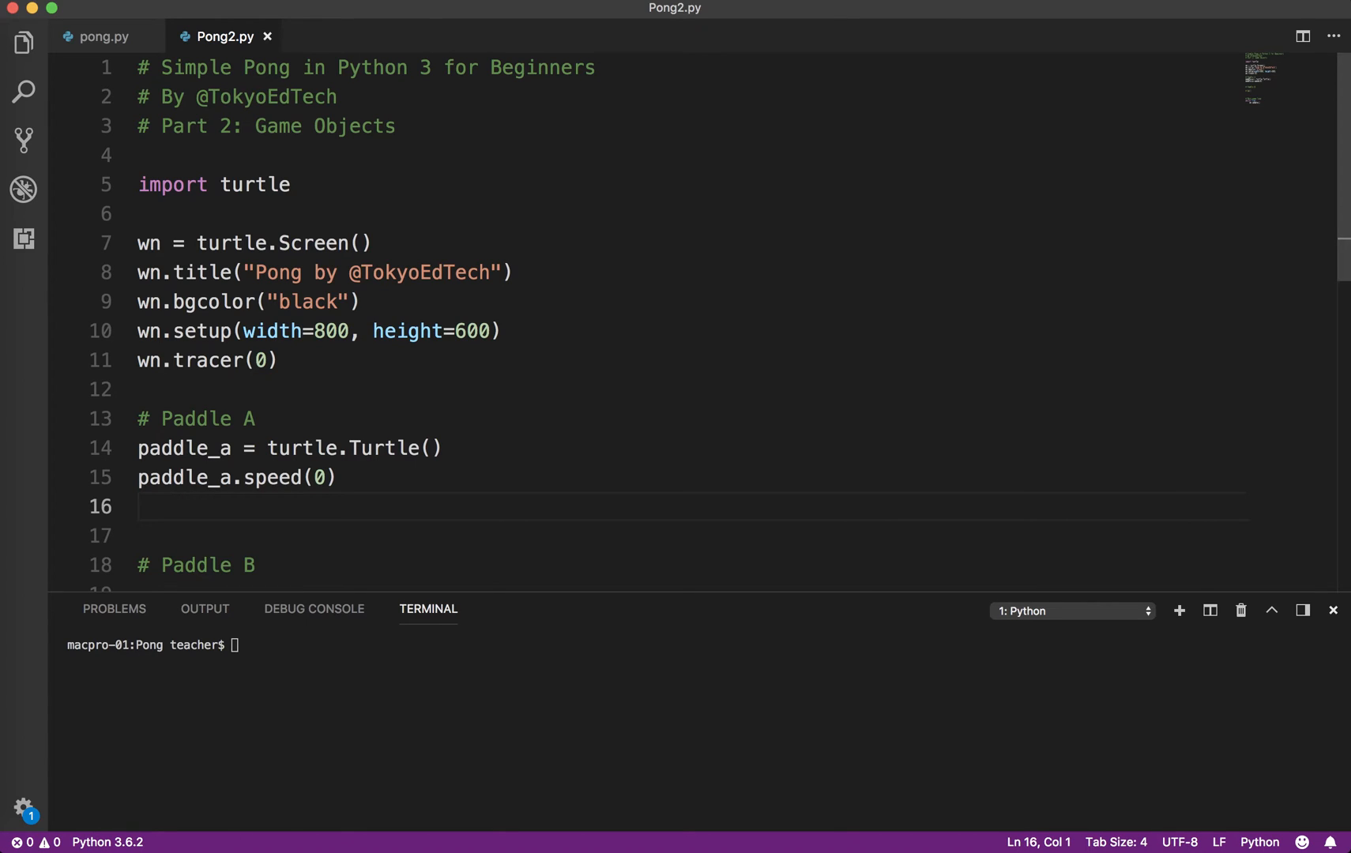
- Give paddle_a a "square" shape and "white" color
type("paddle_a")
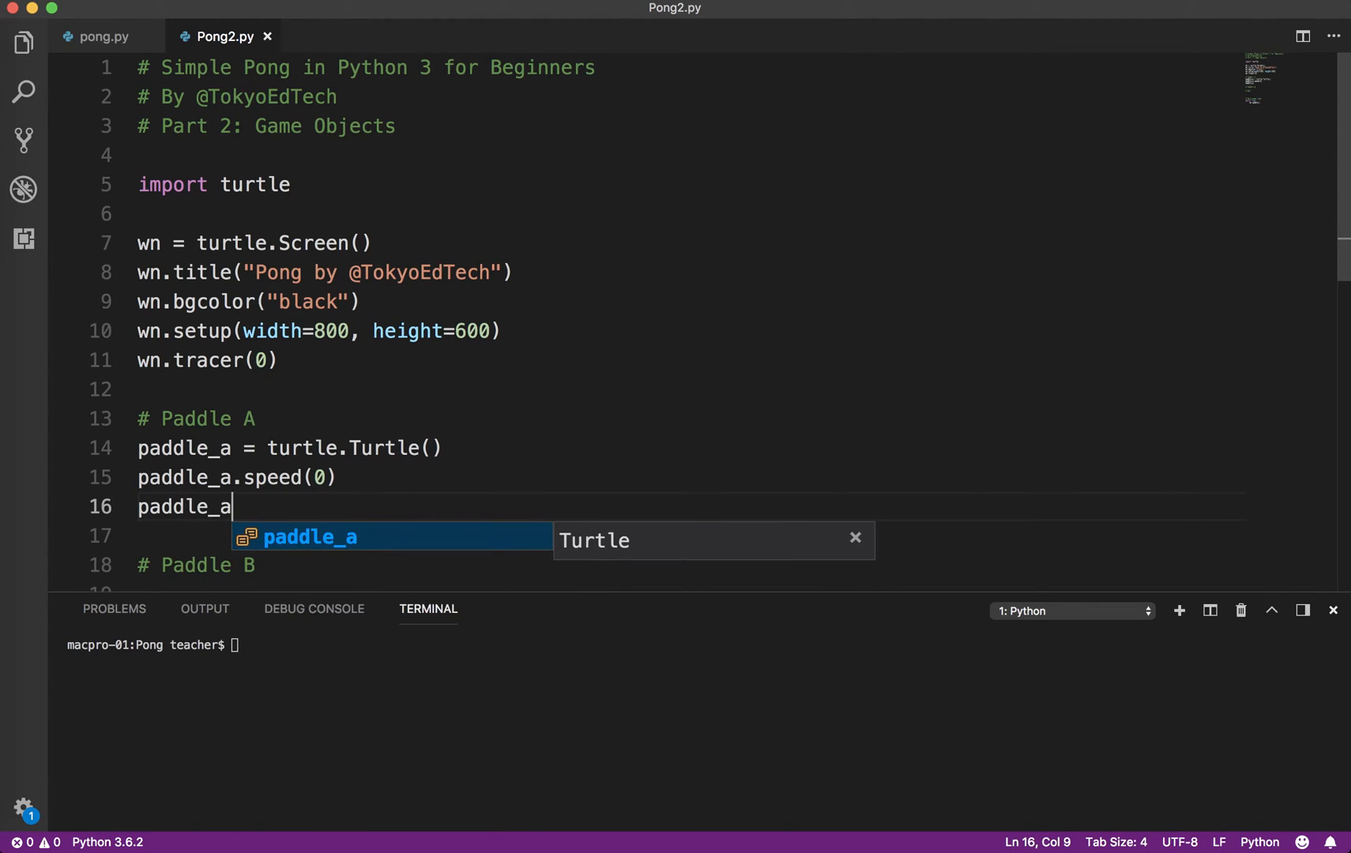
type(".shape(")
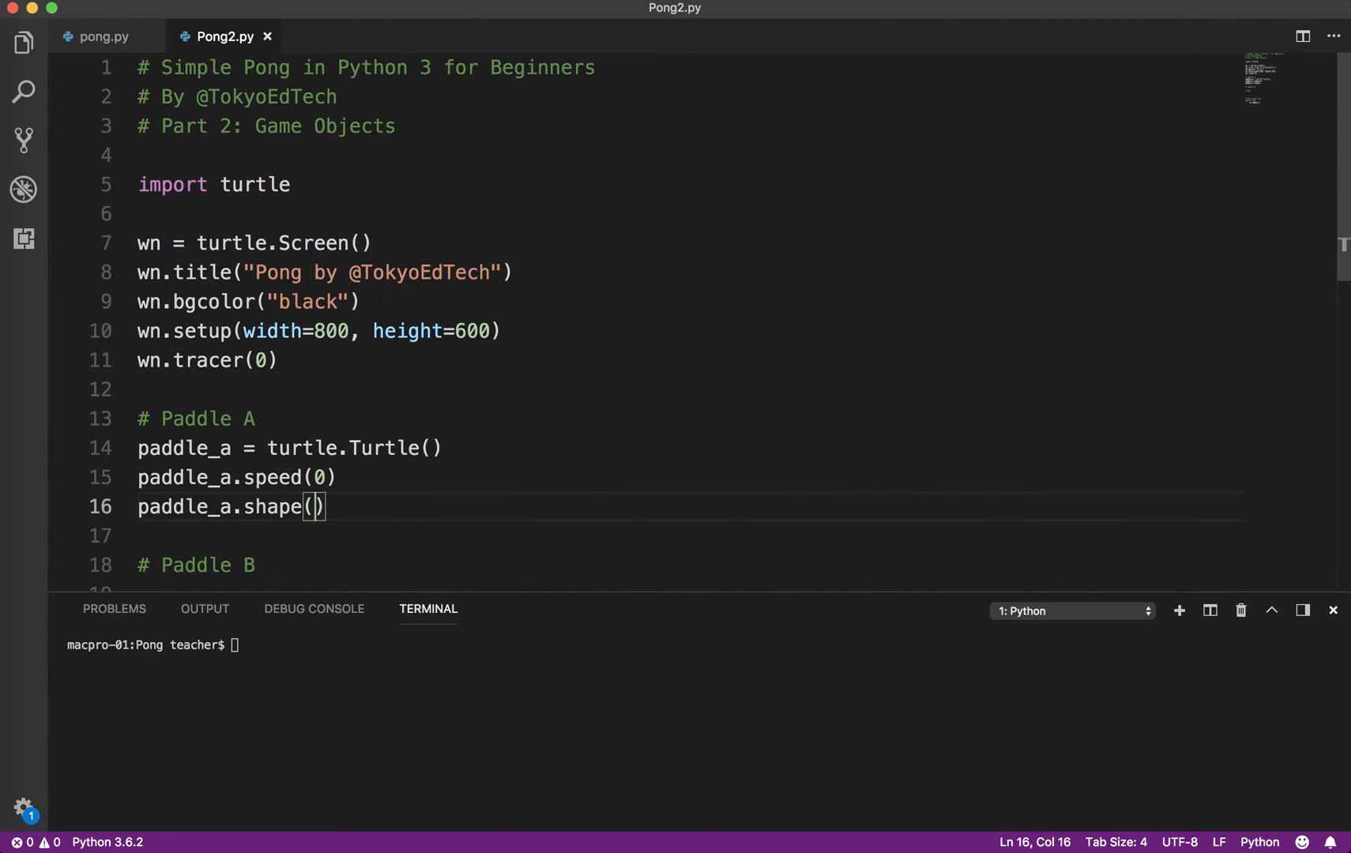
type("\"")
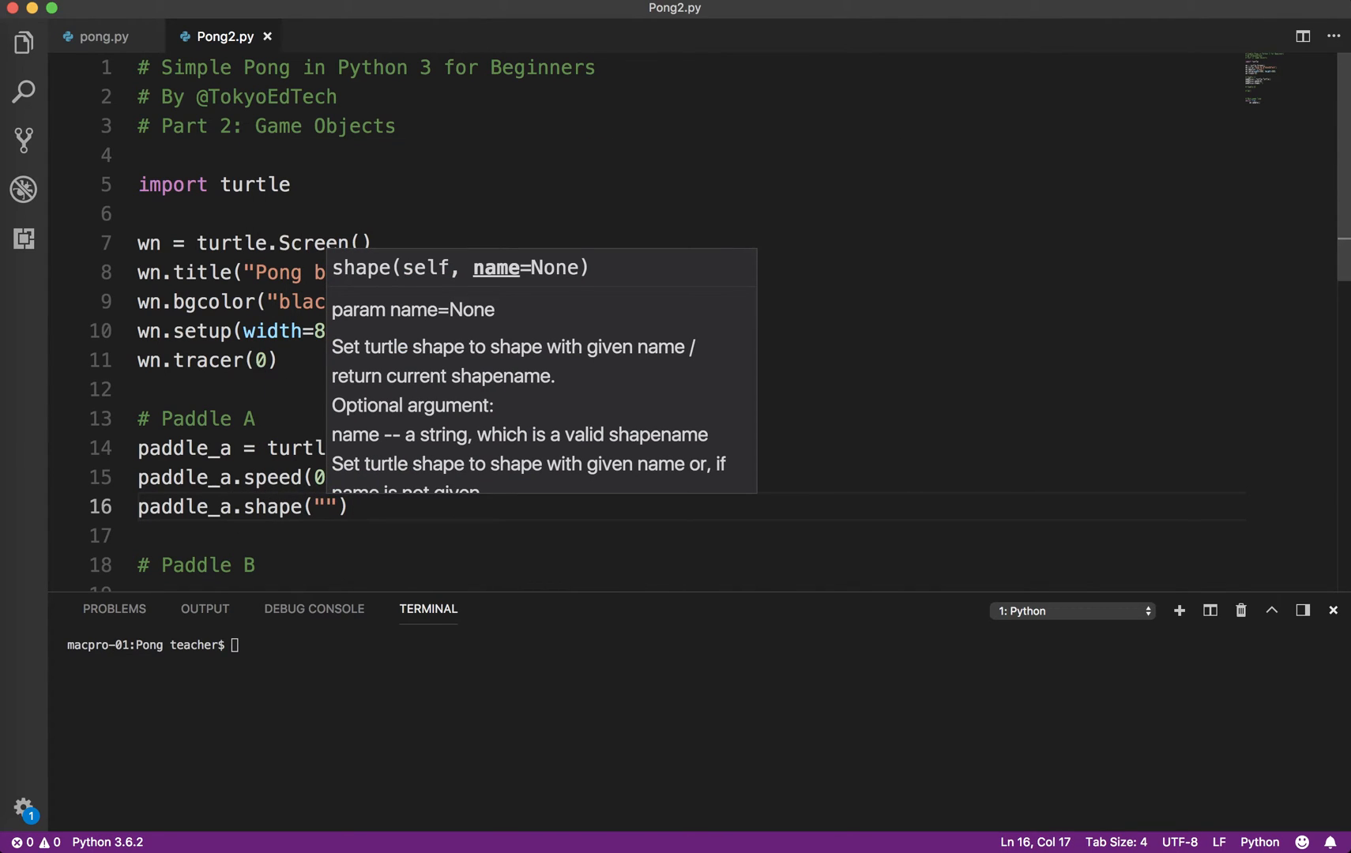
type("sq")
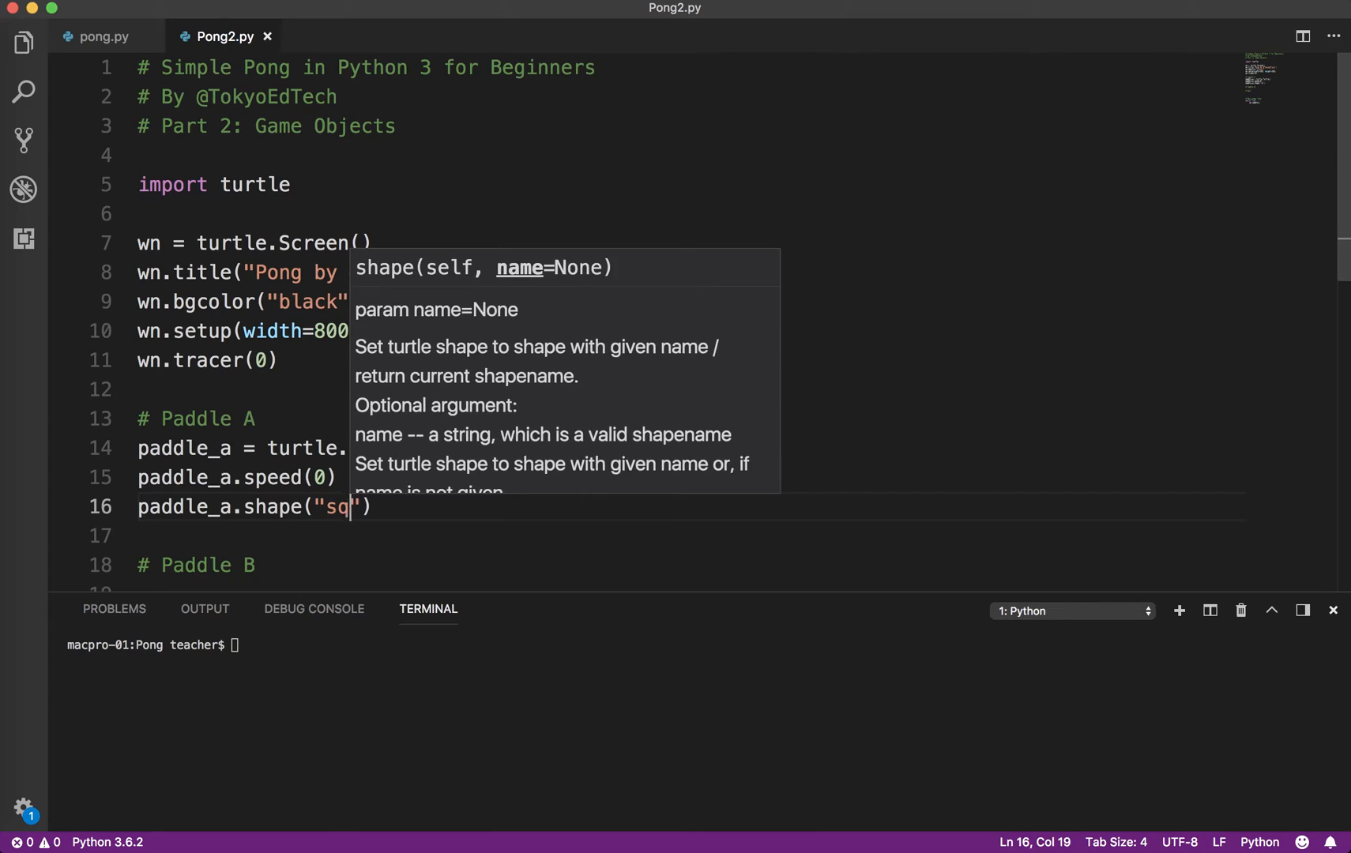
type("uare")
key("Enter")
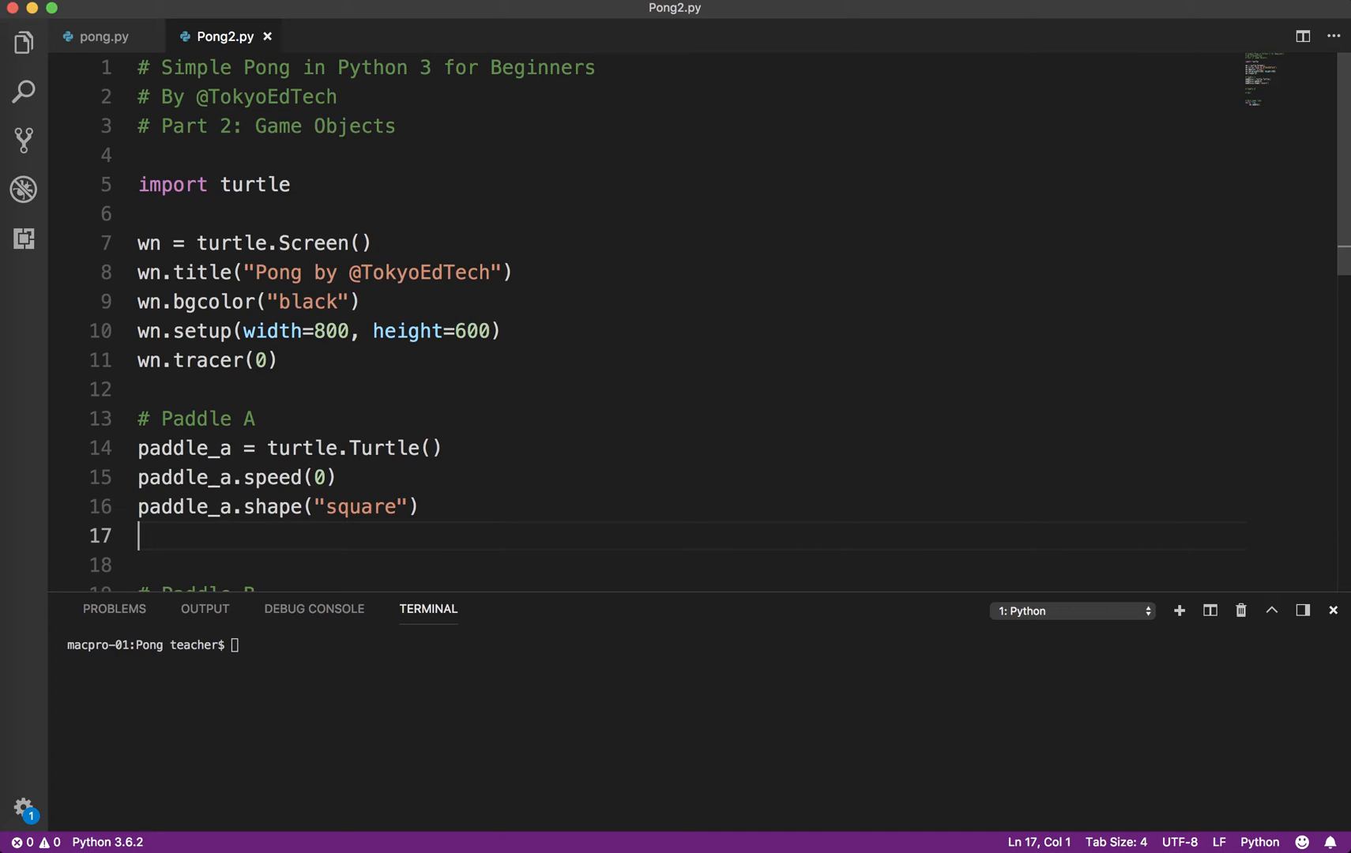
type("paddle.")
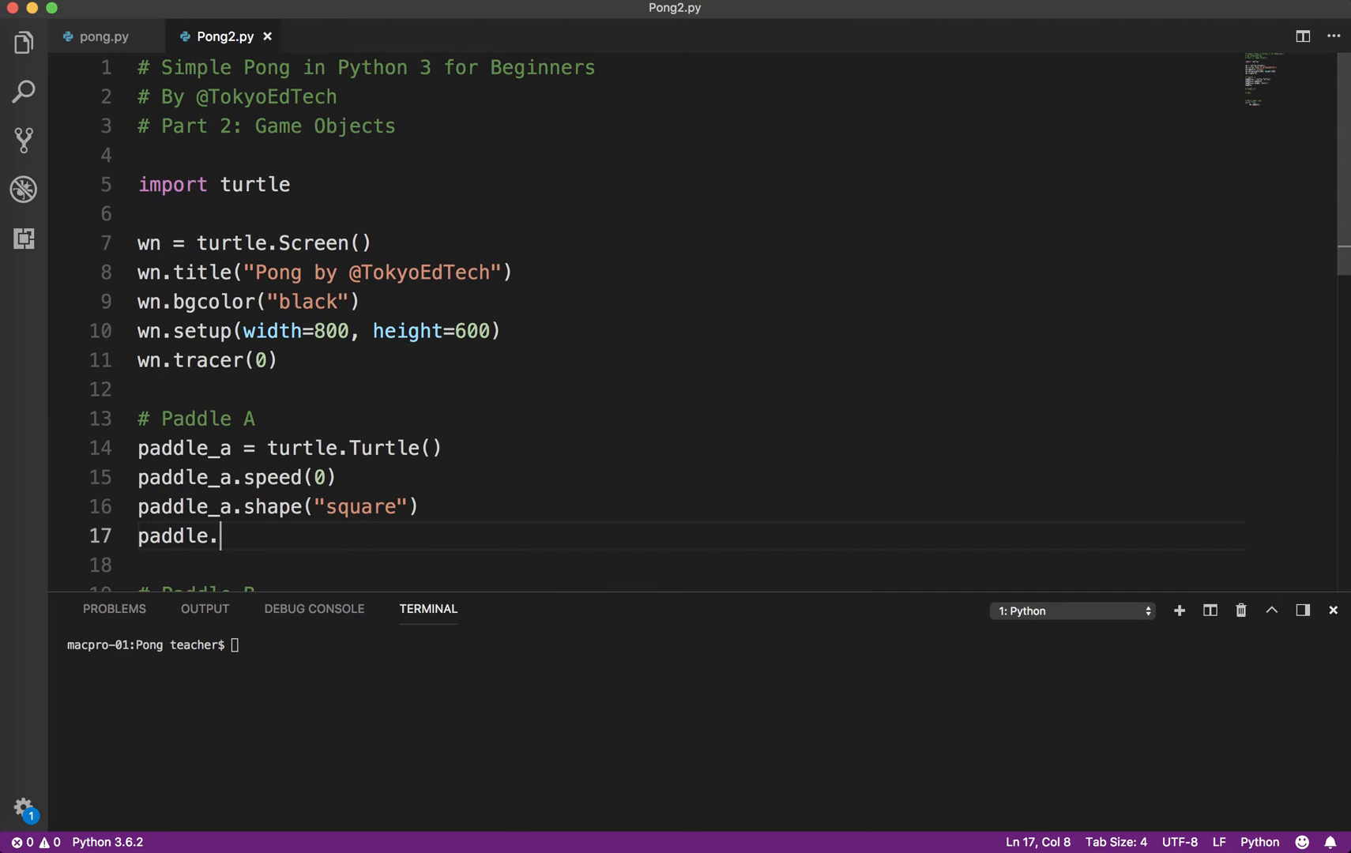
type("_a")
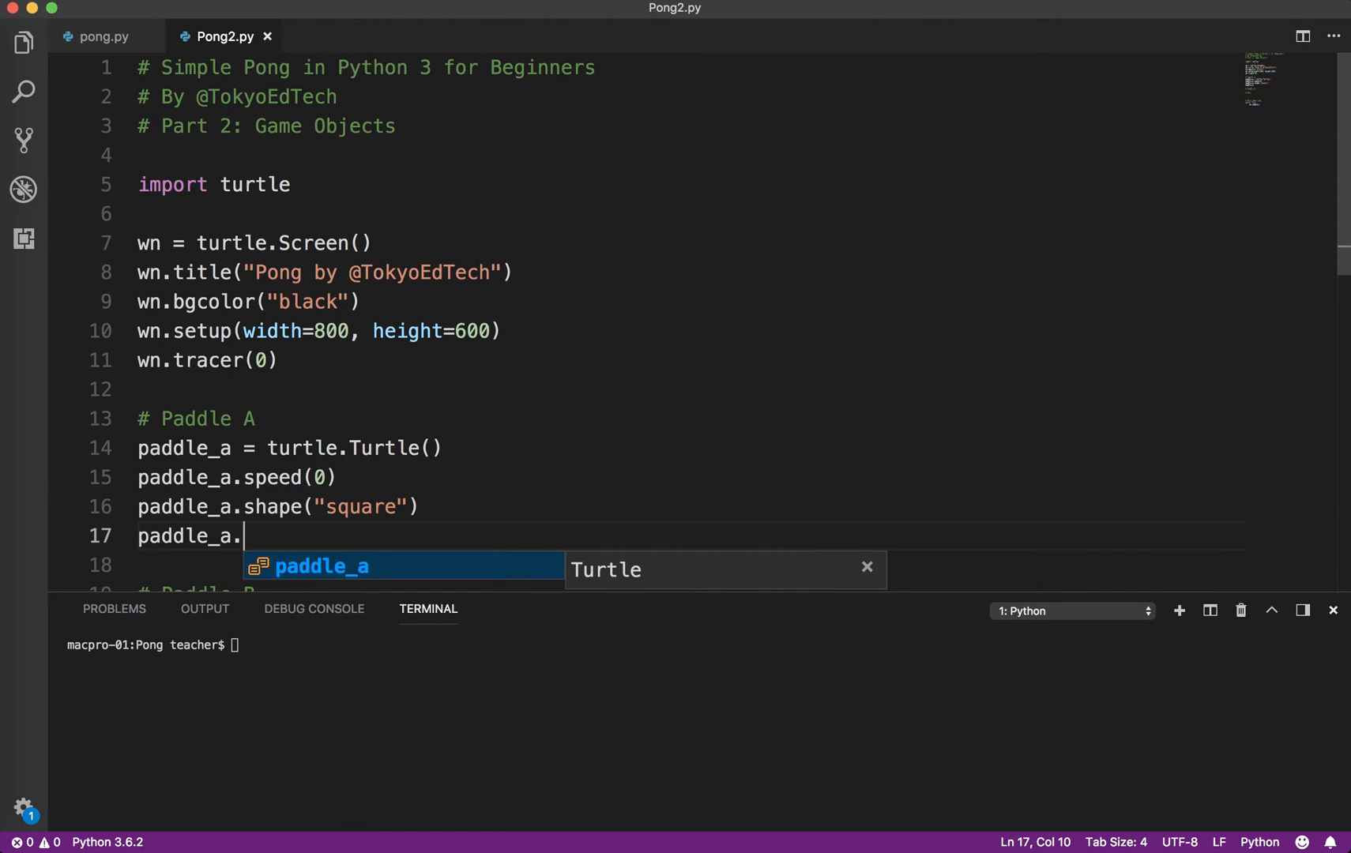
type("color(\"white")
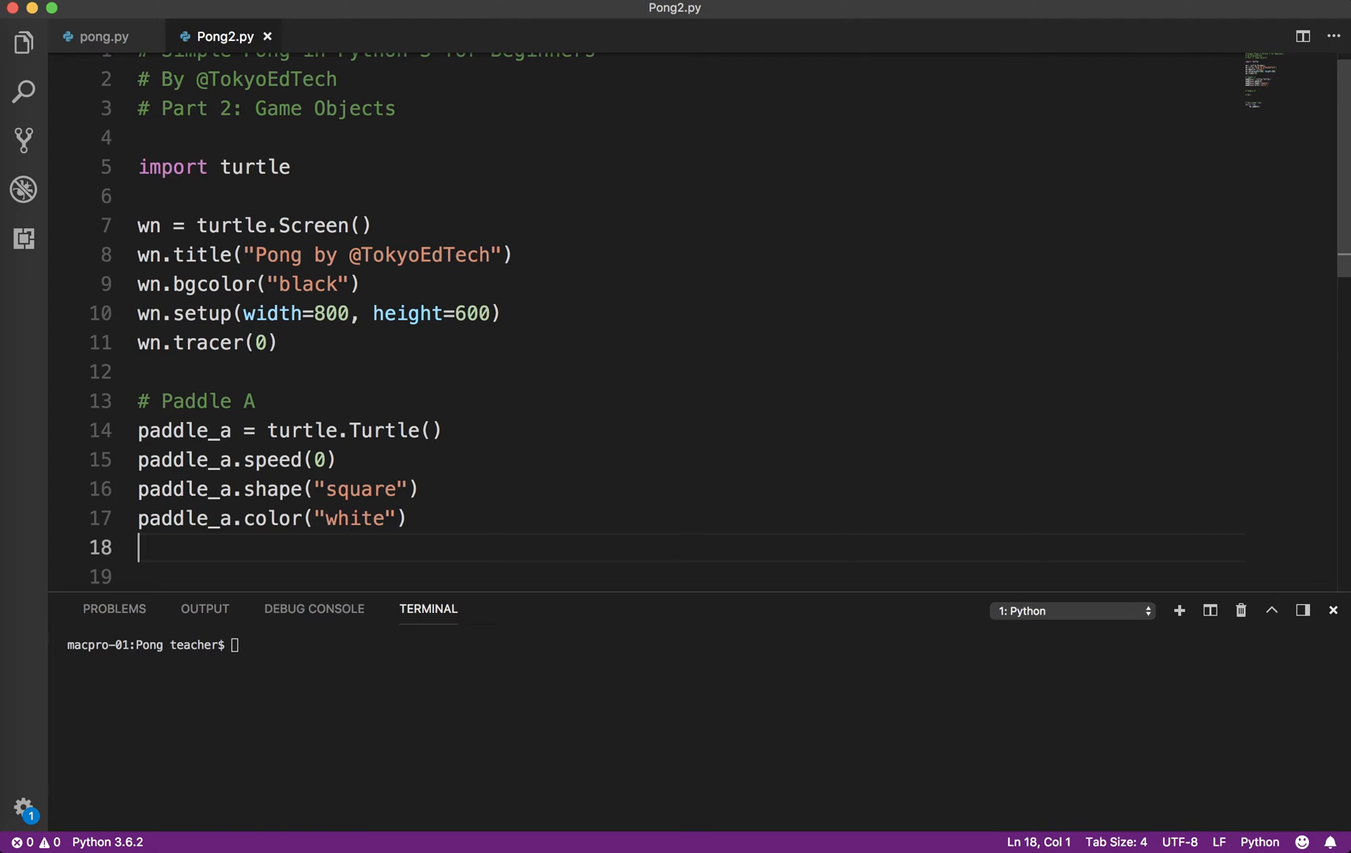
- Lift paddle_a's pen and move it to the starting position (-350, 0)
type("paddle.")
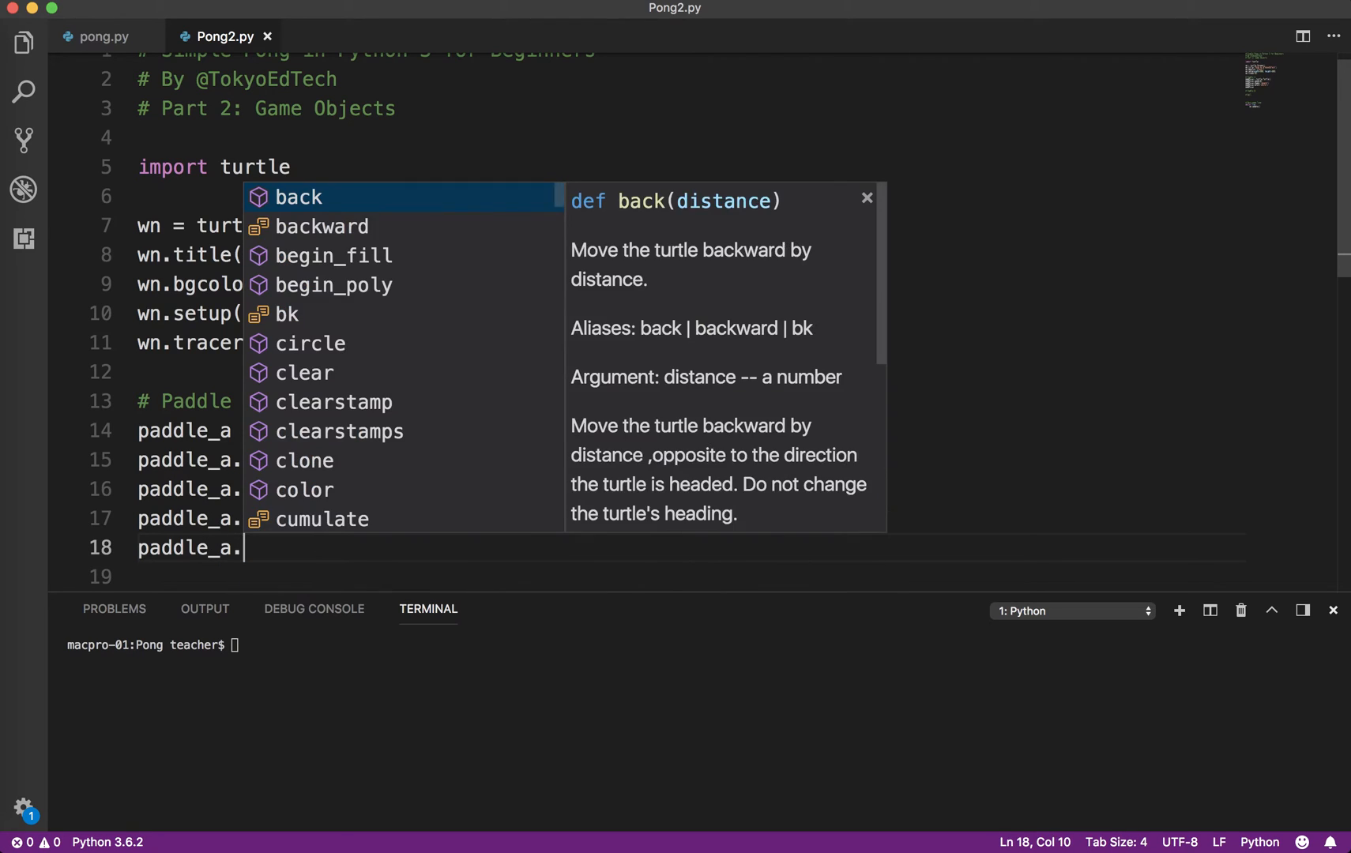
type("penup()")
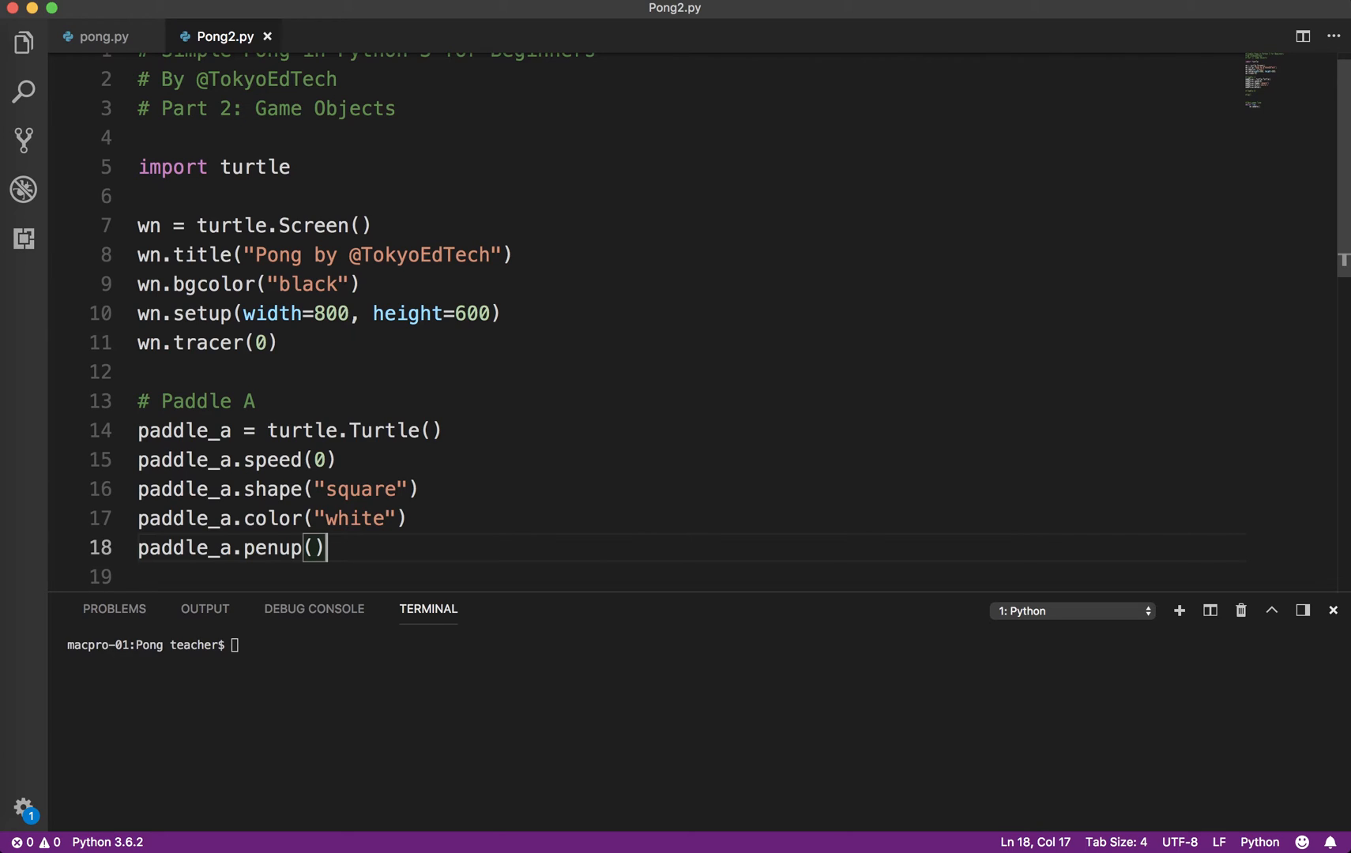
key("Enter")
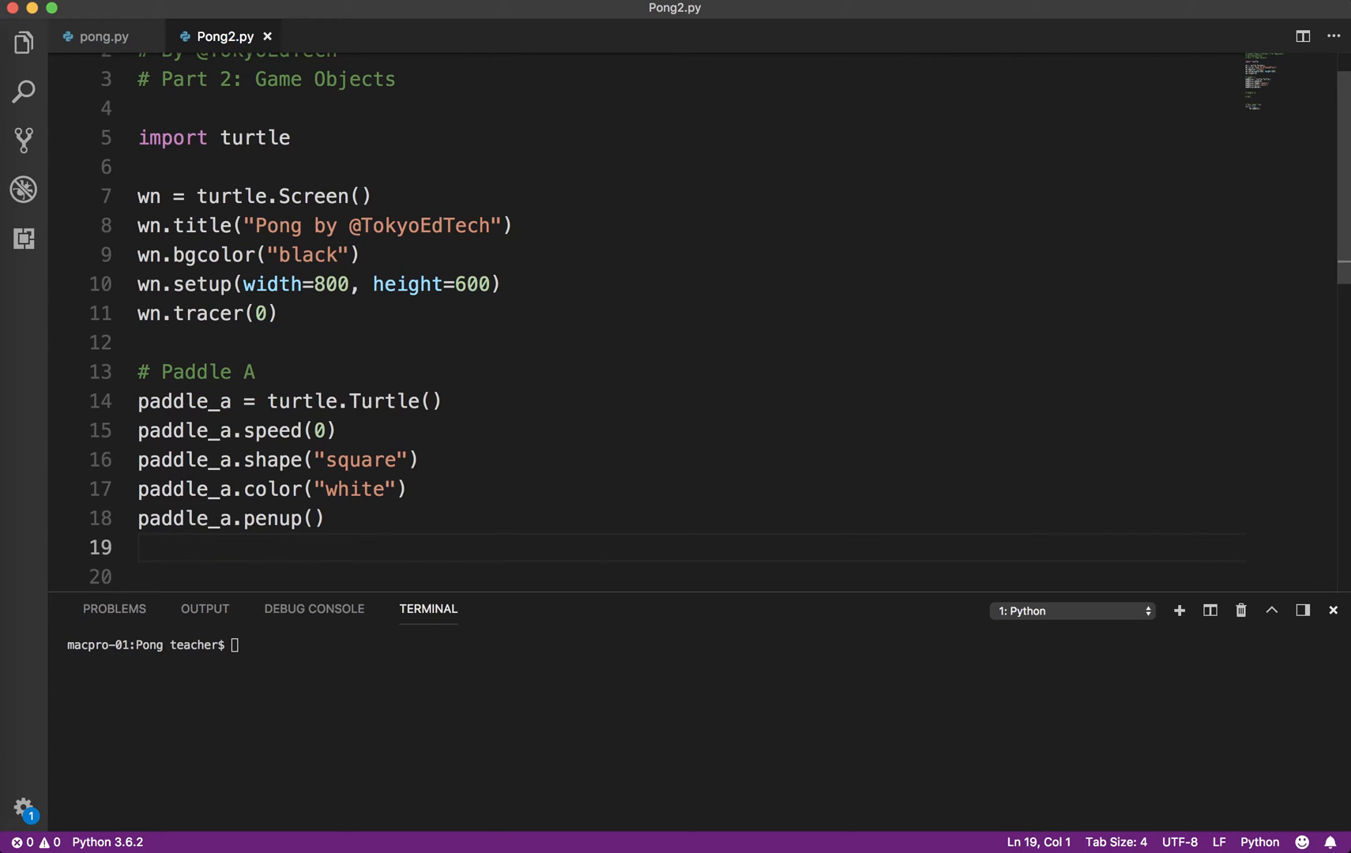
type("paddle")
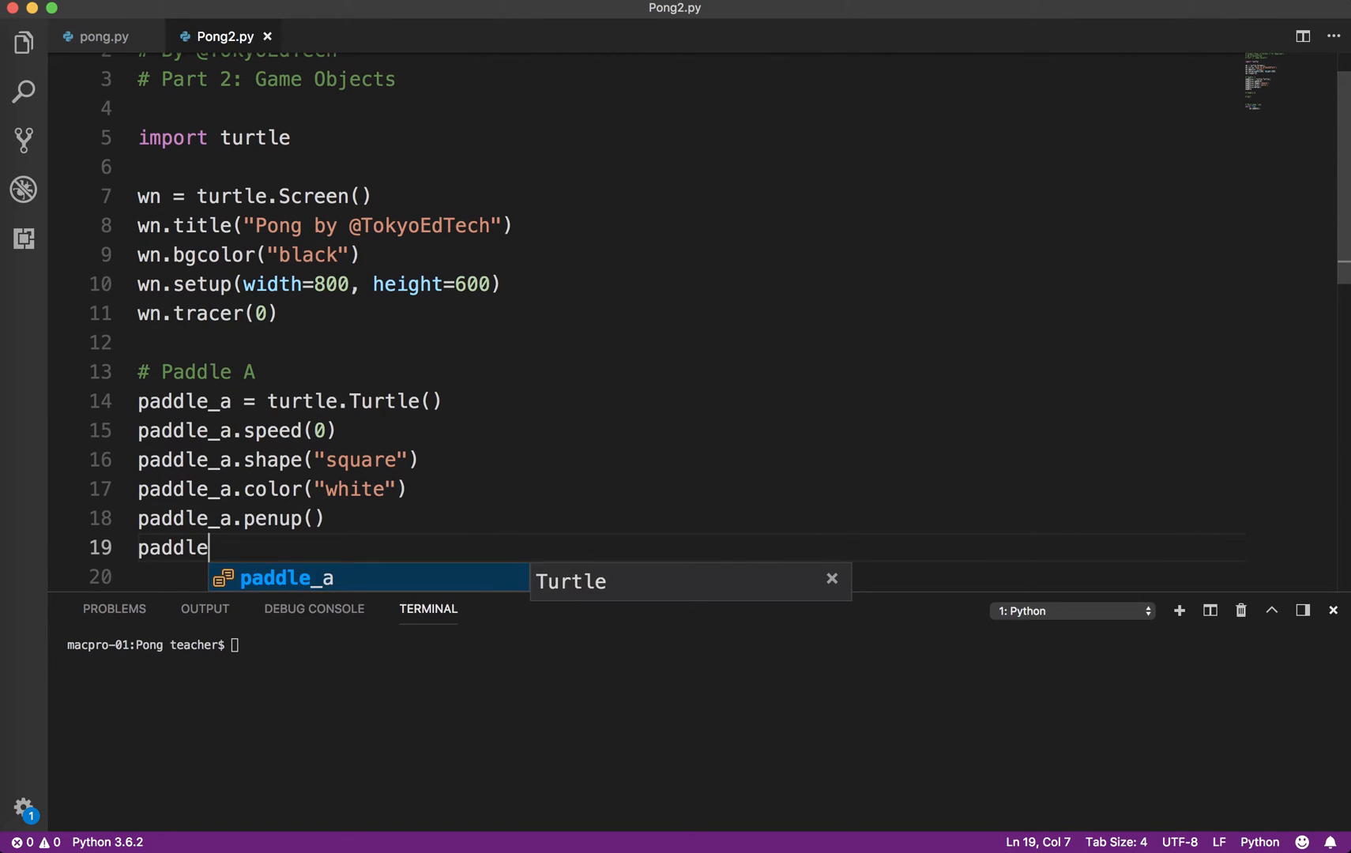
type("_a.goto")
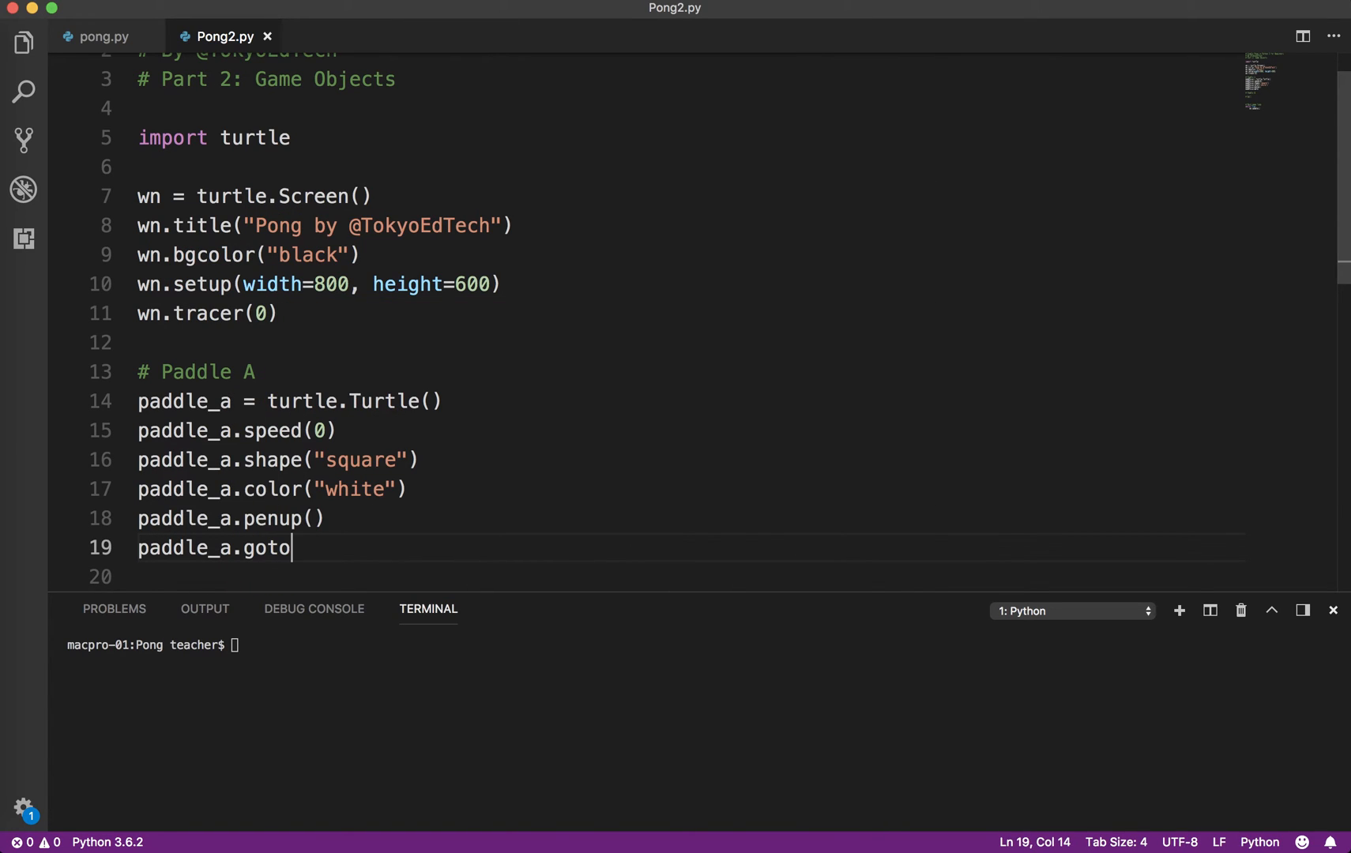
type("(-")
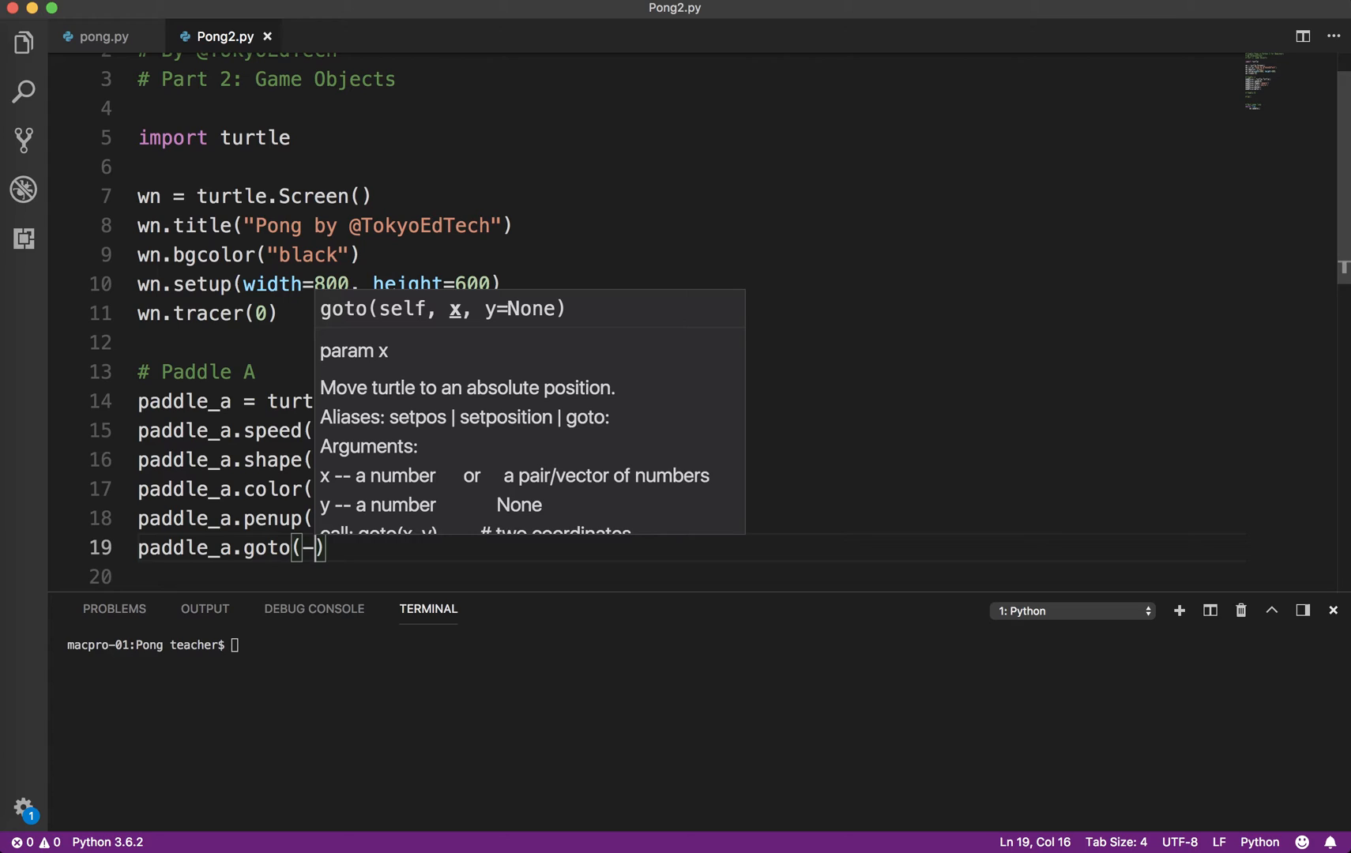
type("350,")
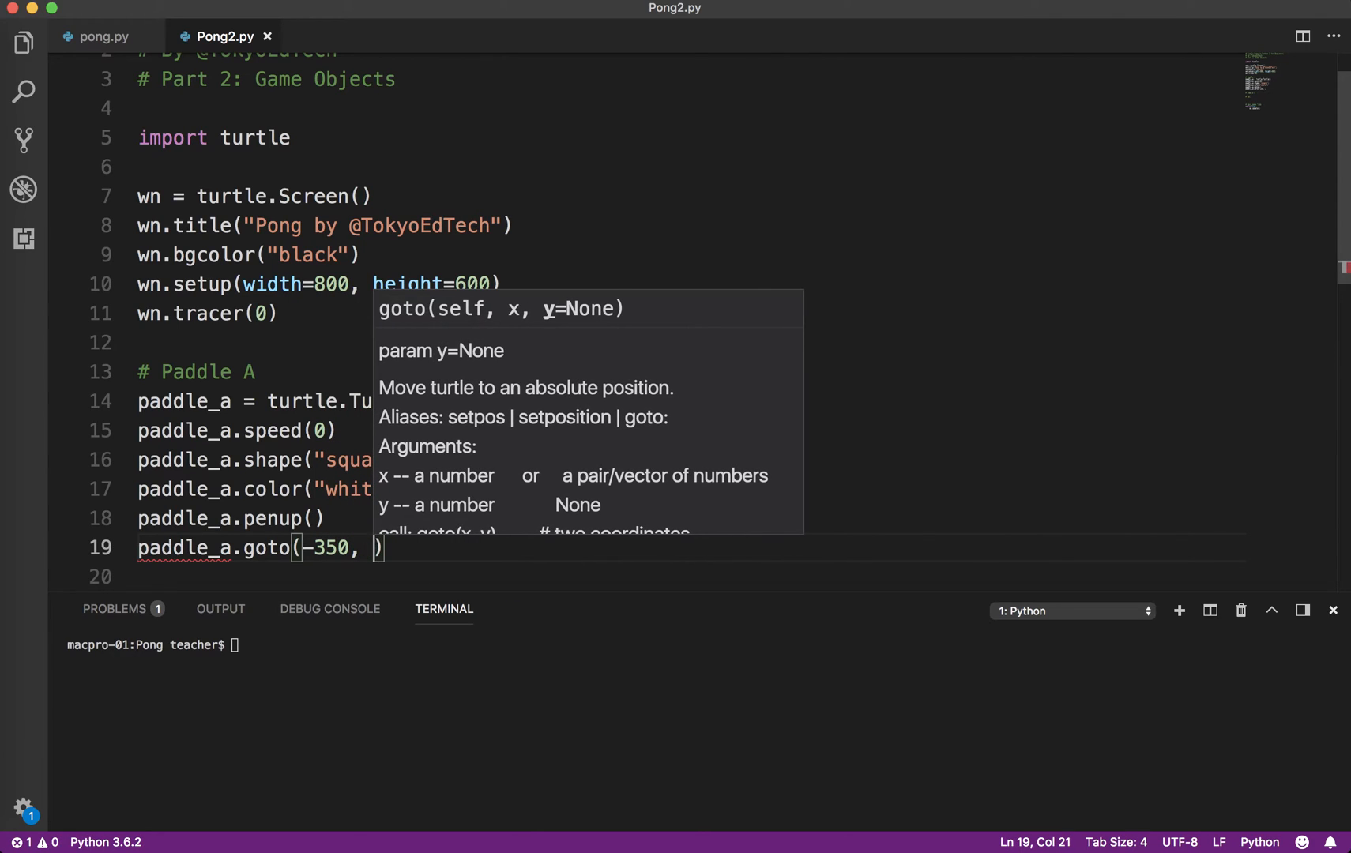
type("0")
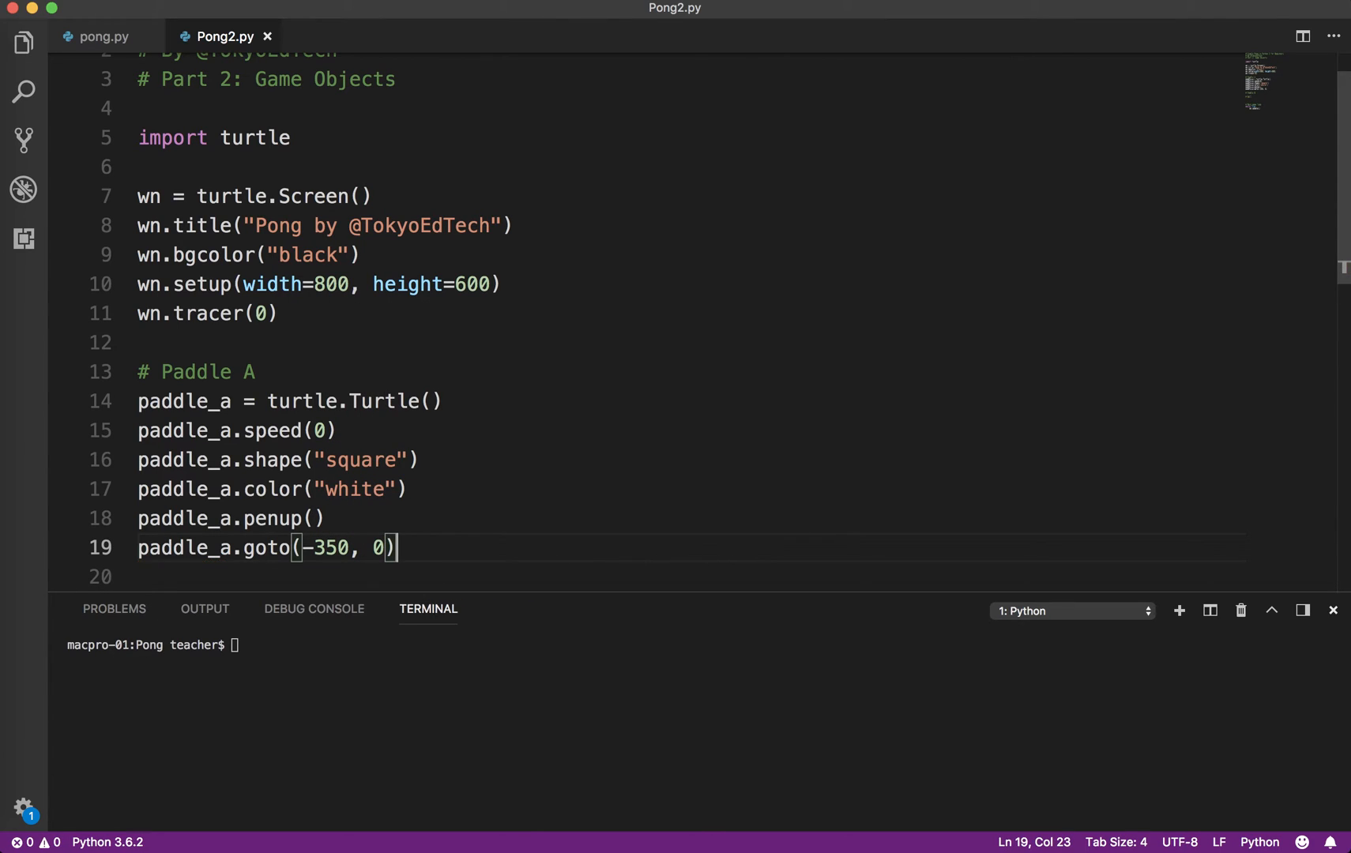
mouse_move(684, 401)
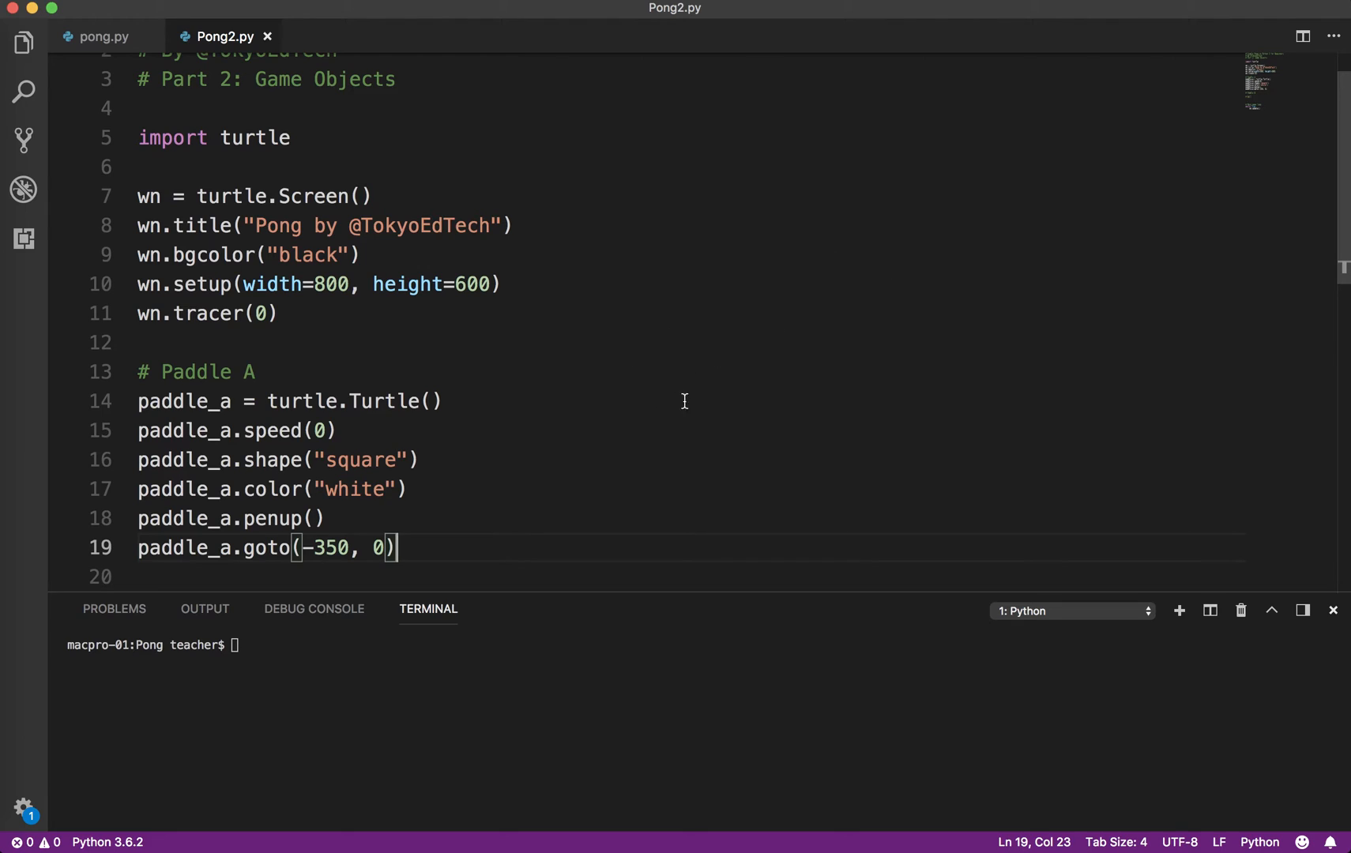
mouse_move(48, 391)
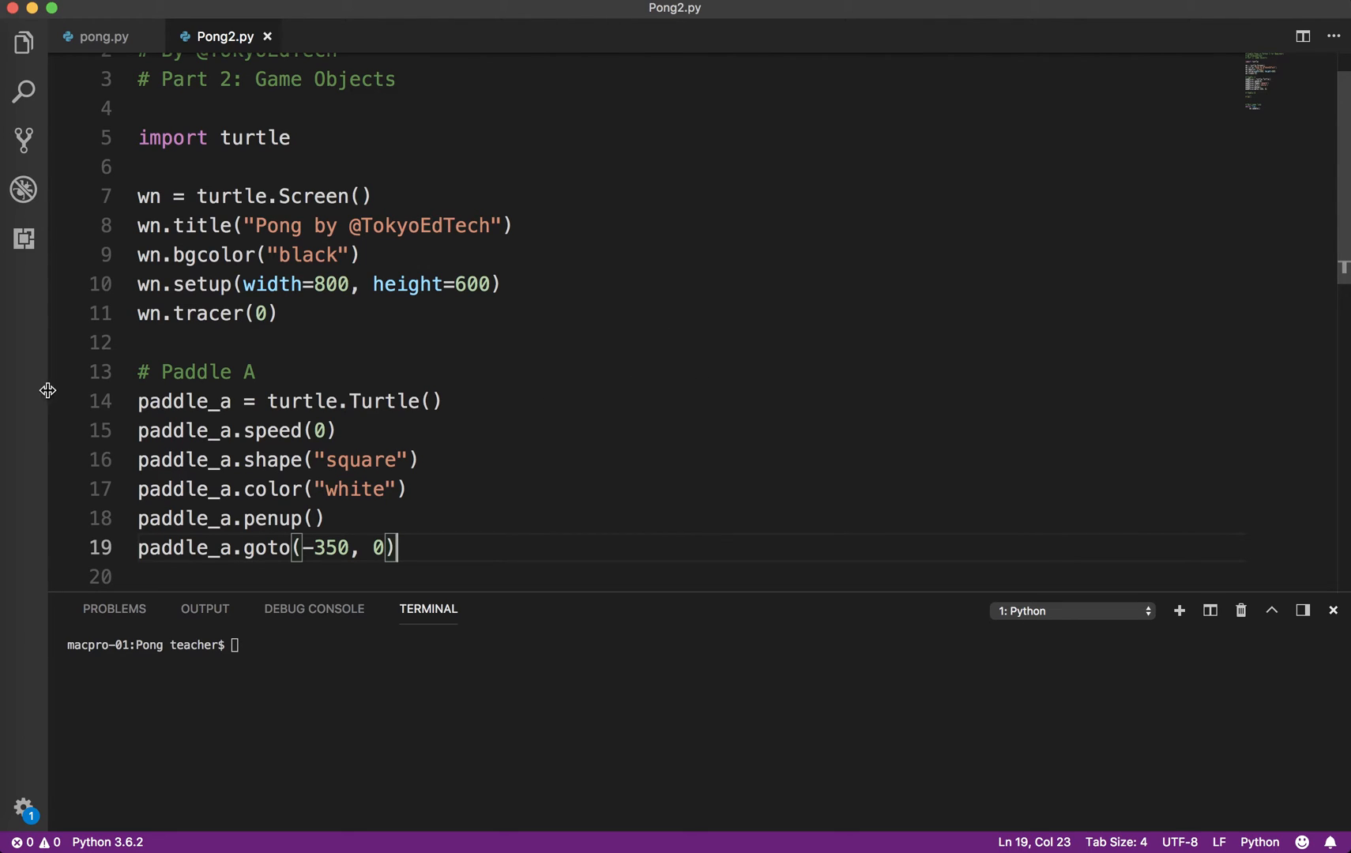
mouse_move(821, 373)
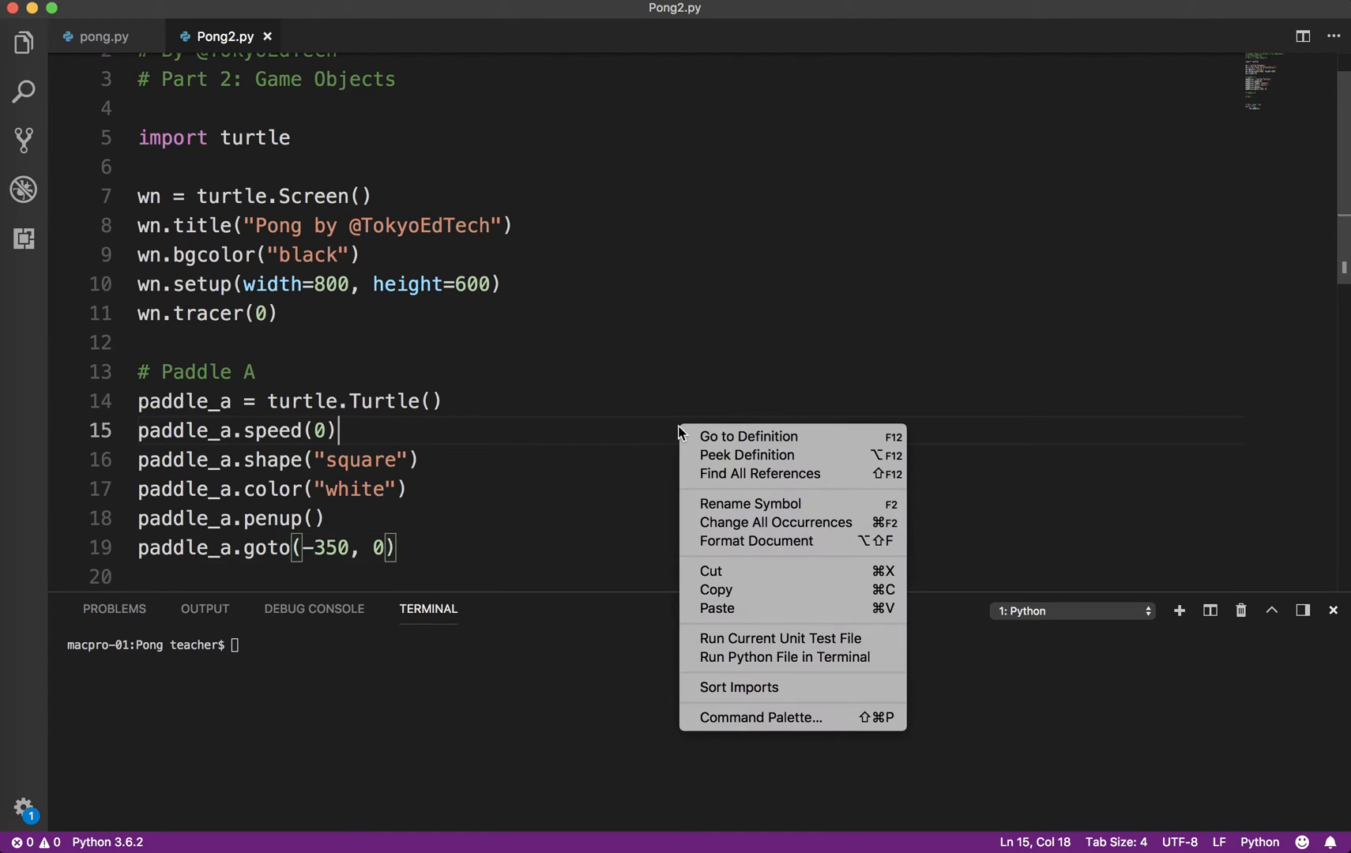
mouse_move(775, 658)
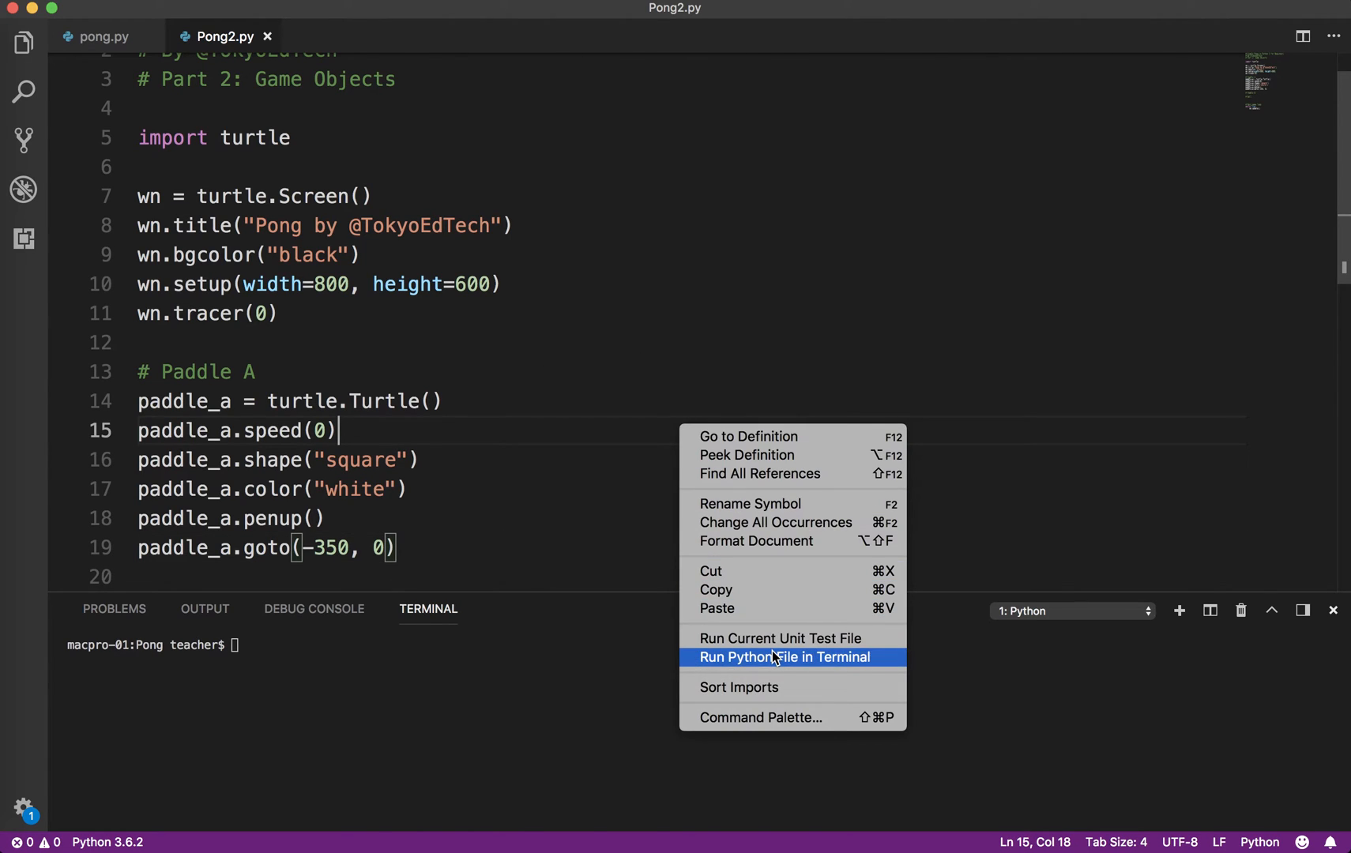
- Run Pong2.py in the terminal to preview paddle A as a white square
left_click(787, 658)
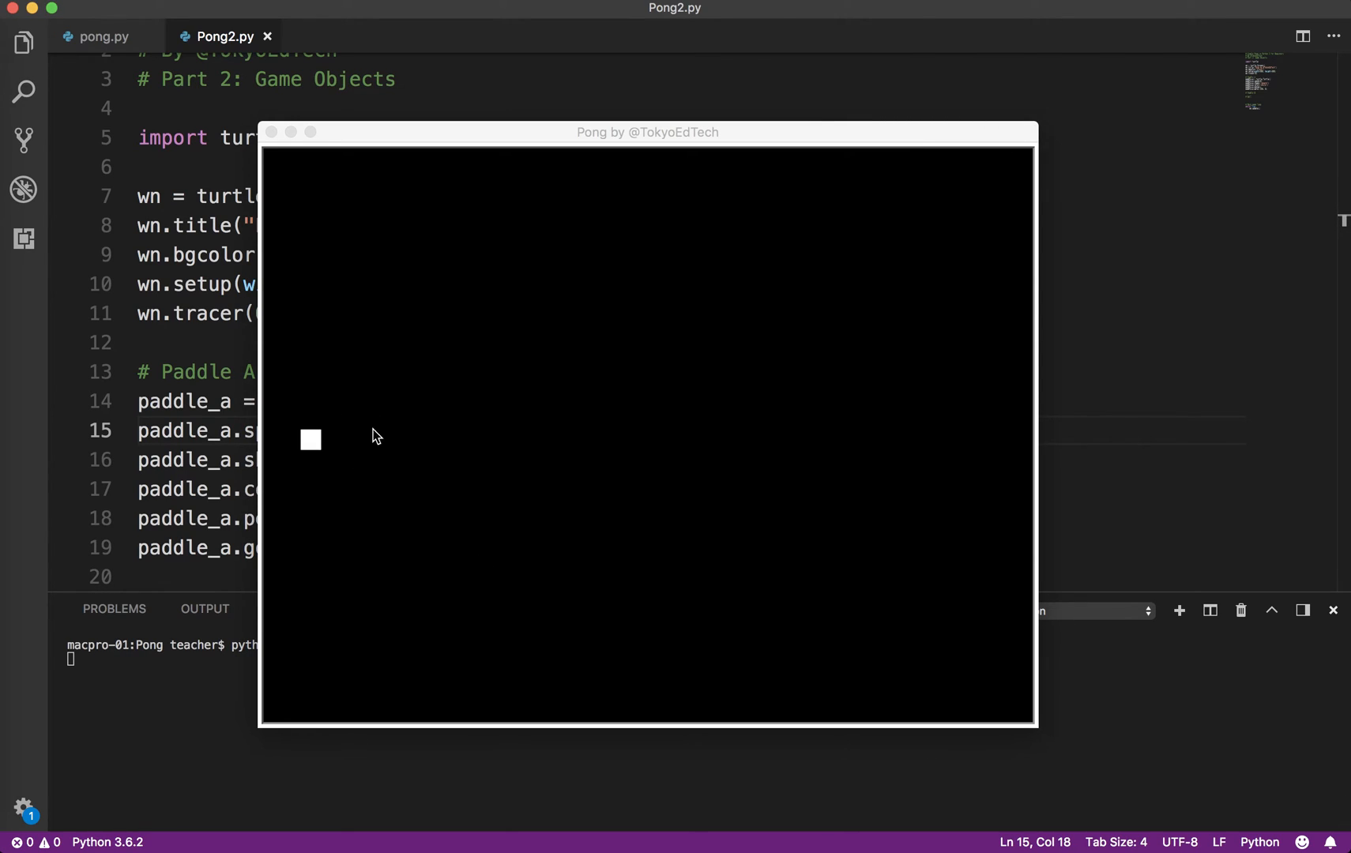
mouse_move(360, 411)
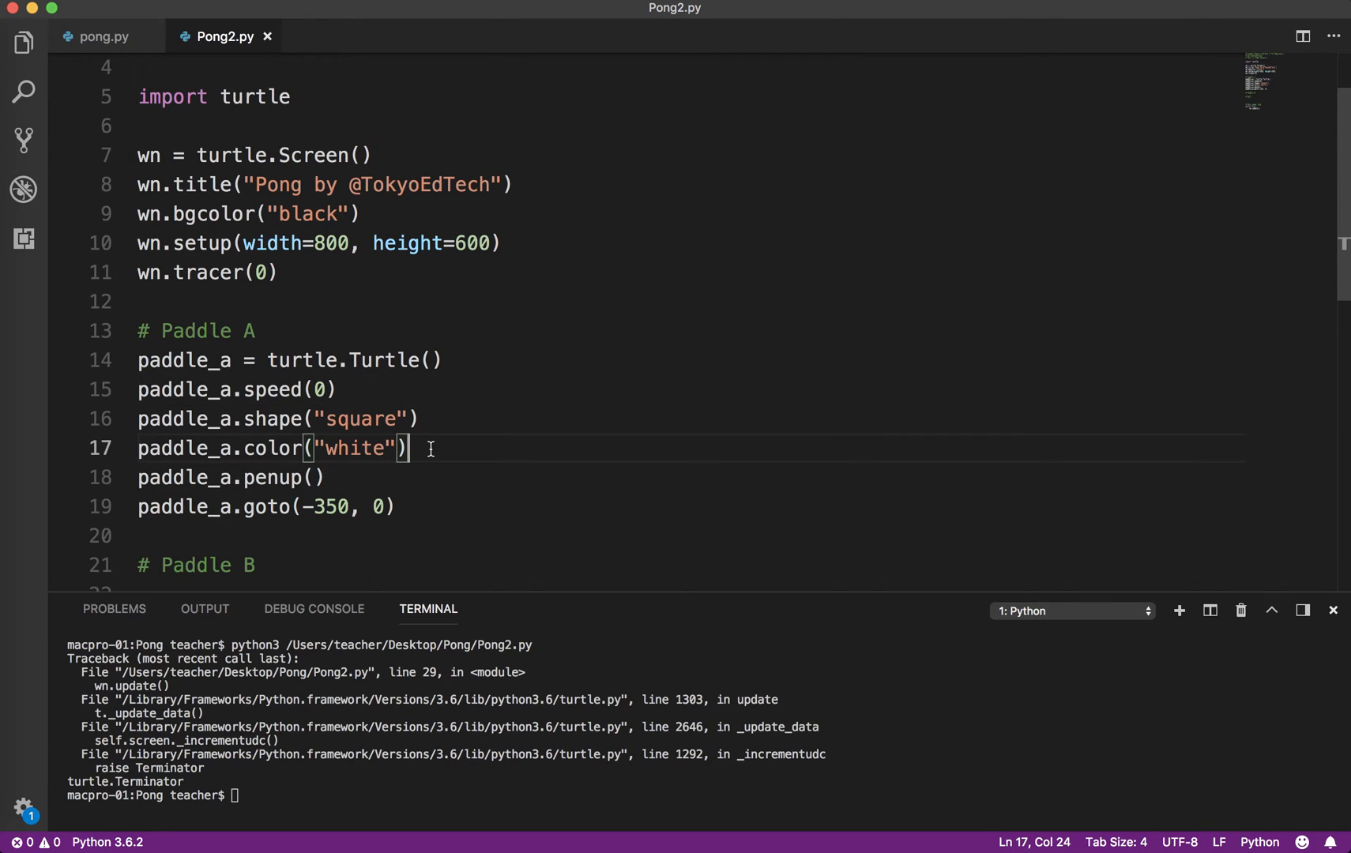
- Add paddle_a.shapesize(stretch_wid=5, stretch_len=1) after the colour setting
key("Enter")
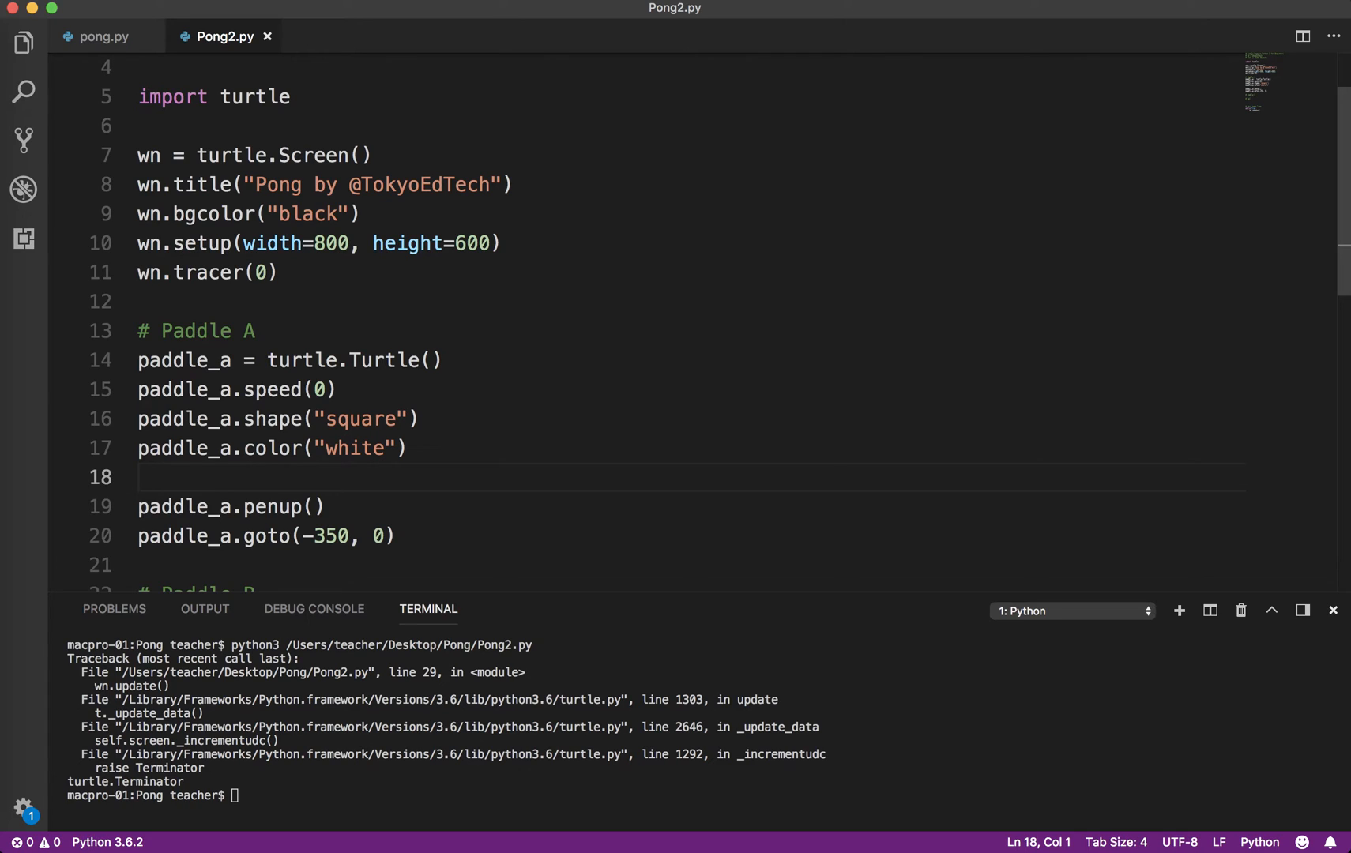
type("paddle_a")
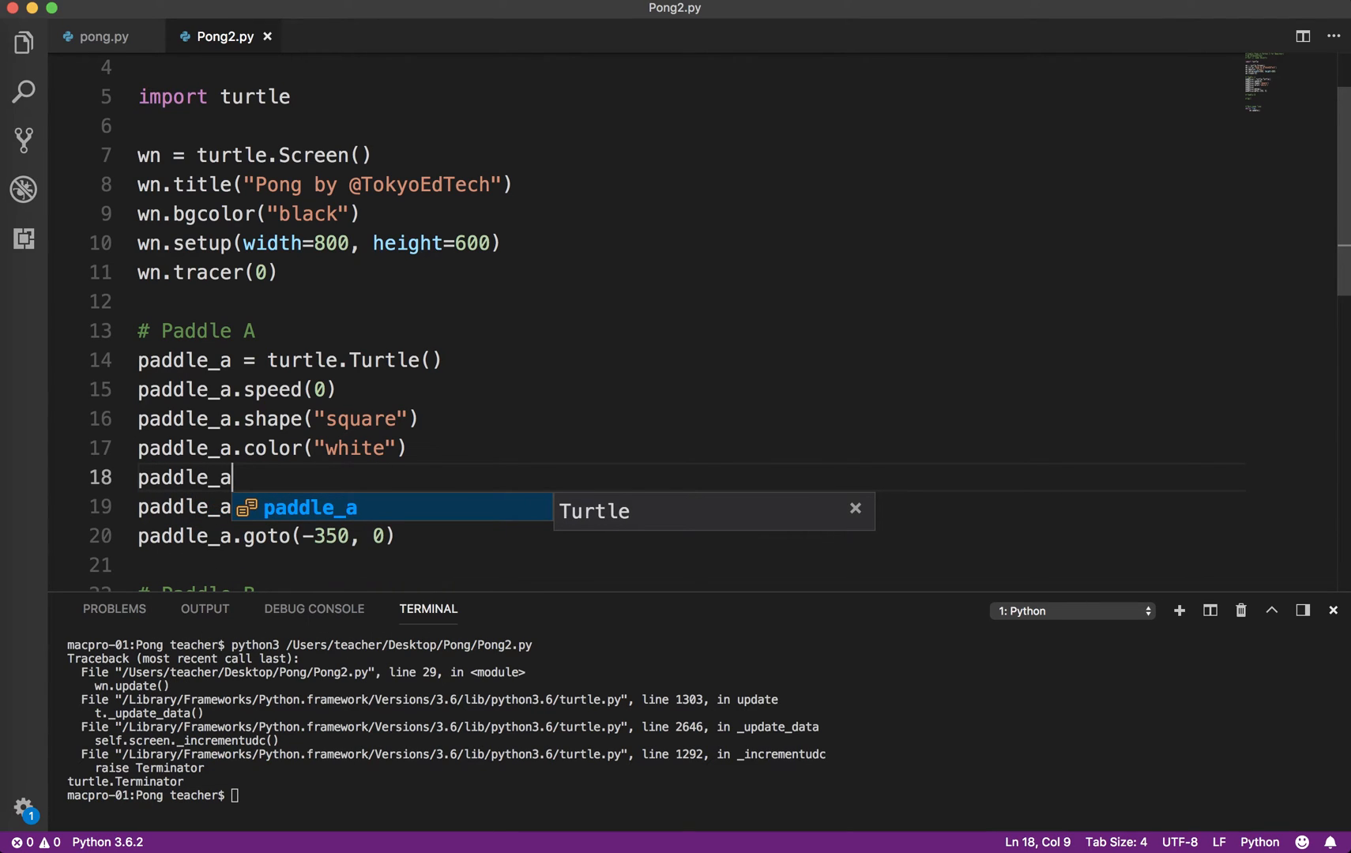
type(".shape")
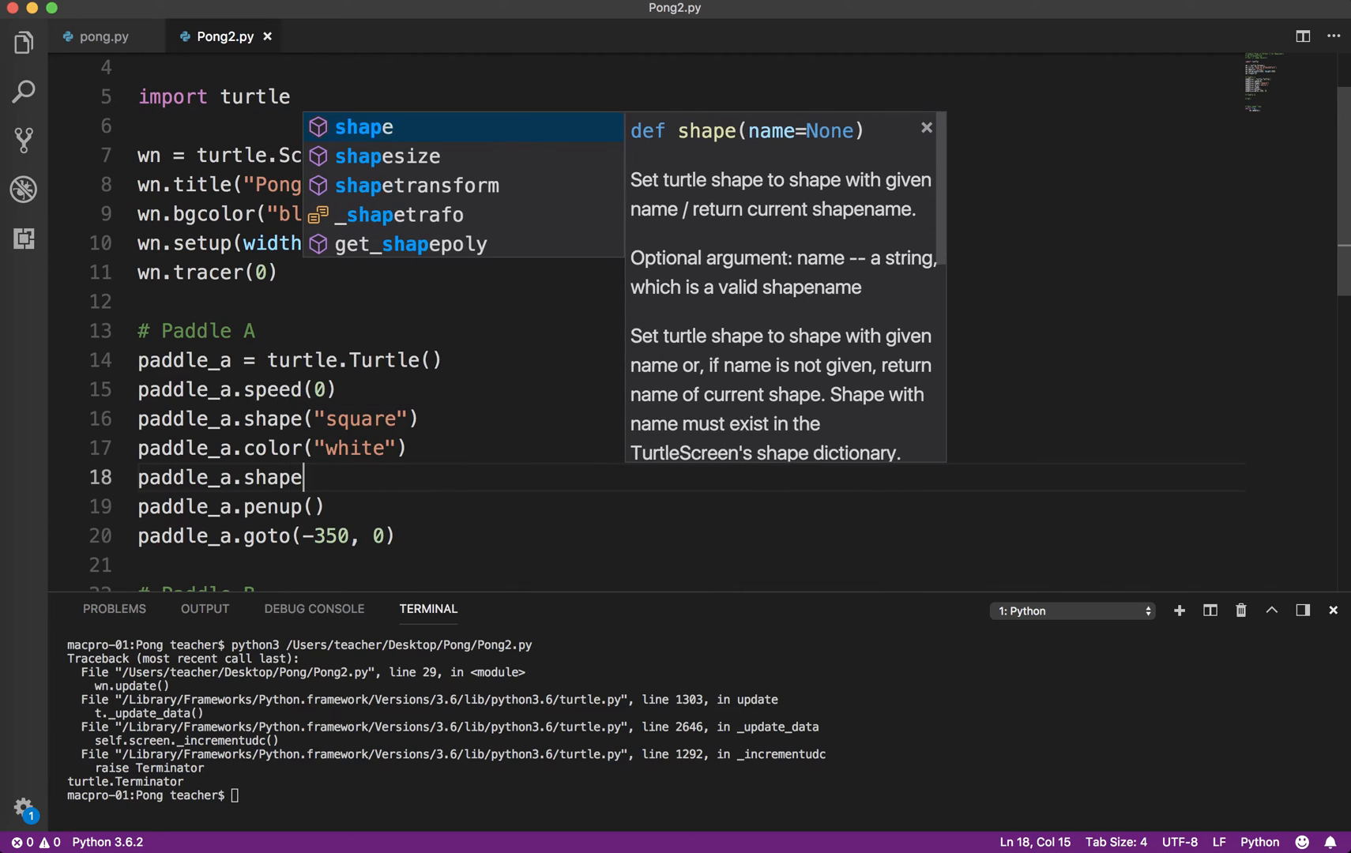
type("size")
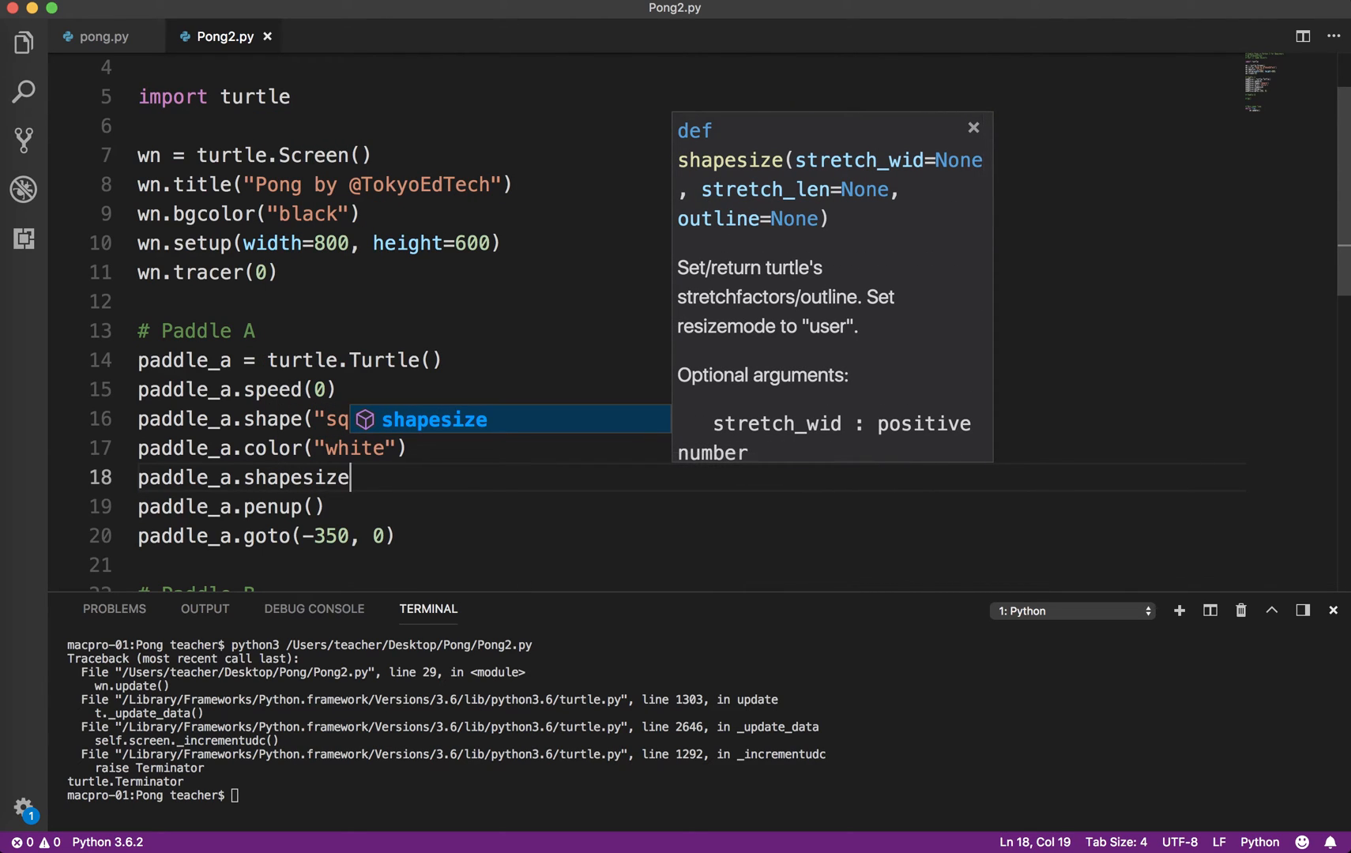
mouse_move(434, 445)
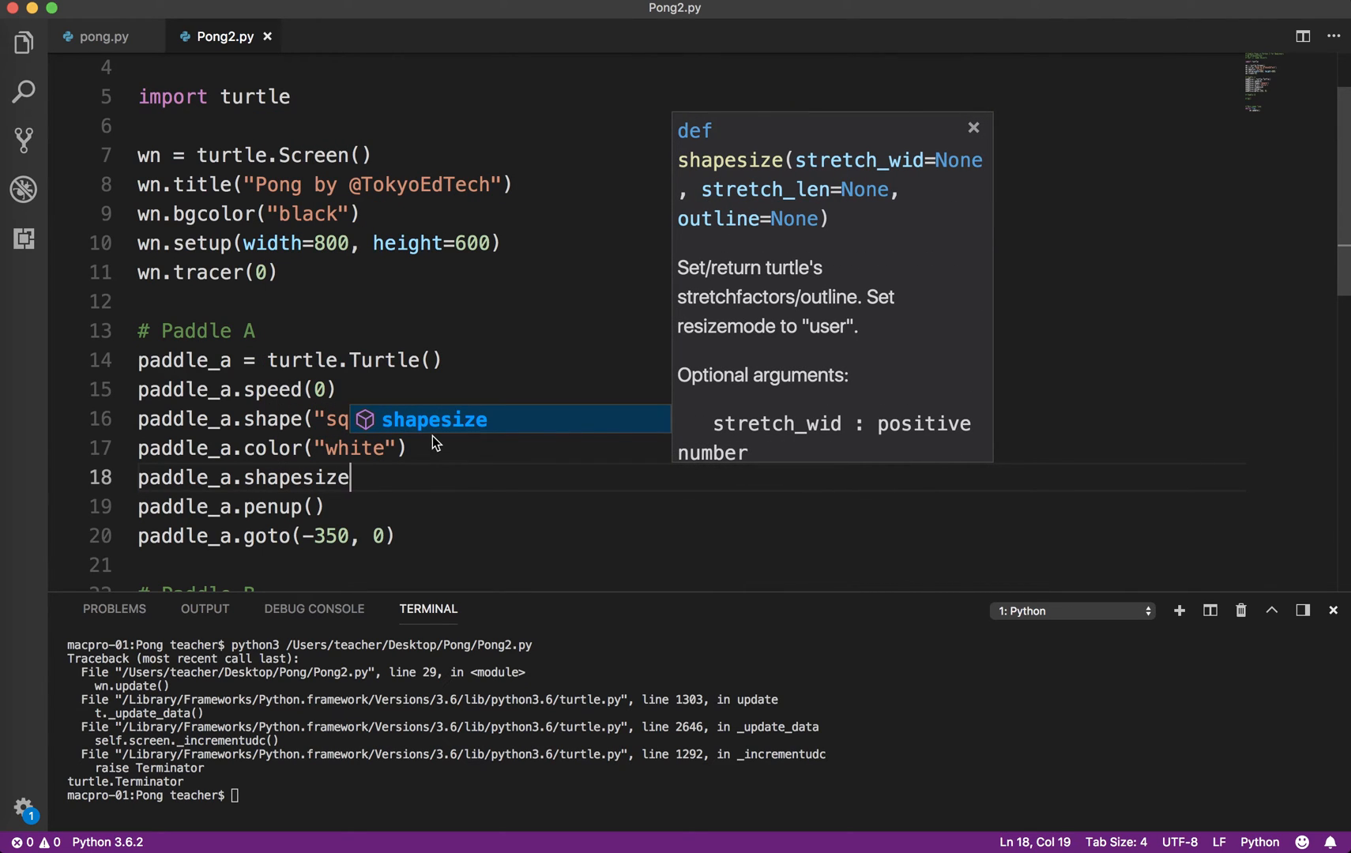
mouse_move(408, 448)
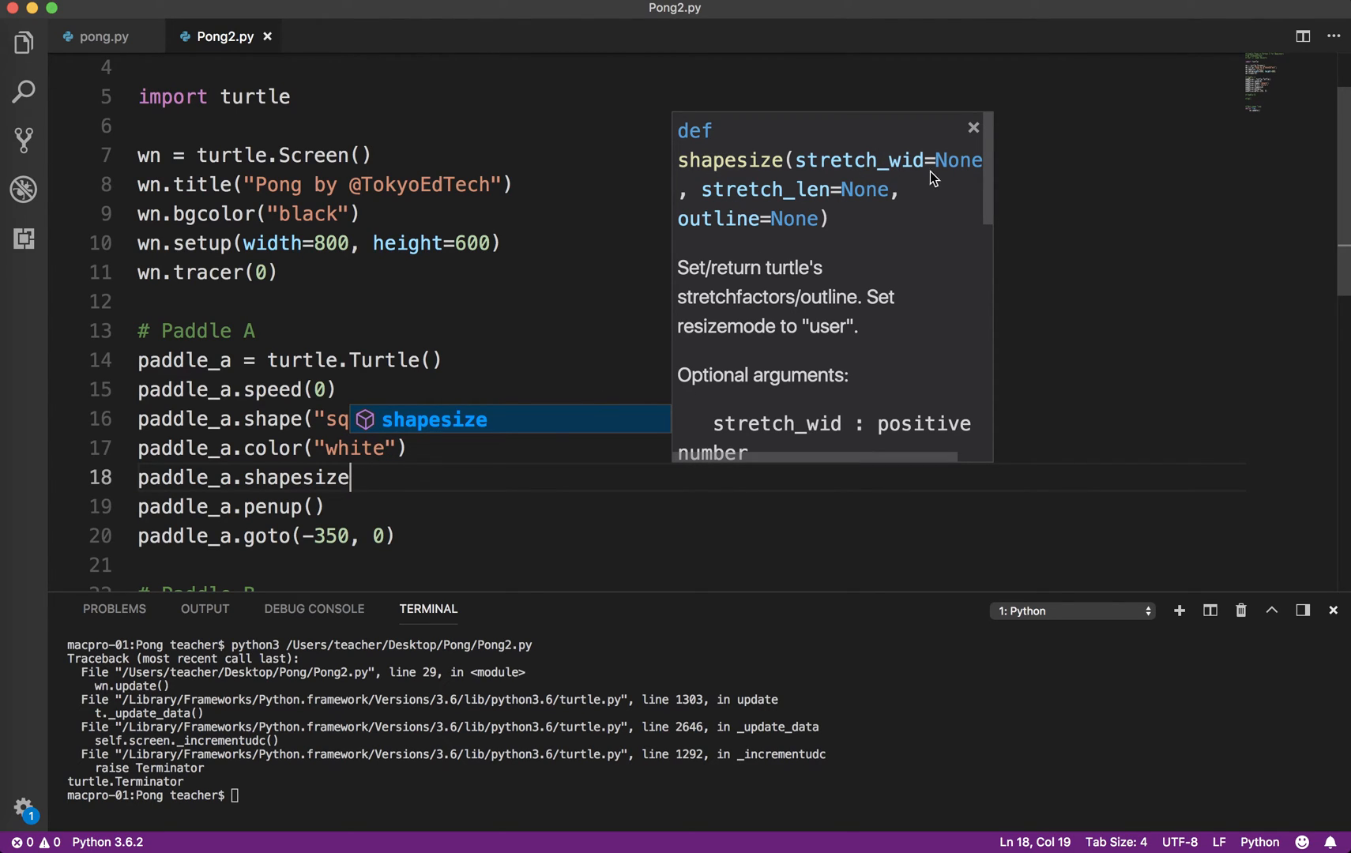
mouse_move(869, 217)
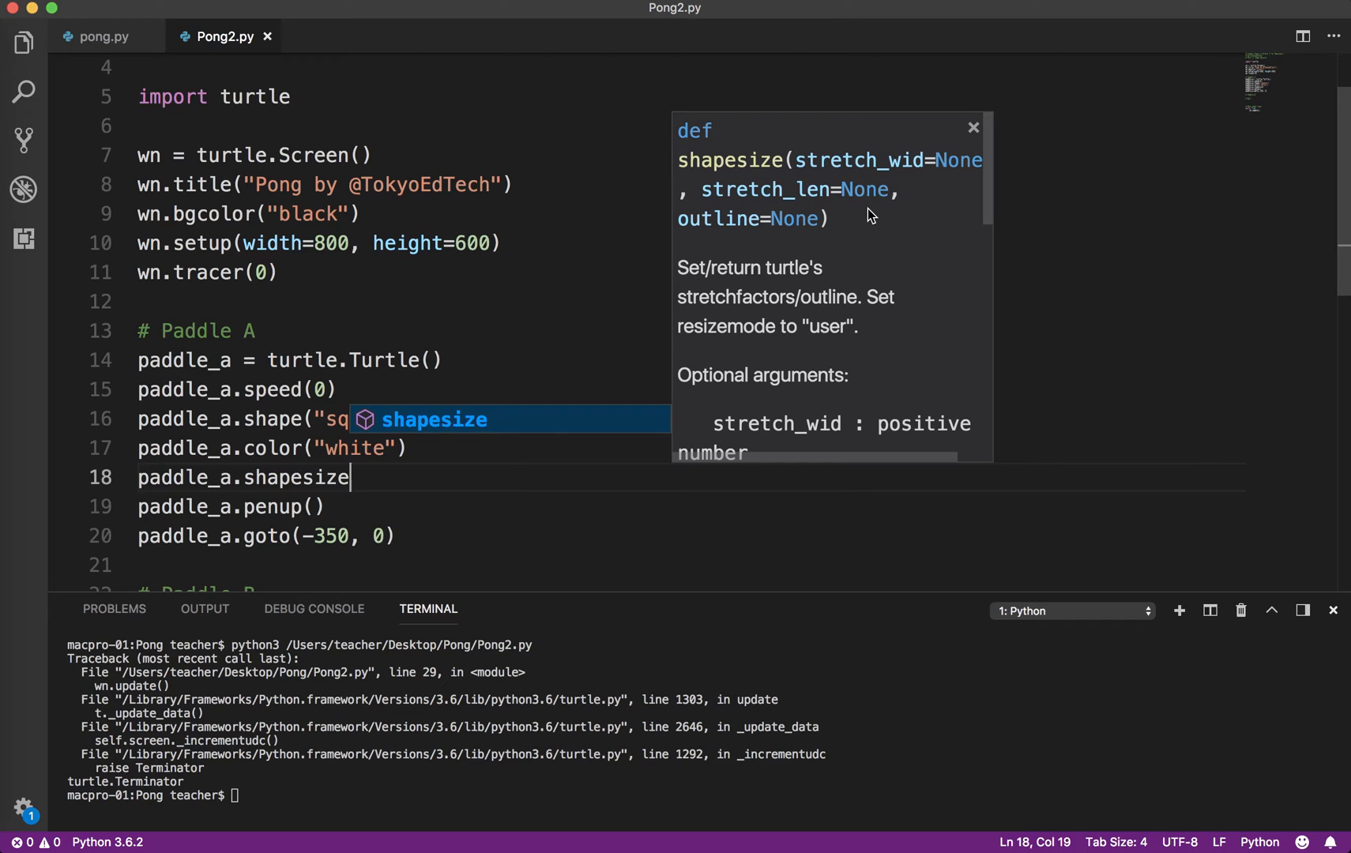
mouse_move(375, 484)
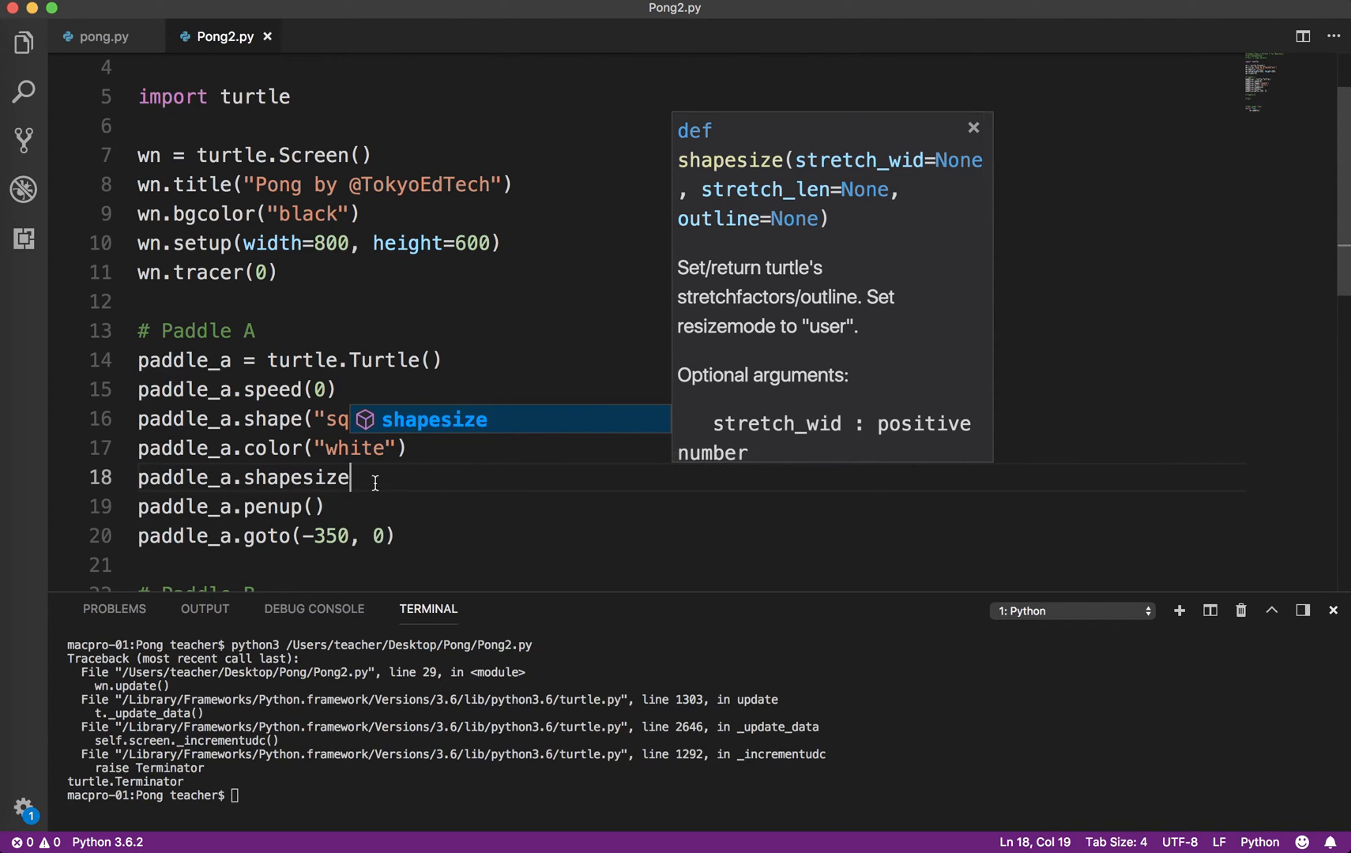
type("(")
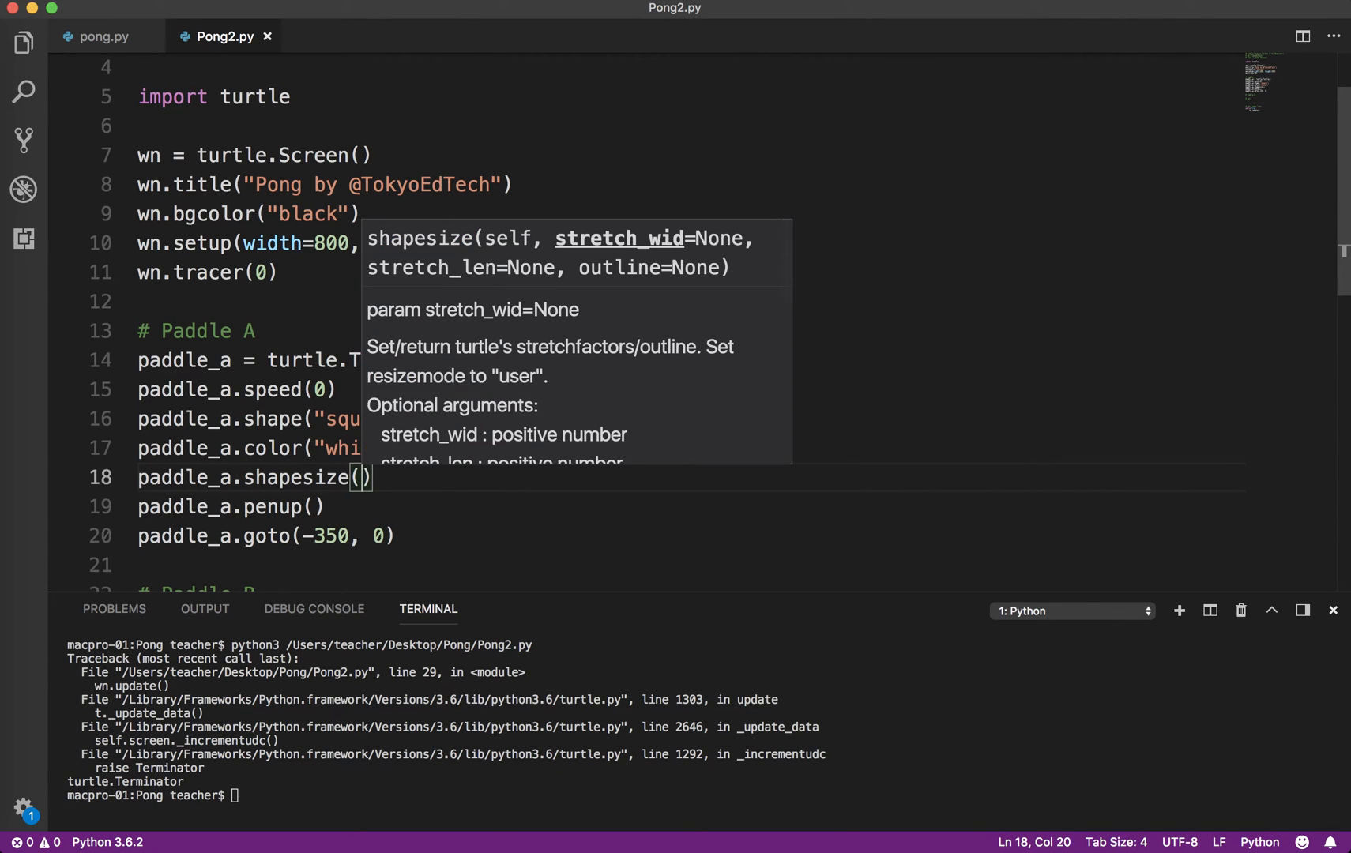
type("stretch_wid")
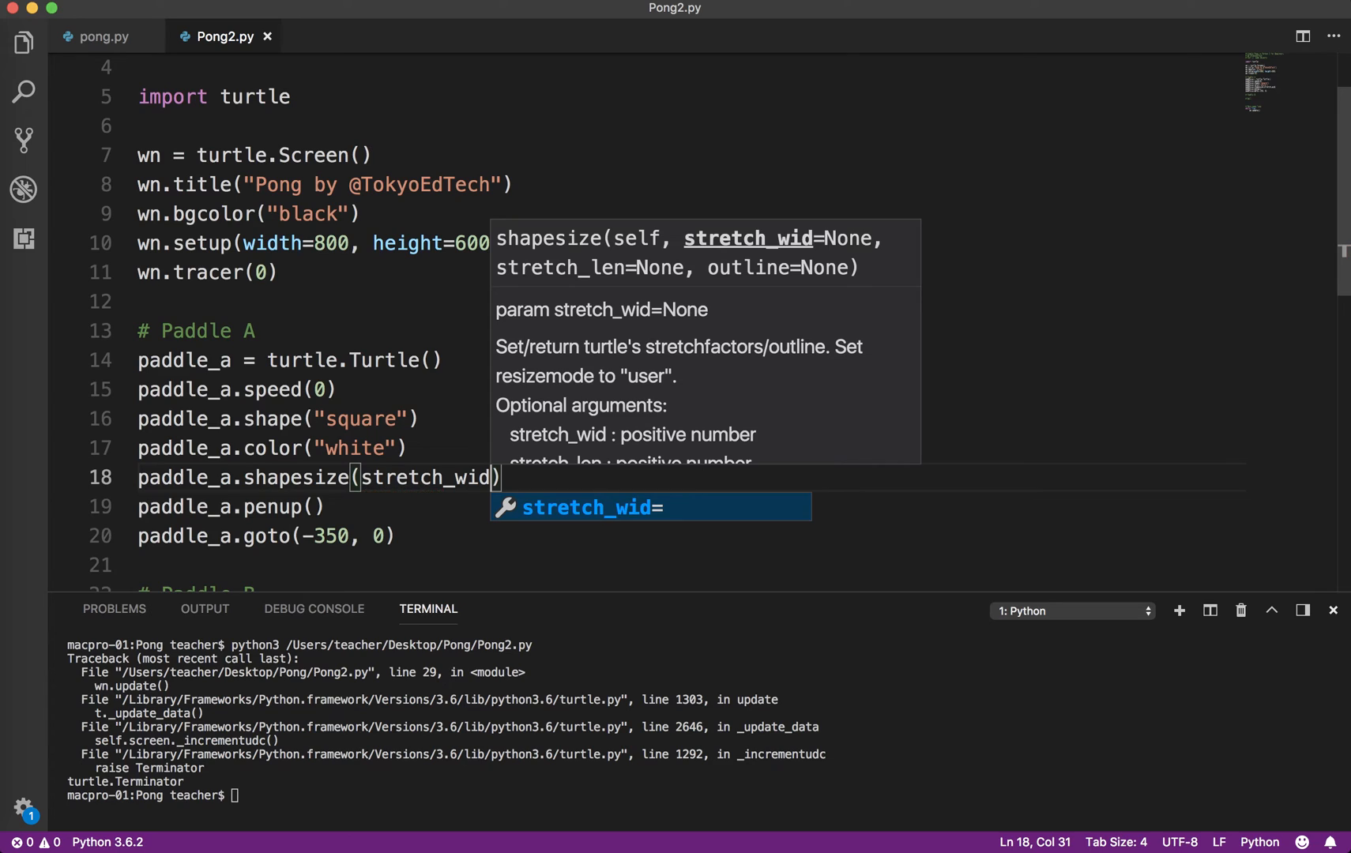
type("=5")
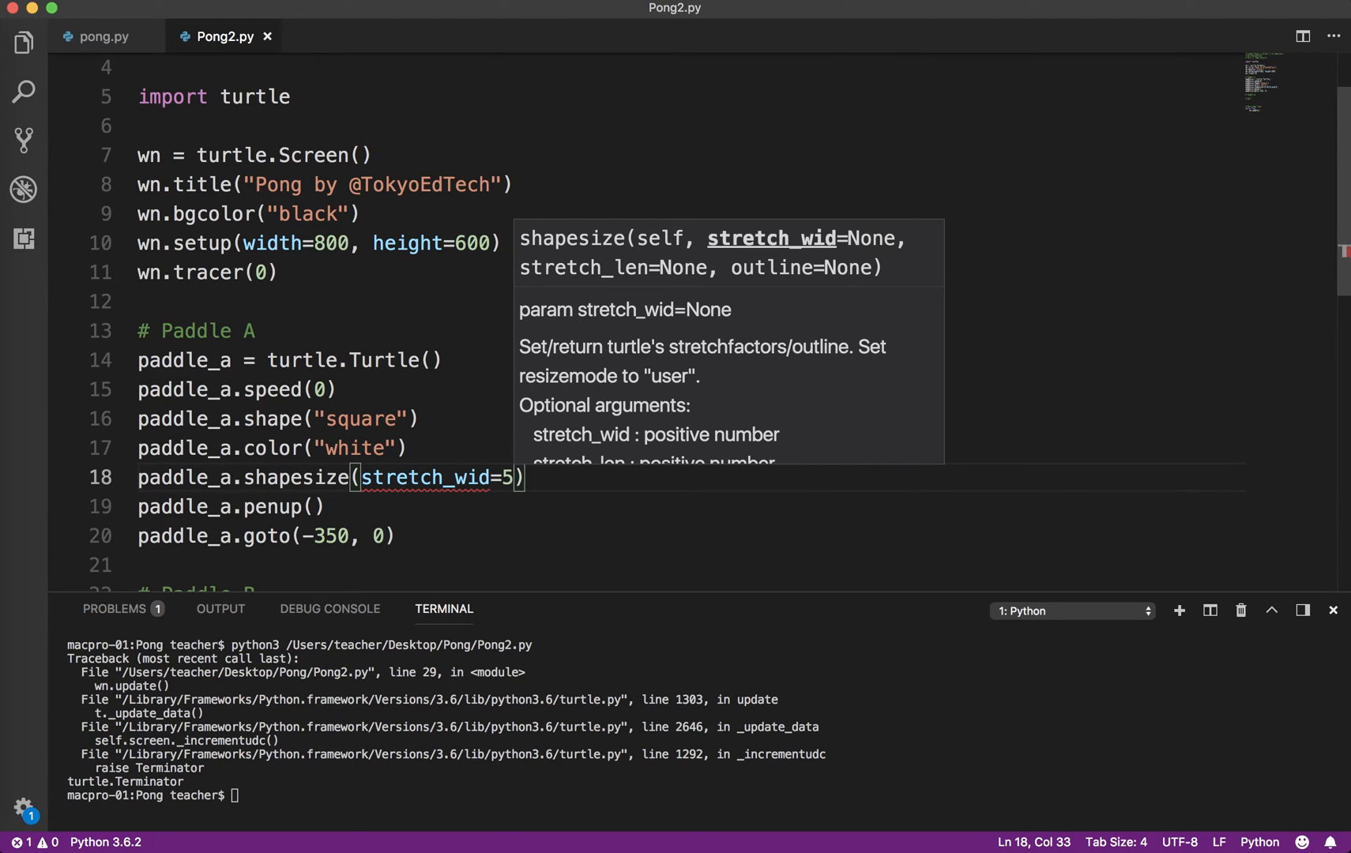
type("\", \"")
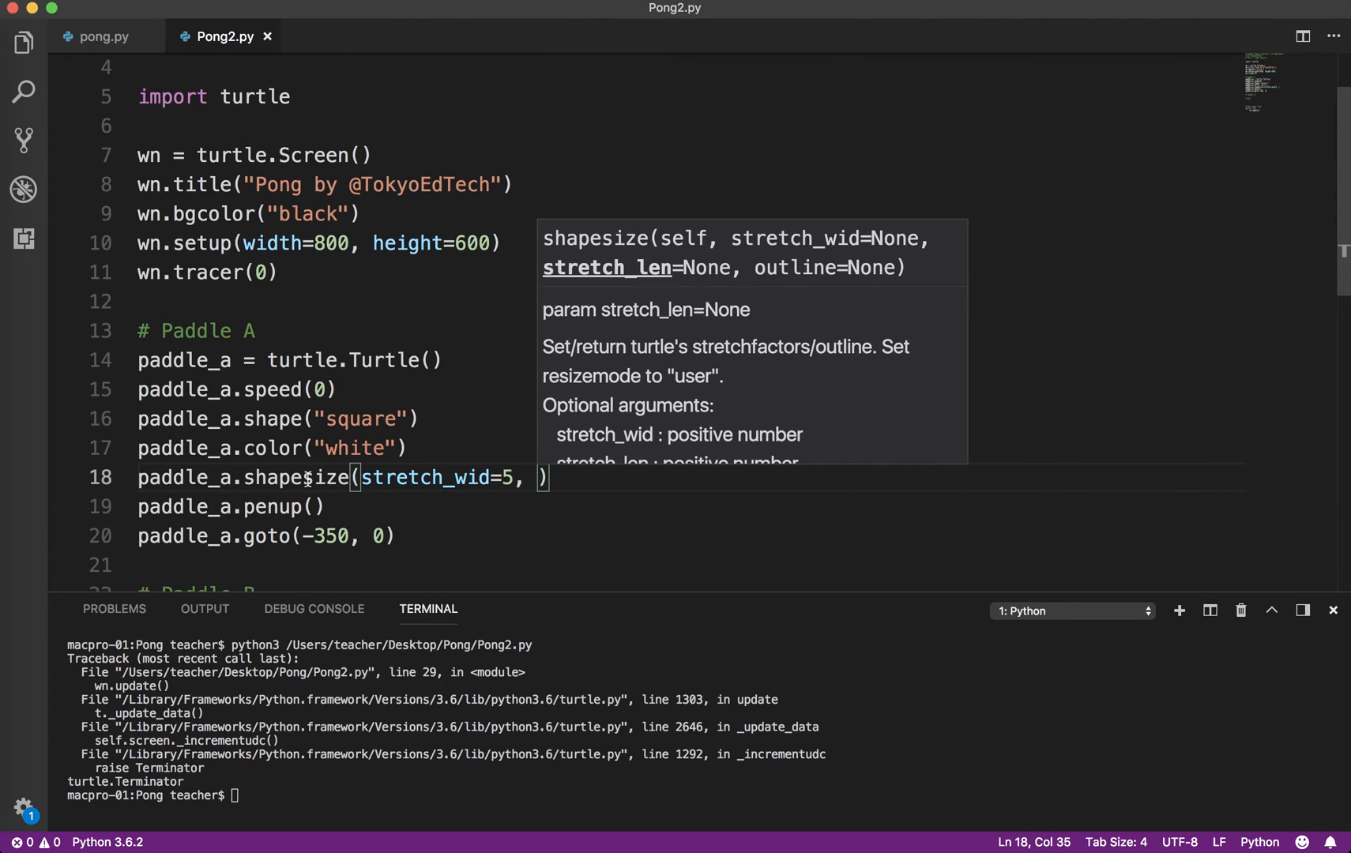
mouse_move(234, 527)
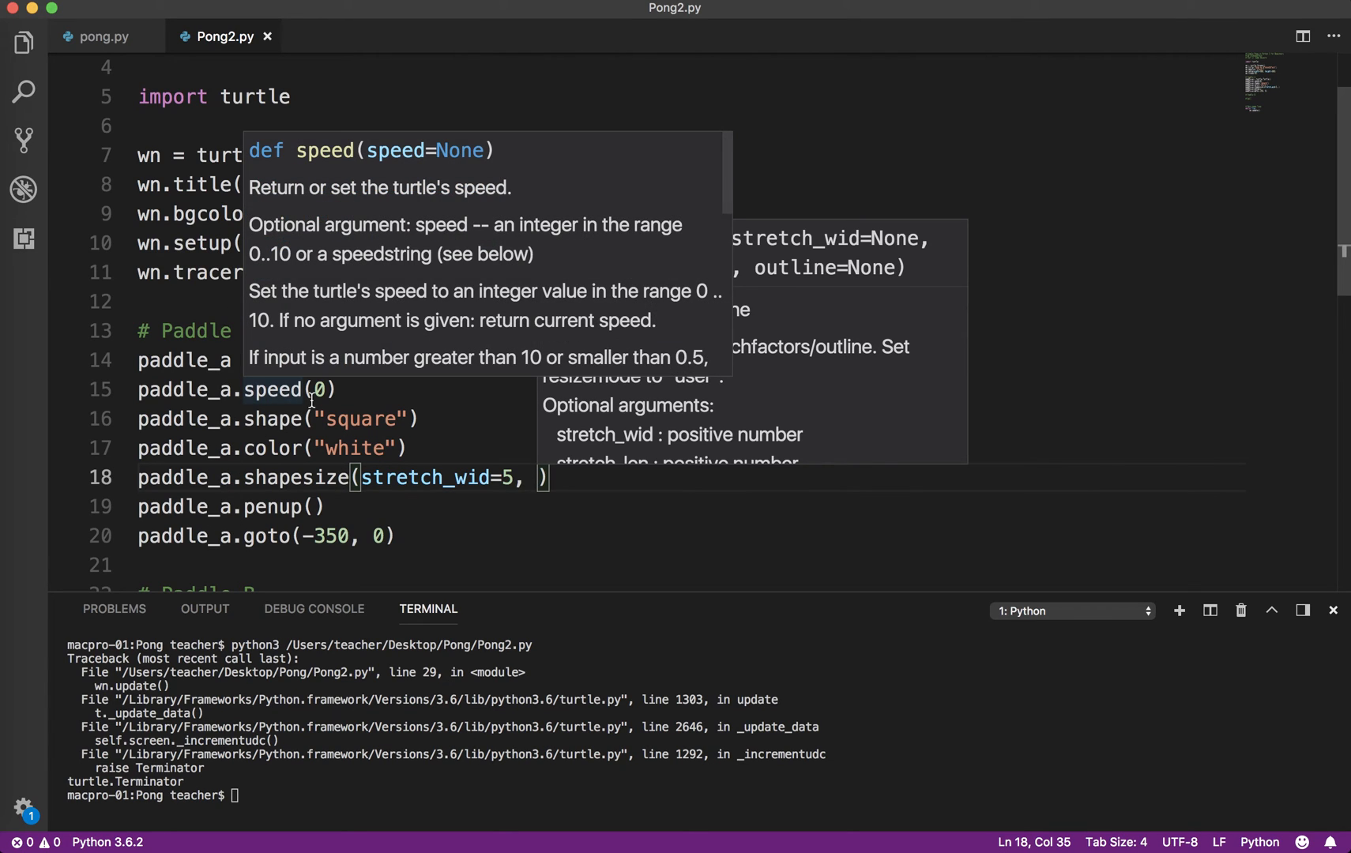
type("stretch")
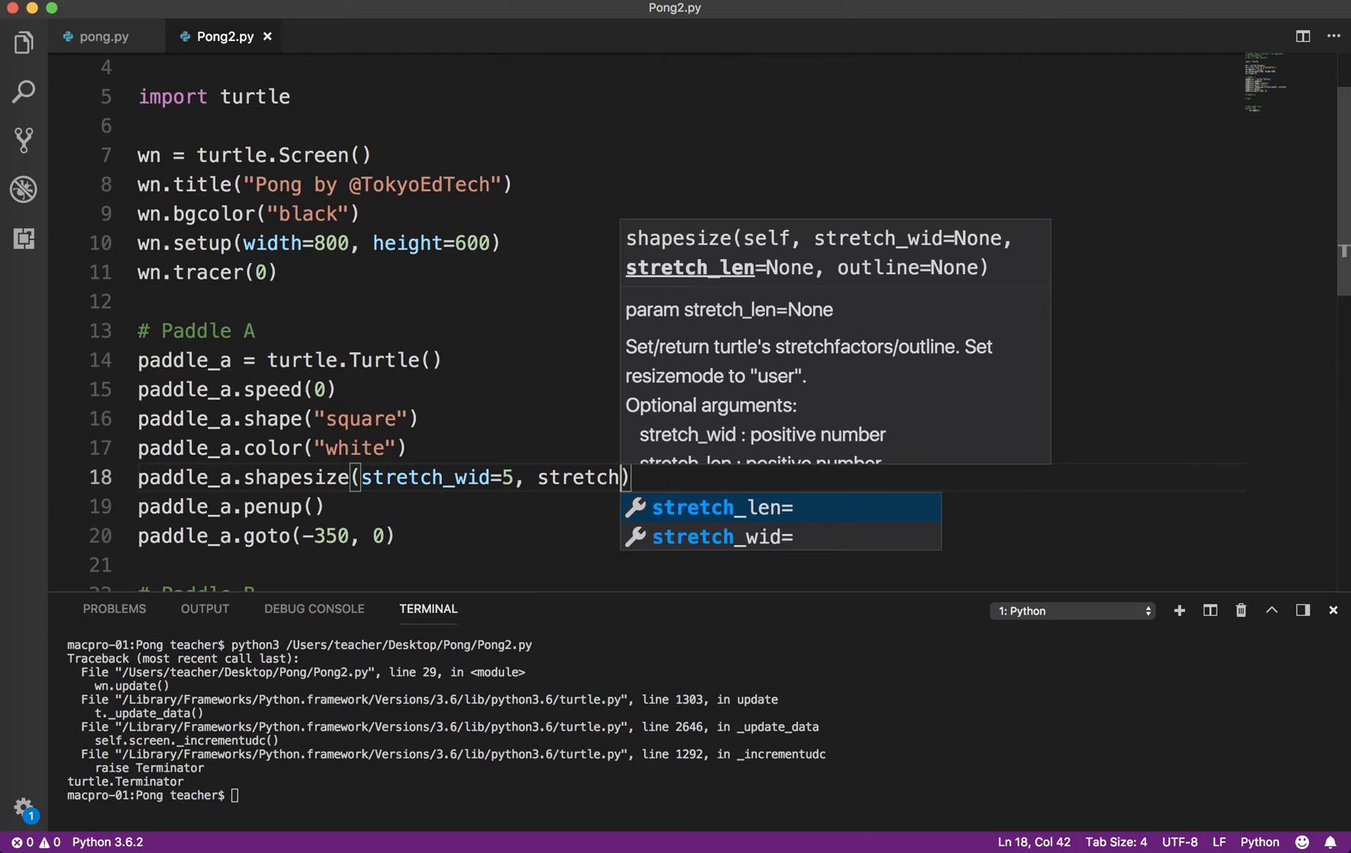
type("_len=1")
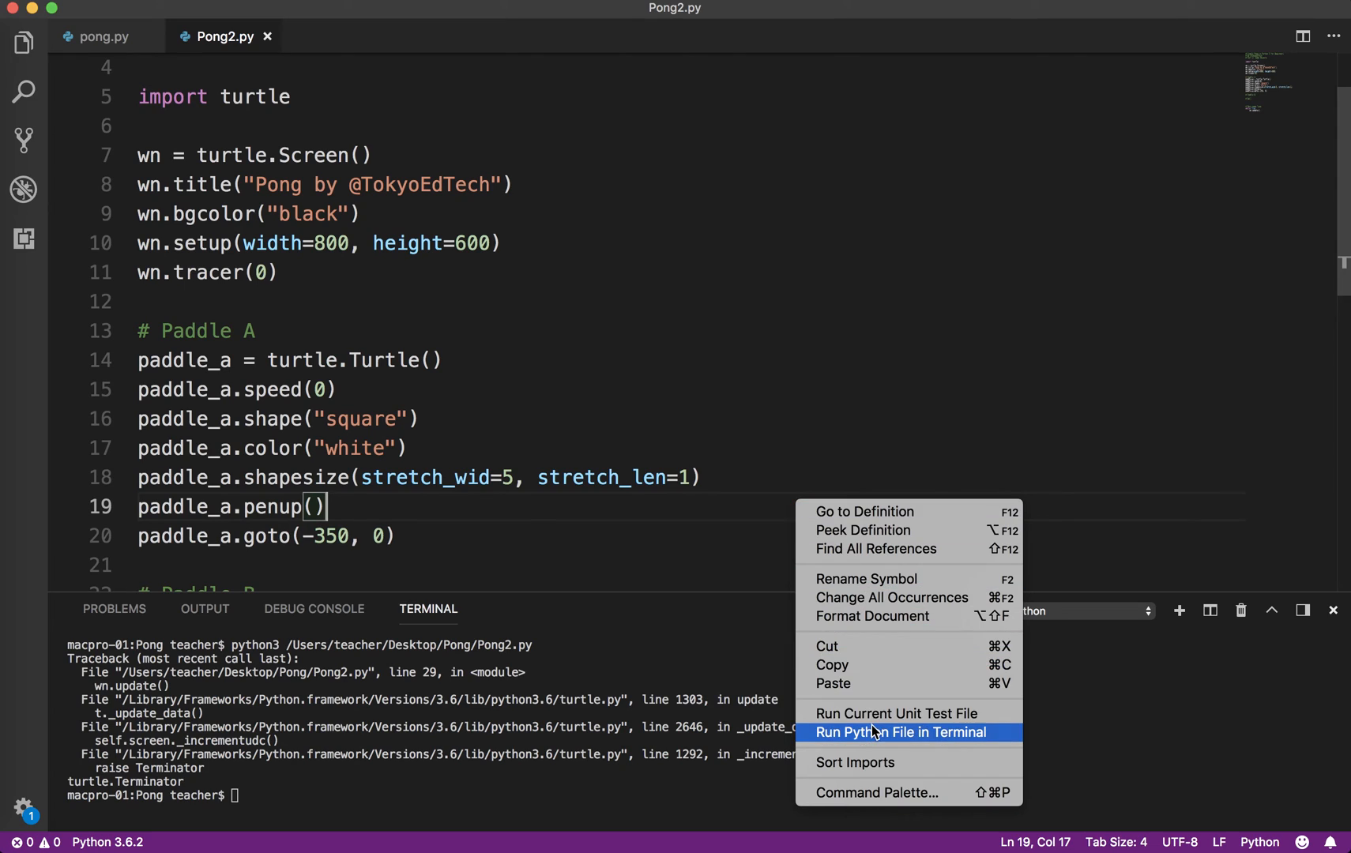
- Run Pong2.py to see paddle A as a tall white bar on the left
left_click(910, 733)
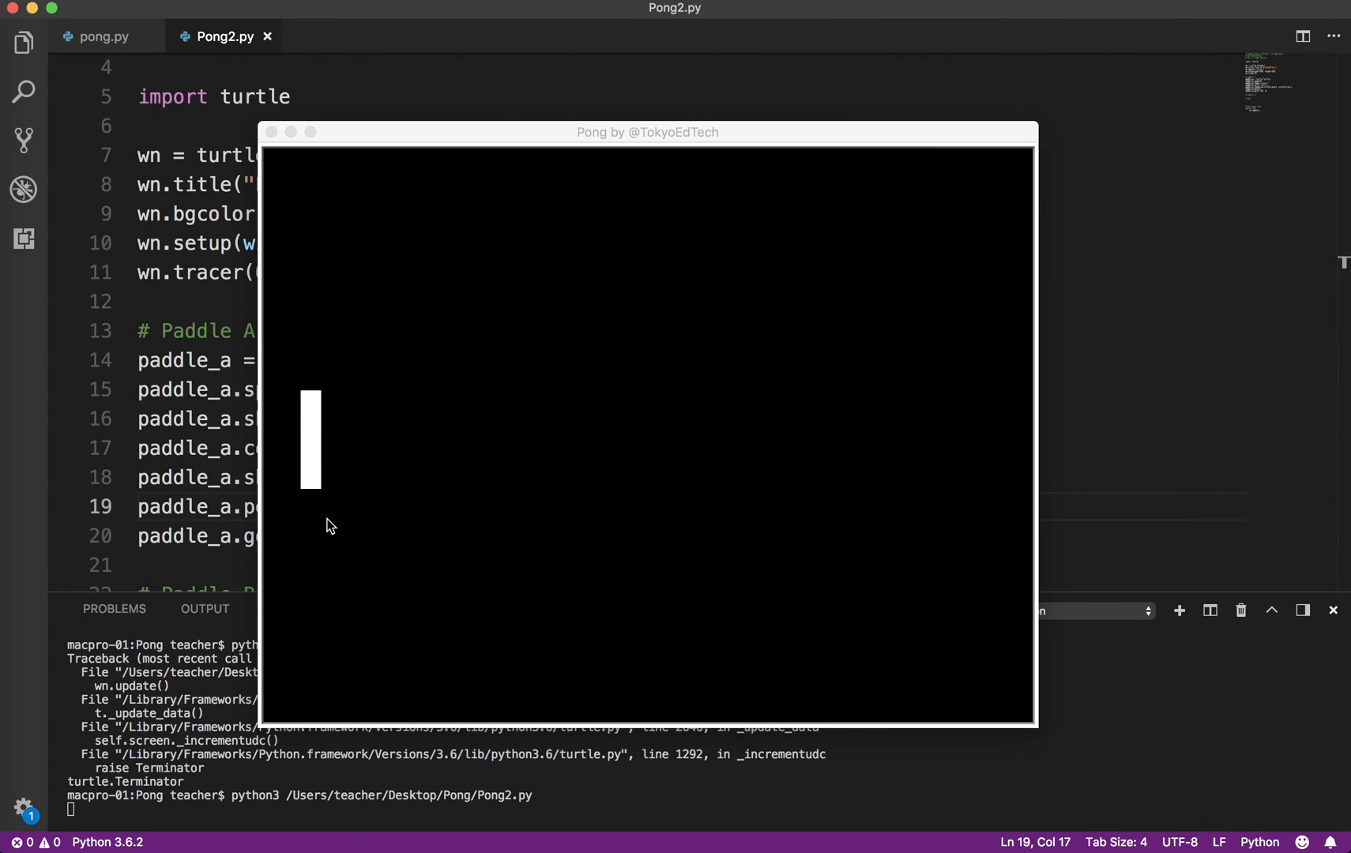
mouse_move(339, 456)
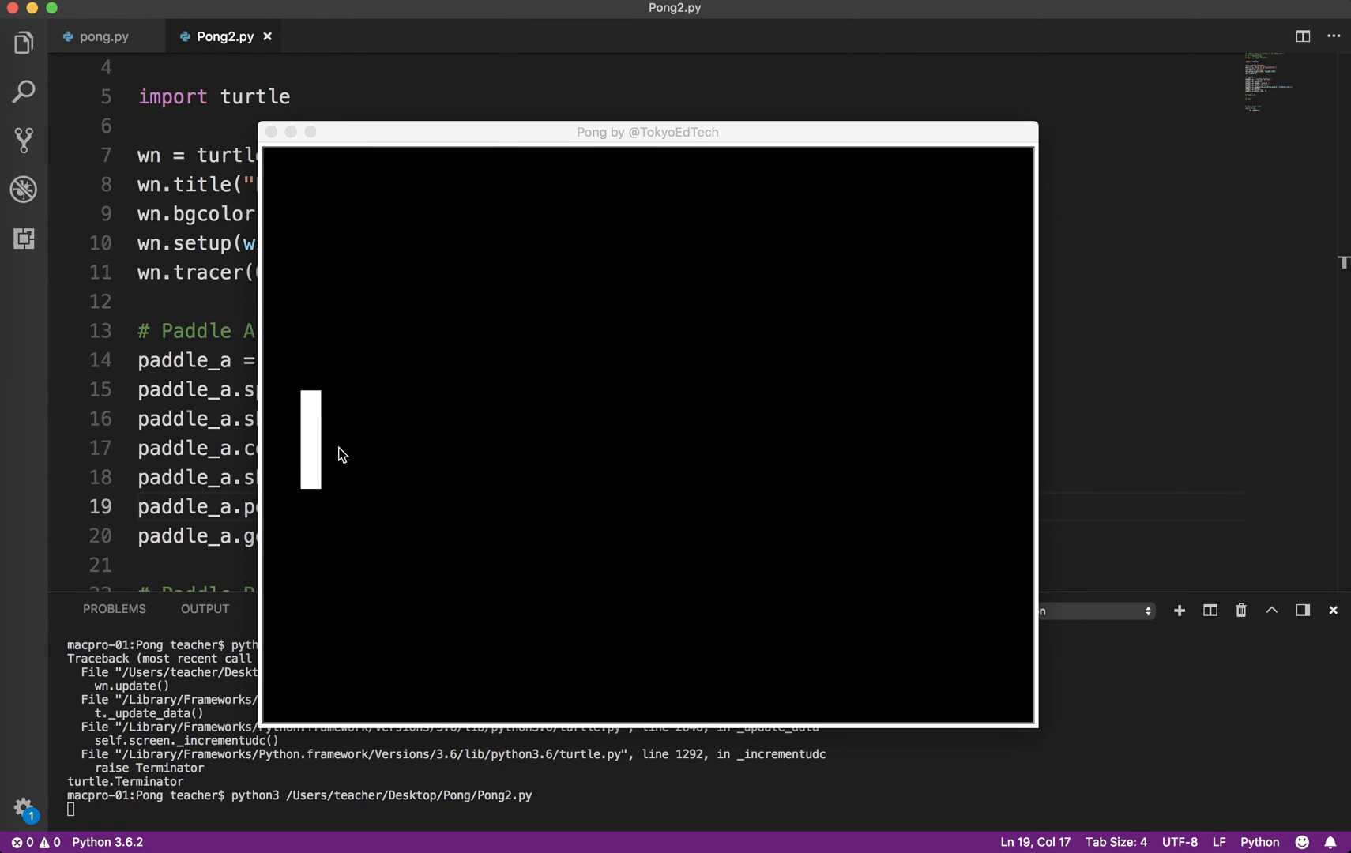
mouse_move(275, 153)
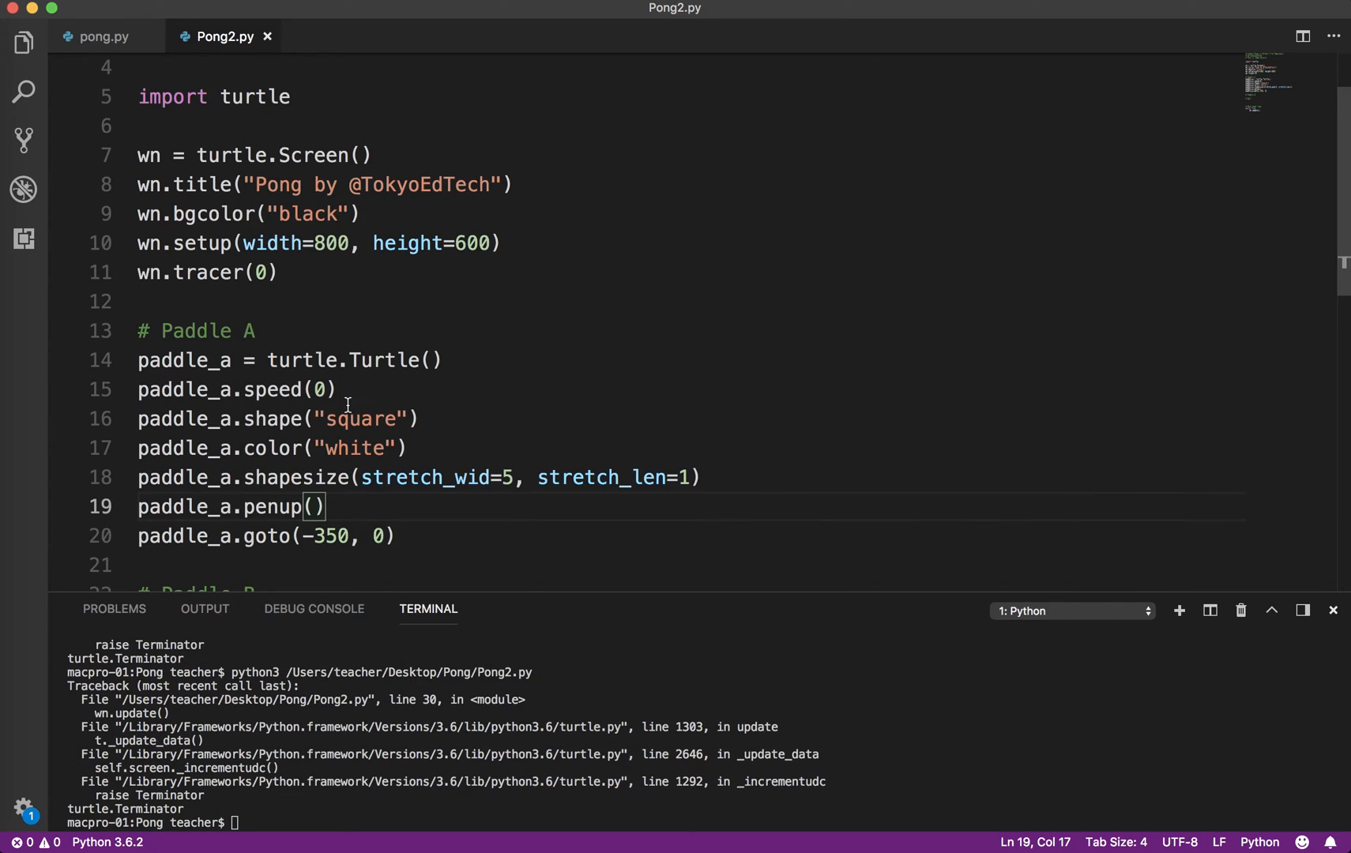
- Paste the paddle A block under # Paddle B as paddle_b placed at (350, 0)
scroll("down", 3)
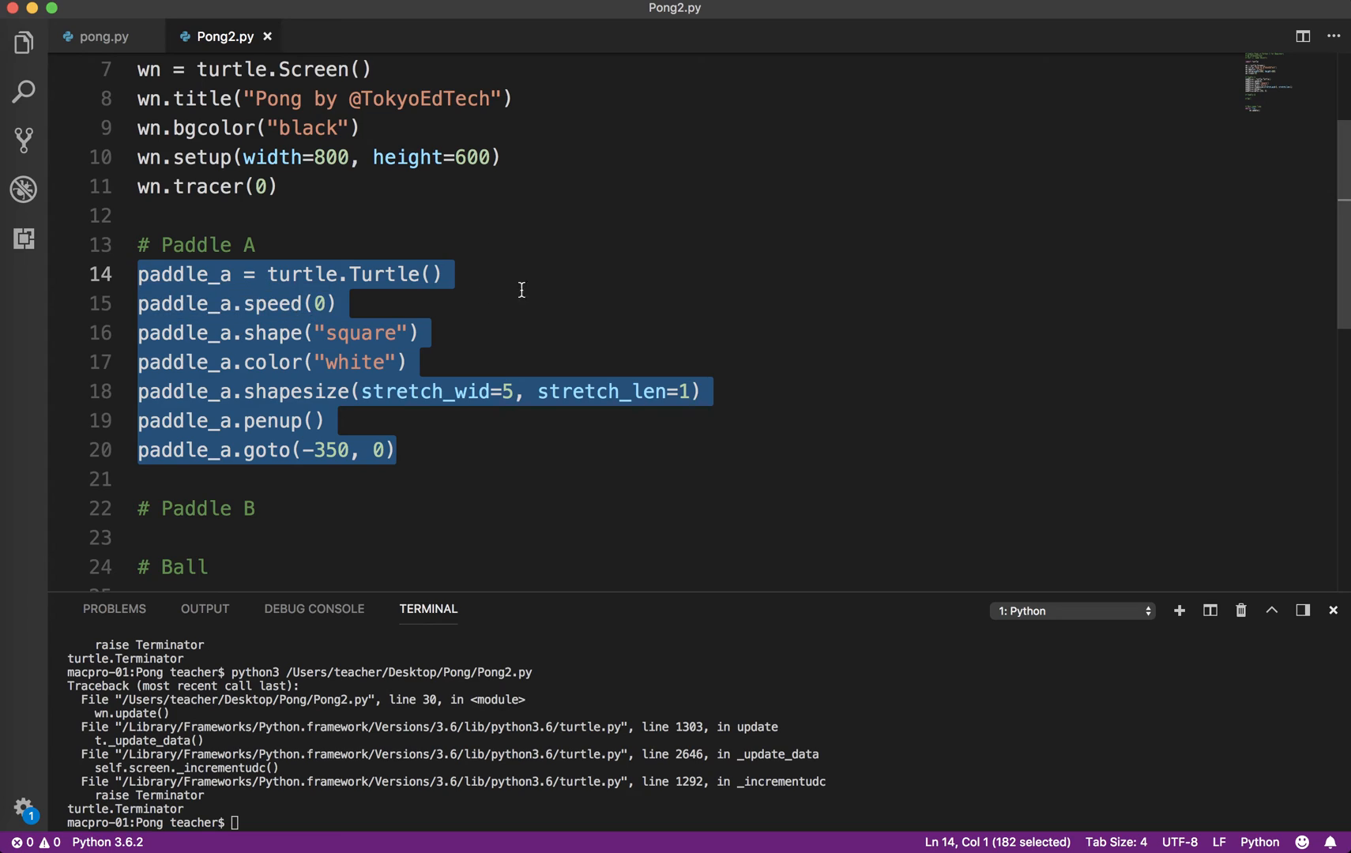
mouse_move(579, 280)
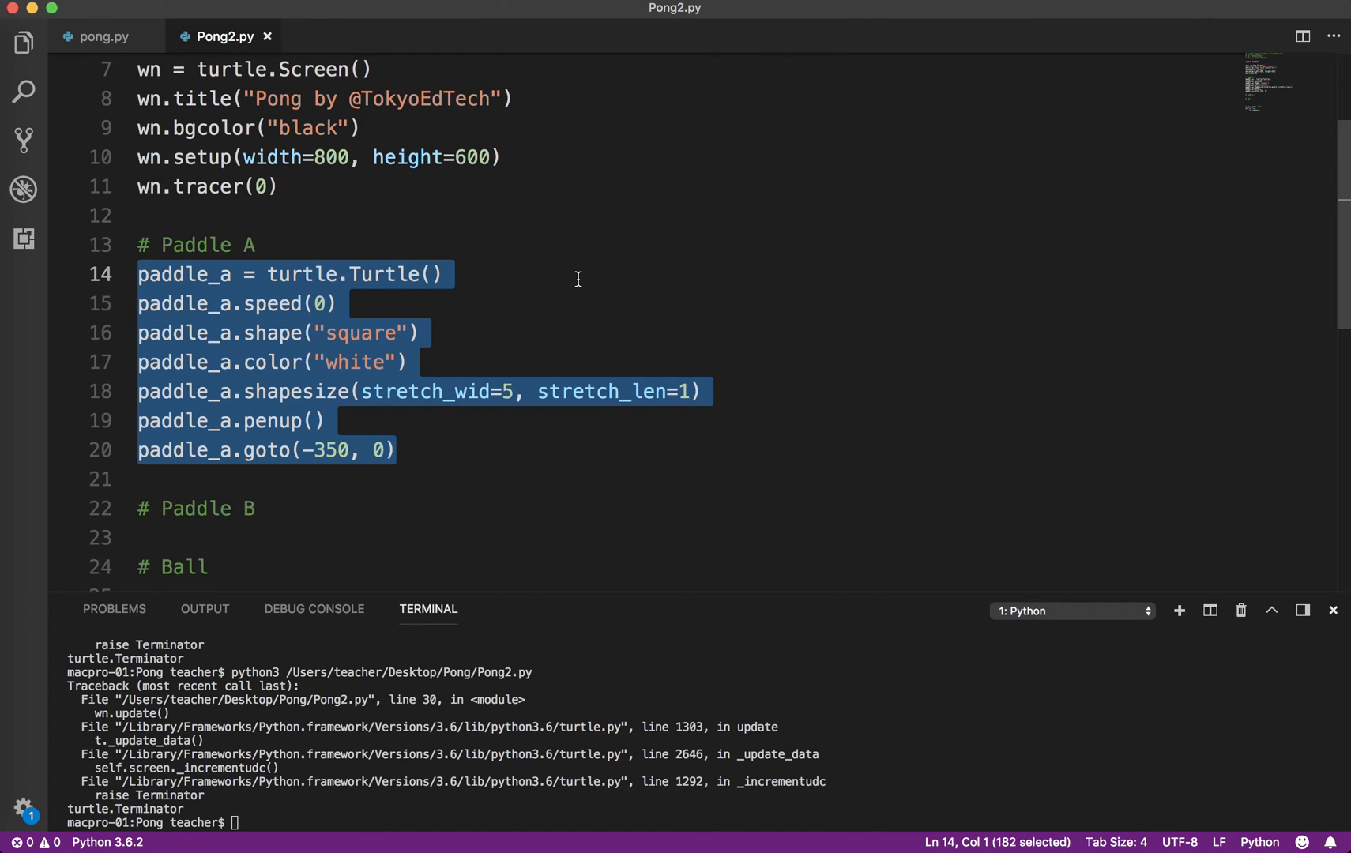
left_click(190, 539)
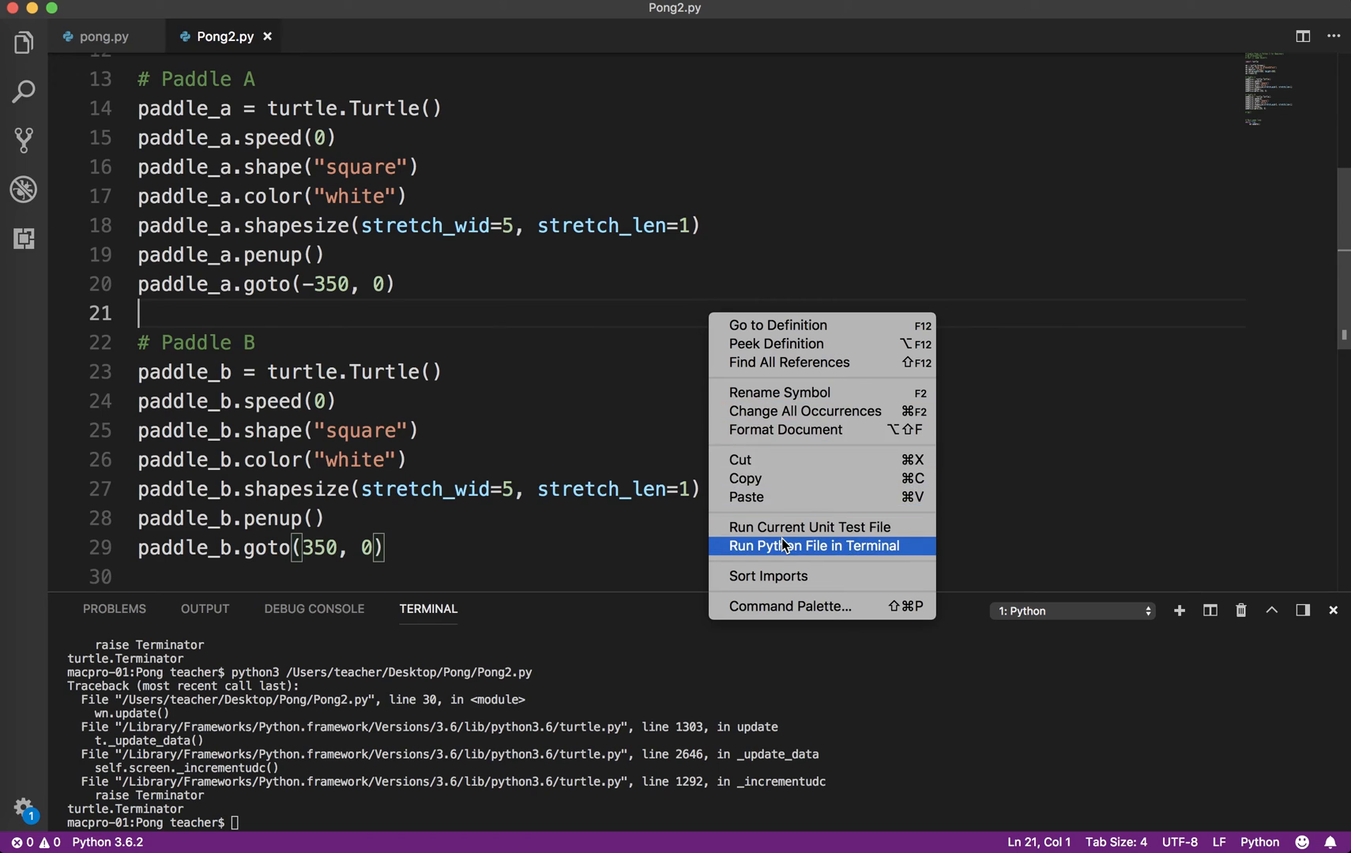
- Run the script to confirm white paddles on both sides of the window
left_click(821, 547)
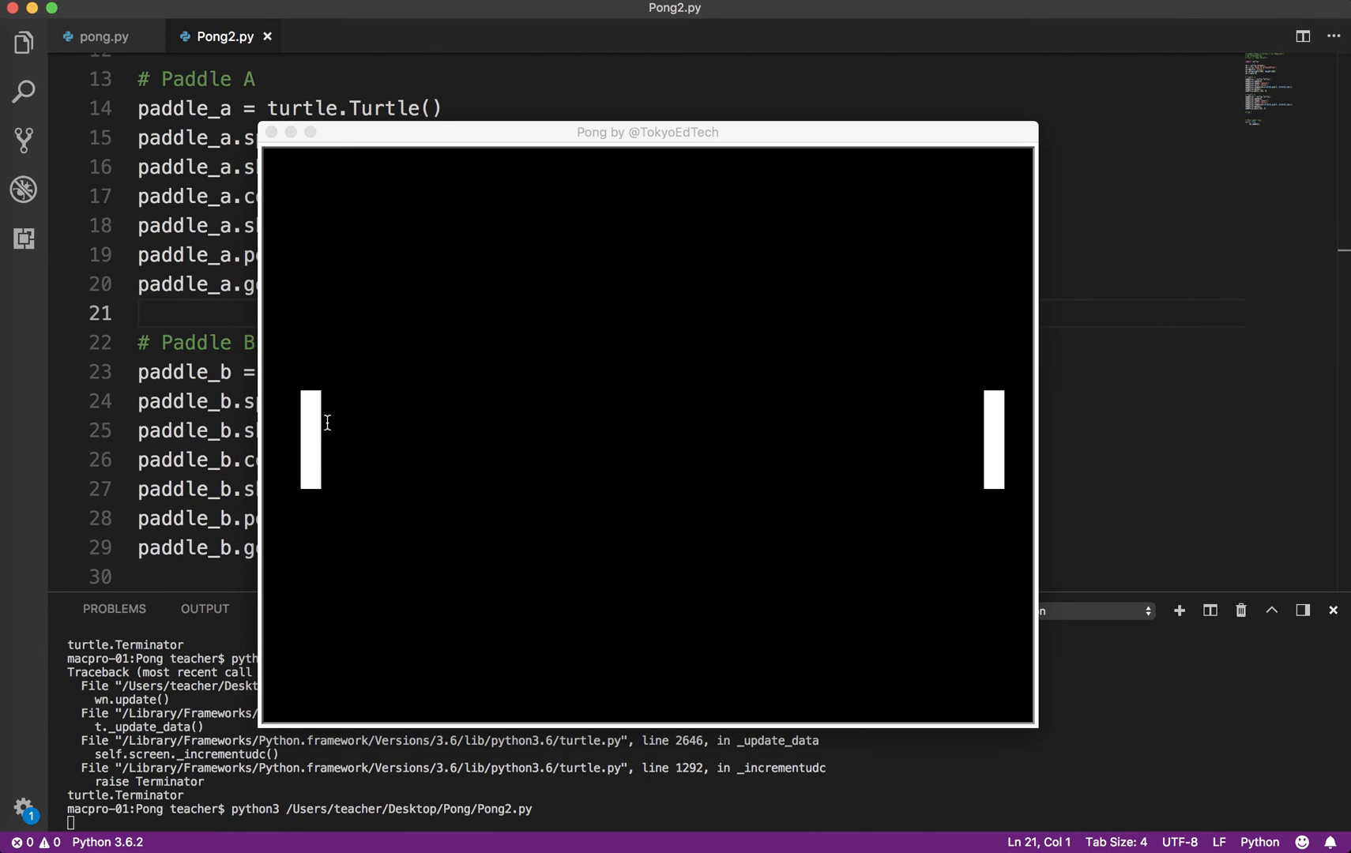
mouse_move(1005, 441)
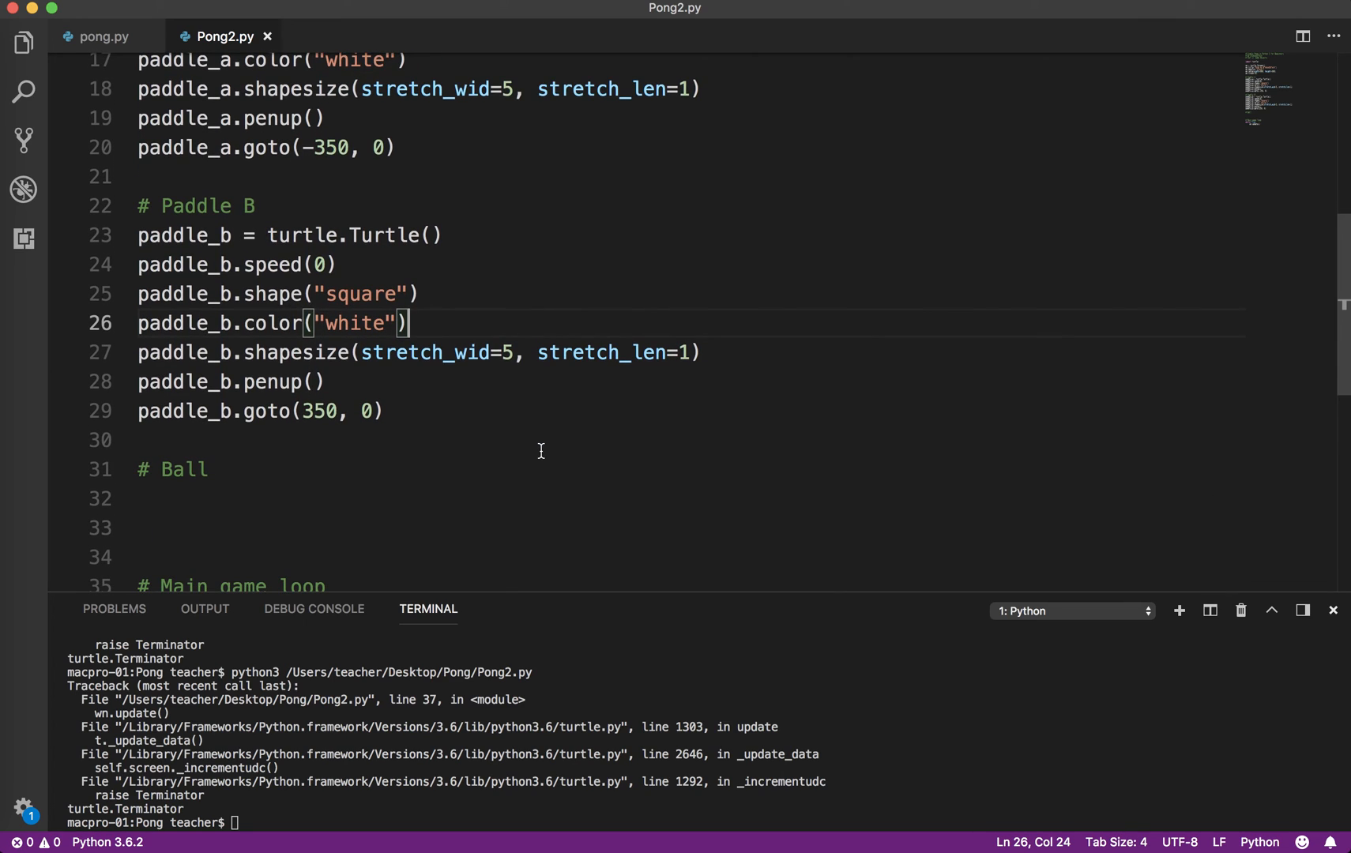
- Duplicate the paddle_b block as ball, dropping shapesize and placing it at (0, 0)
left_click_drag(138, 264, 384, 410)
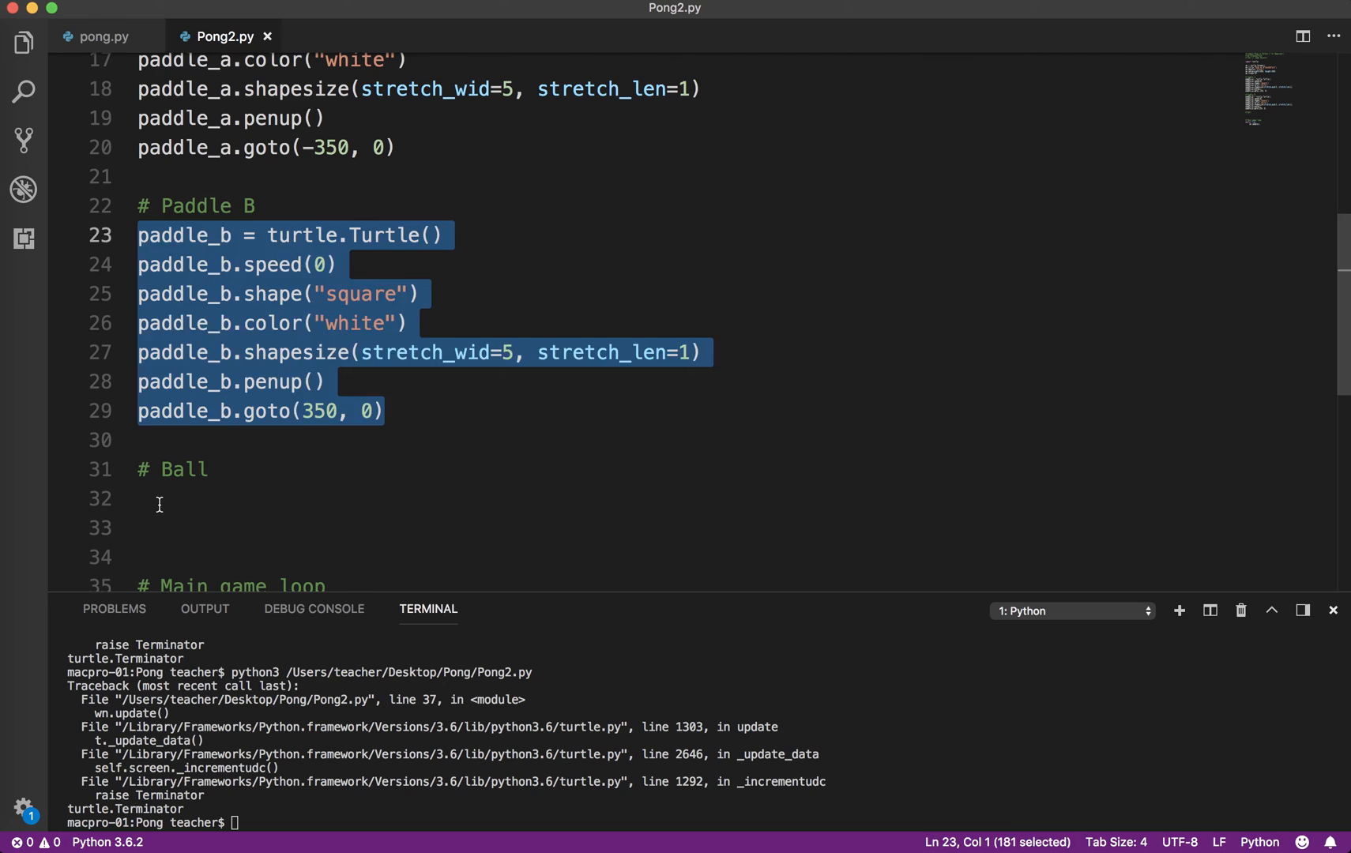
key("Cmd+V")
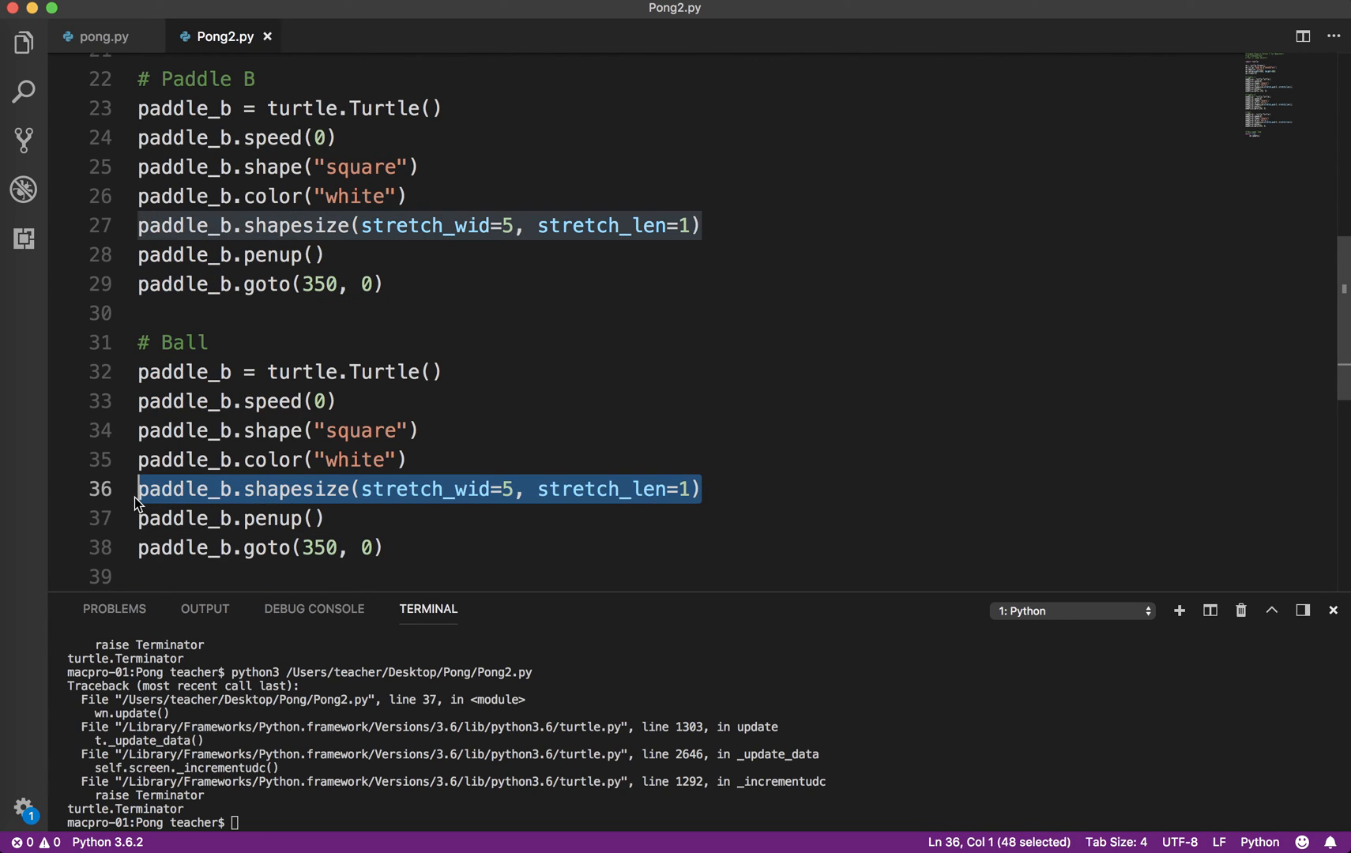
key("Backspace")
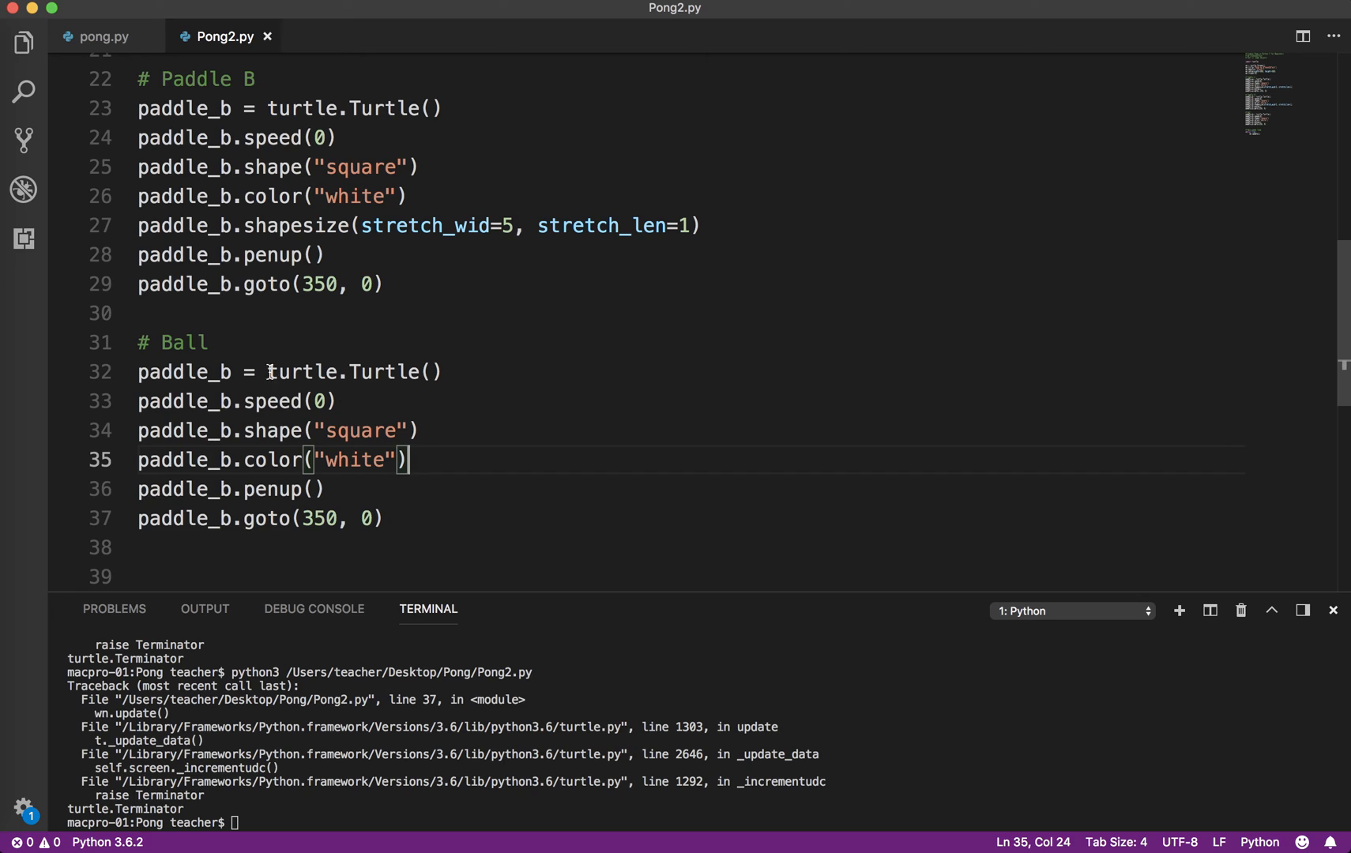
double_click(321, 519)
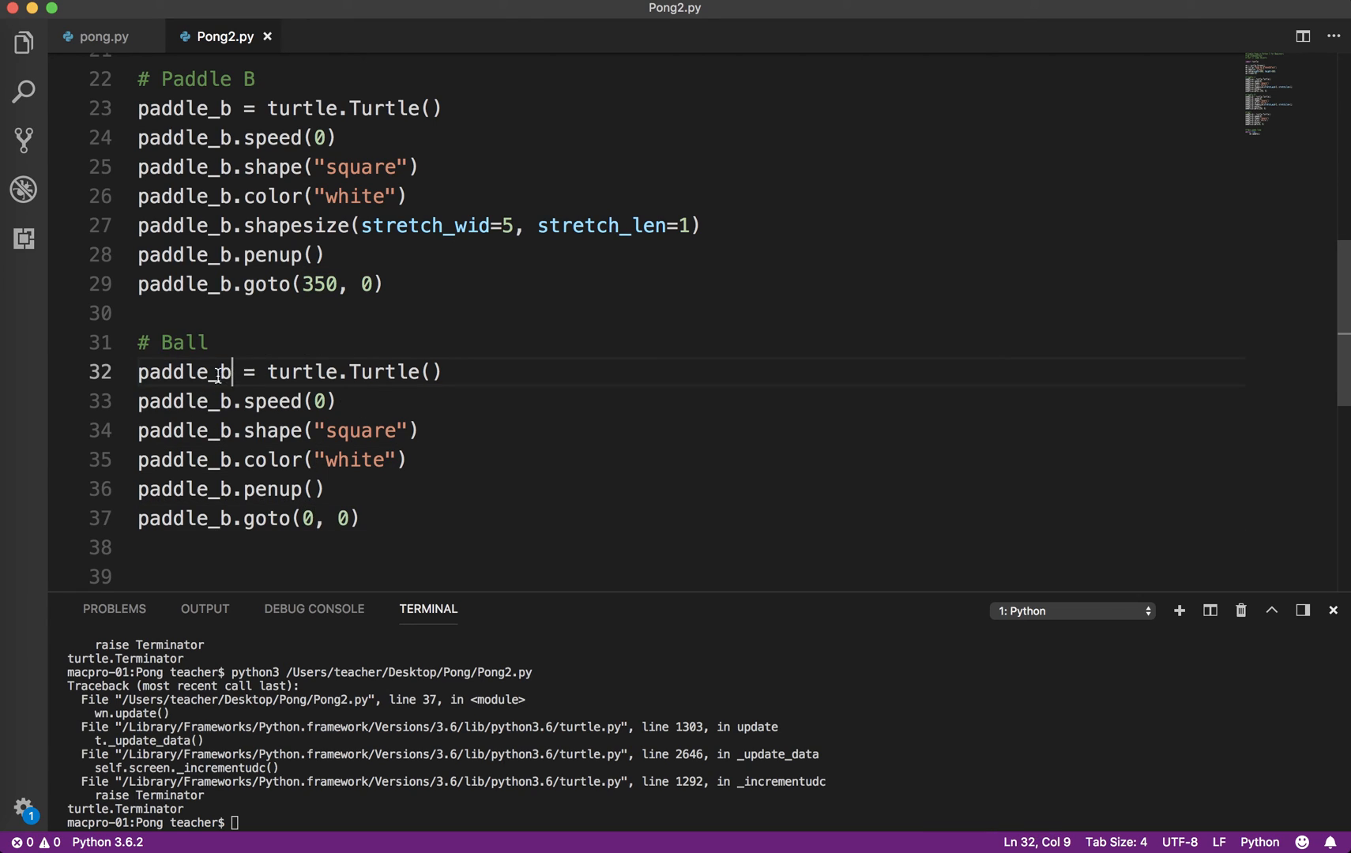
type("ball")
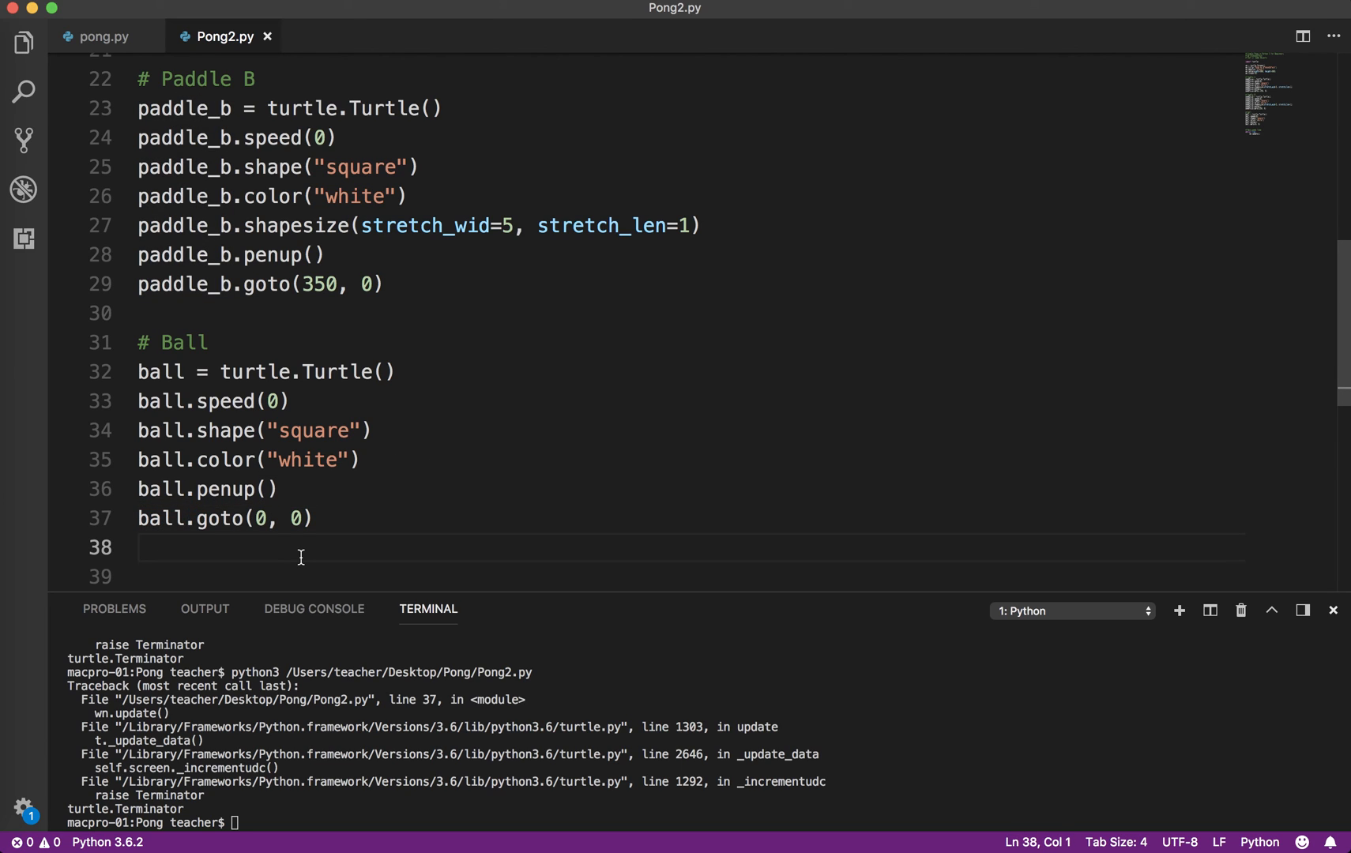
- Run the script to show both paddles with the white ball centred
right_click(395, 373)
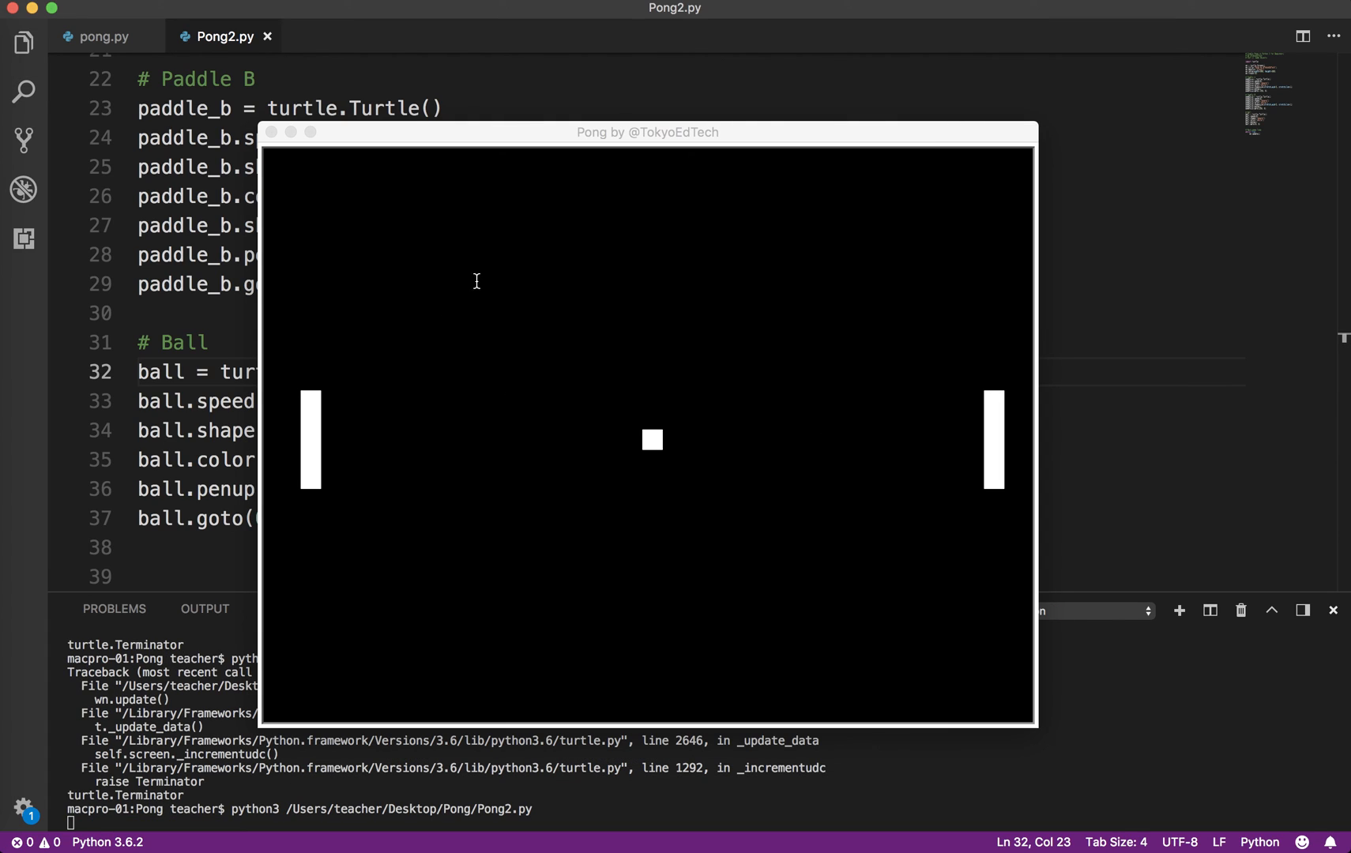
mouse_move(920, 424)
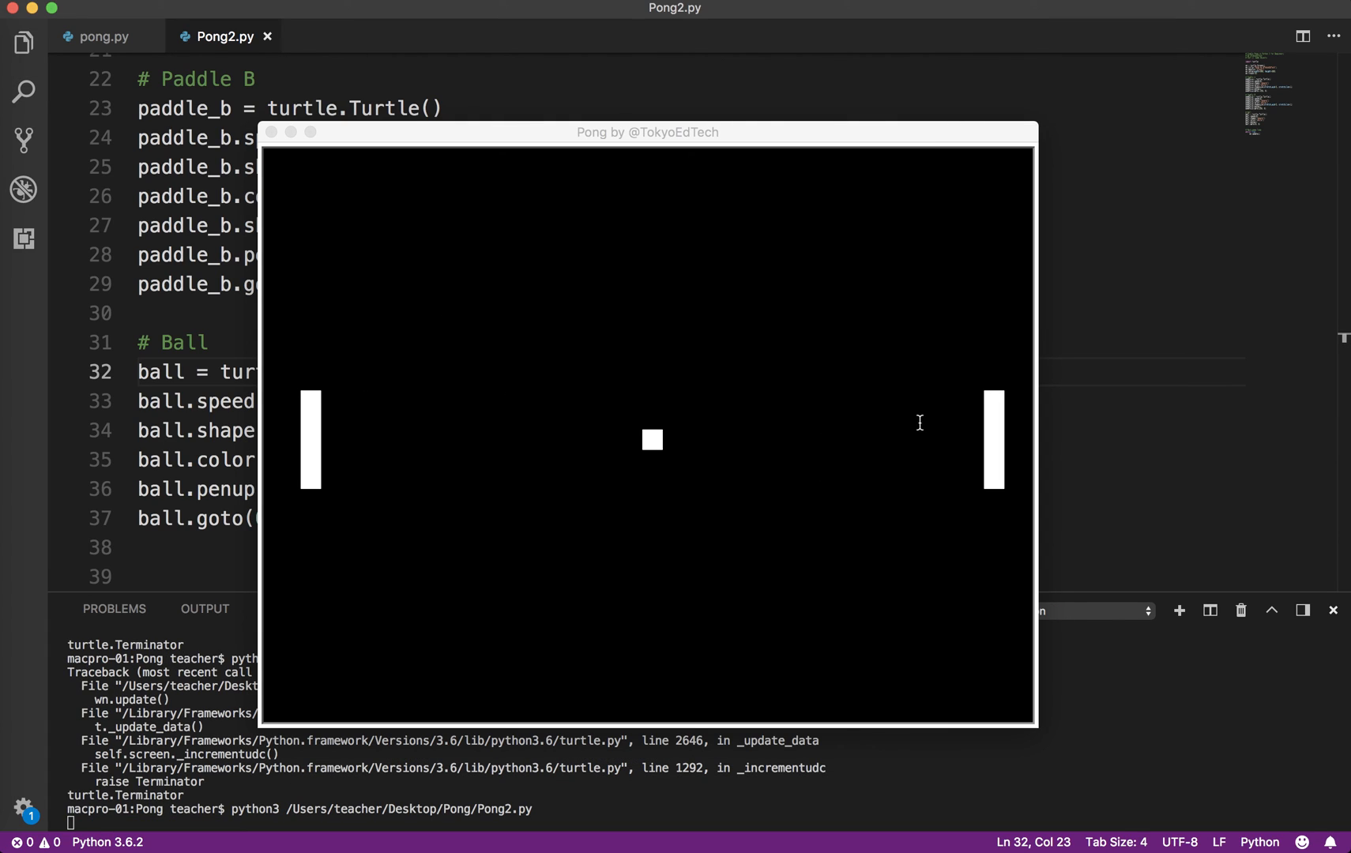